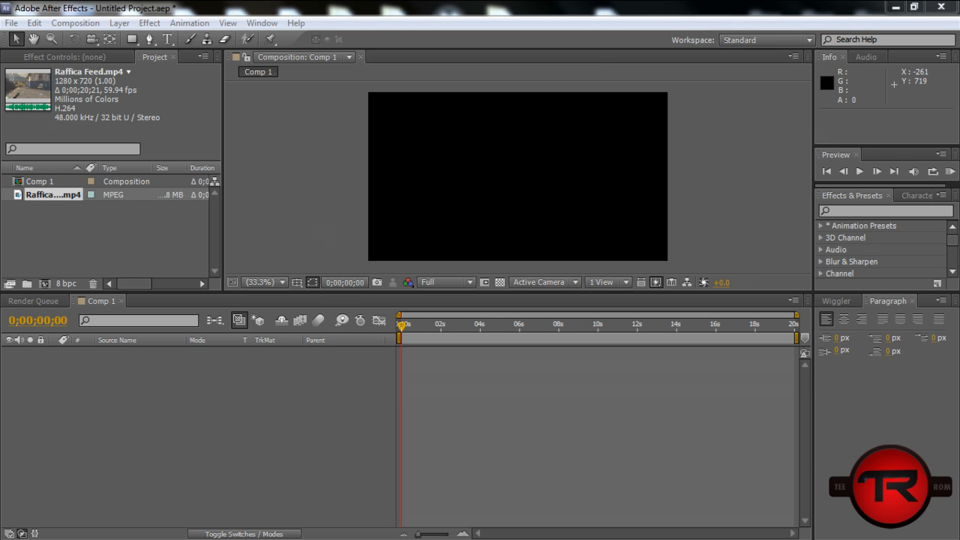
mouse_move(306, 228)
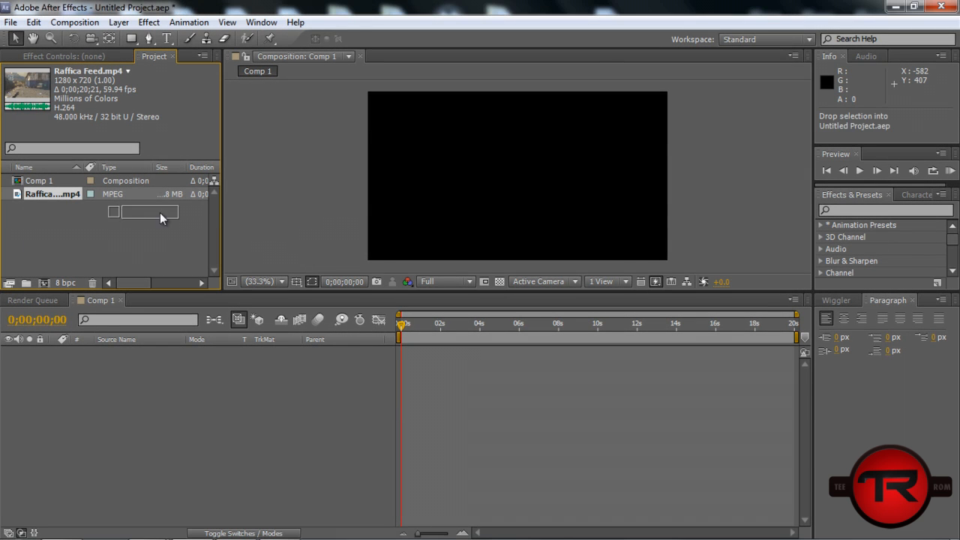
Step: Drop the Raffica Feed.mp4 gameplay clip into Comp 1 as its first layer
left_click_drag(150, 213, 517, 177)
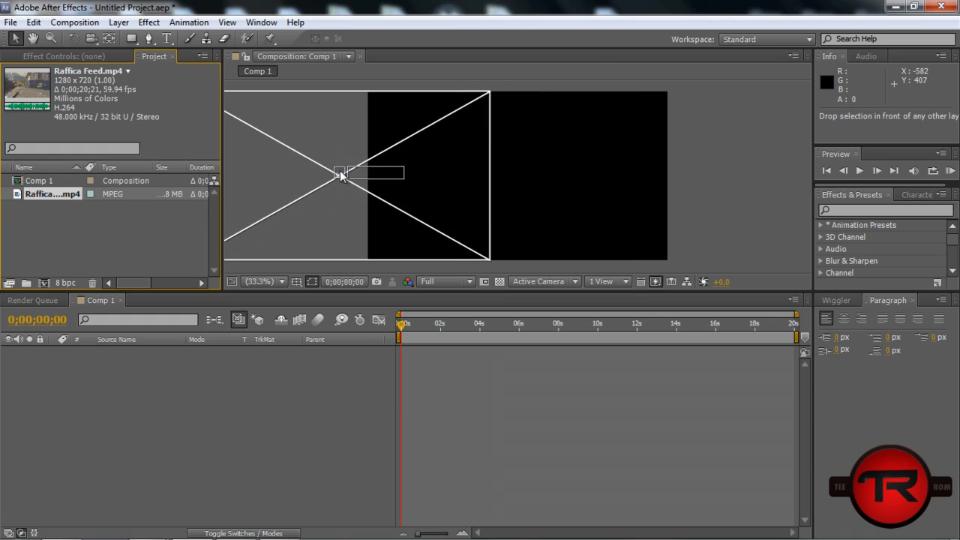
left_click_drag(342, 174, 516, 193)
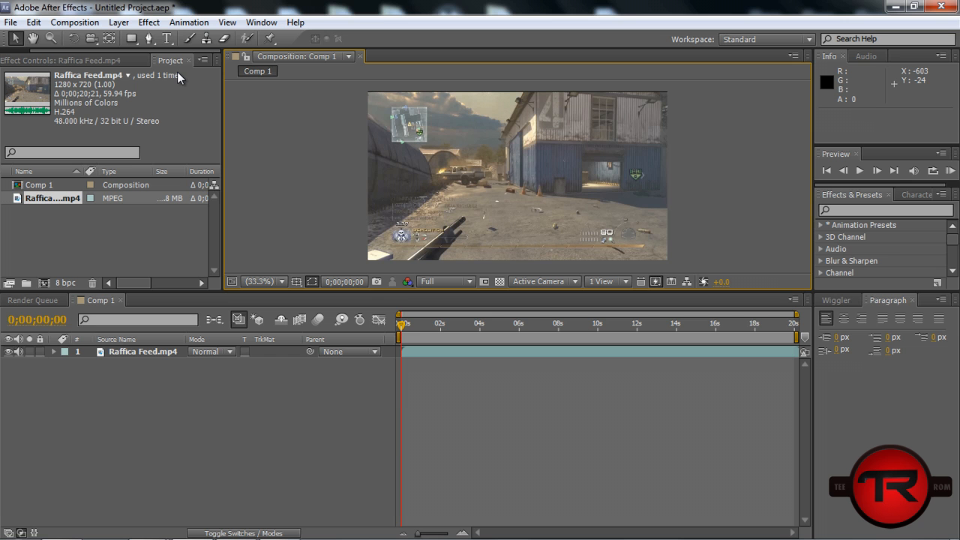
Step: Scrub Comp 1 to about 0;00;01;24 and settle on that gameplay frame to freeze
left_click(459, 324)
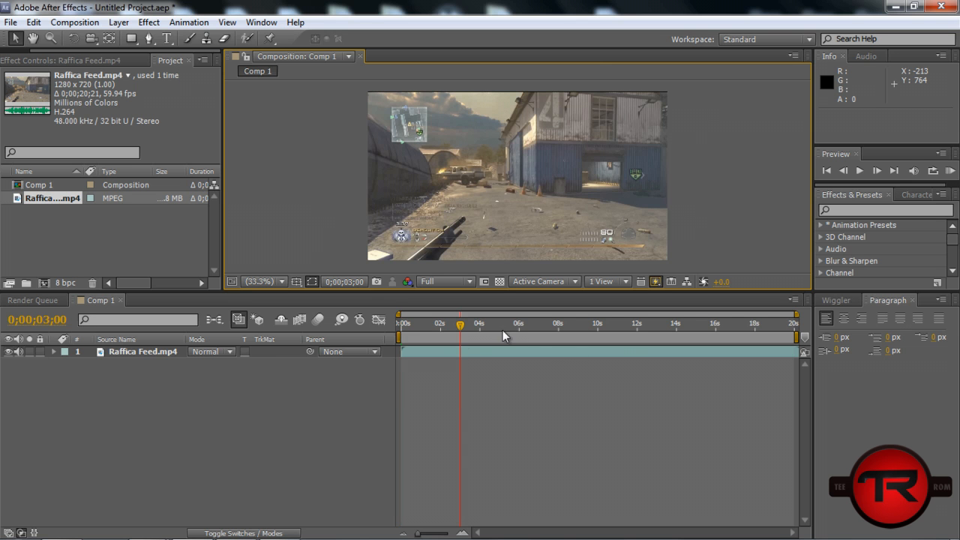
left_click_drag(459, 336, 471, 337)
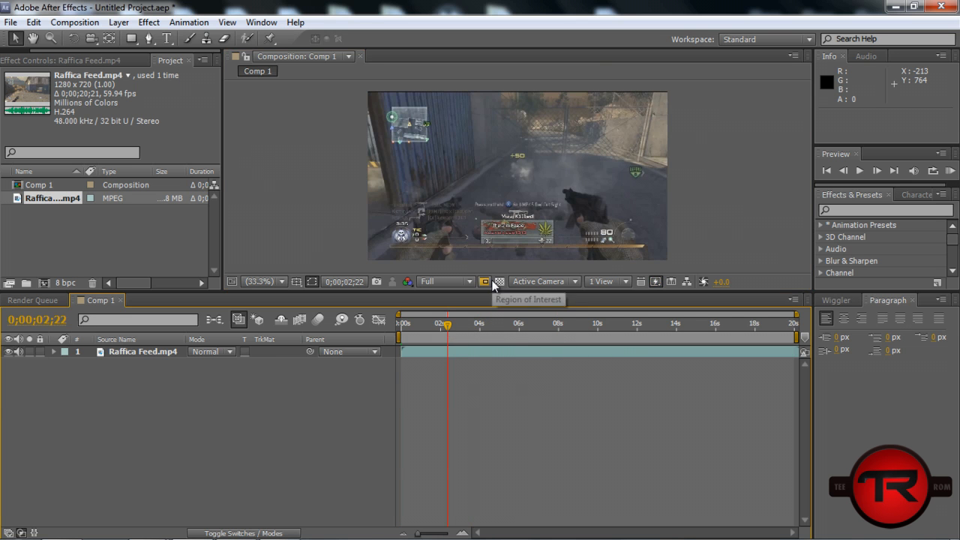
left_click_drag(447, 324, 429, 324)
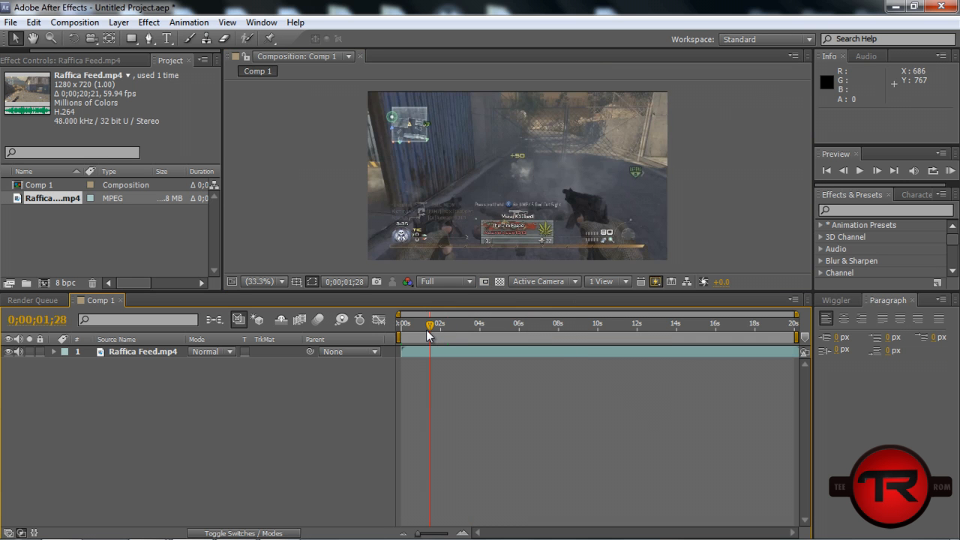
left_click(432, 324)
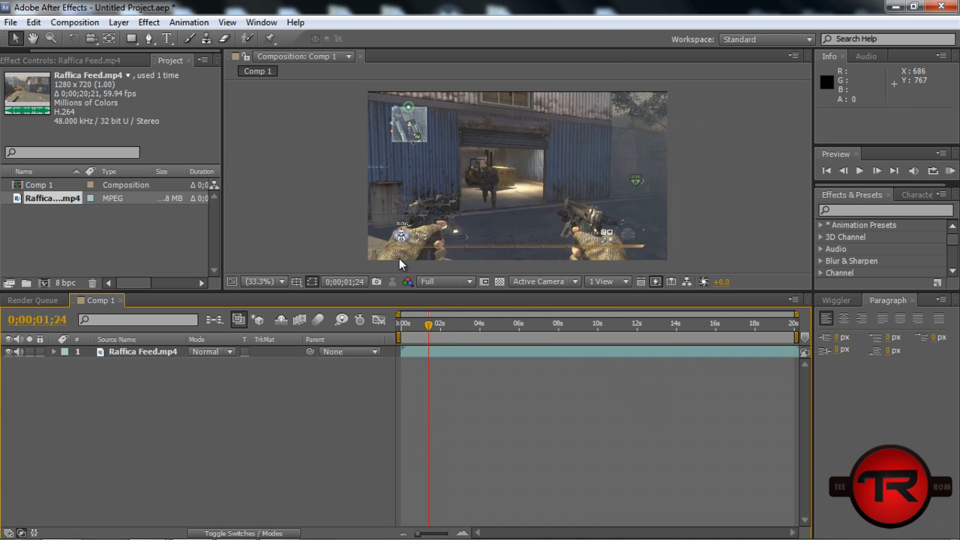
mouse_move(90, 300)
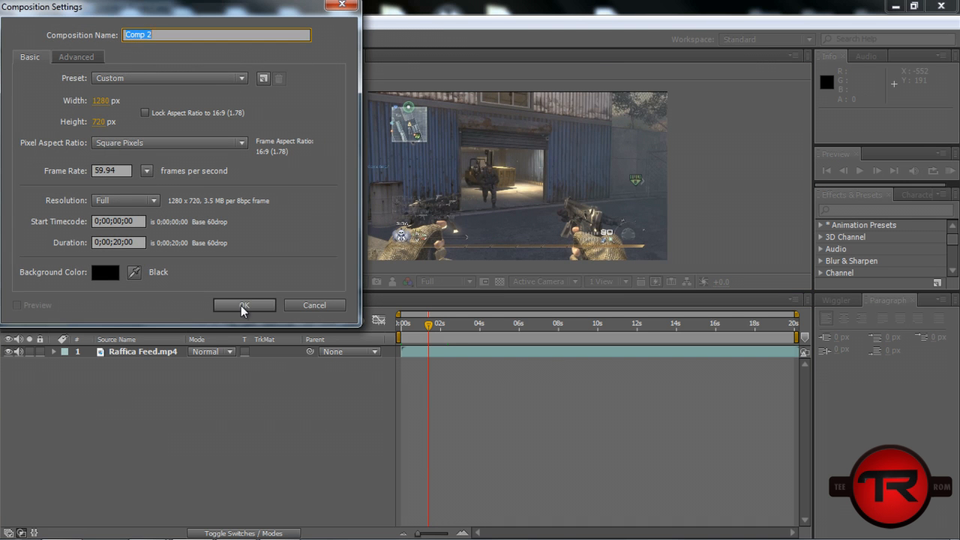
Step: Confirm the new Comp 2 and draw a rectangle in the middle of its frame
left_click(243, 306)
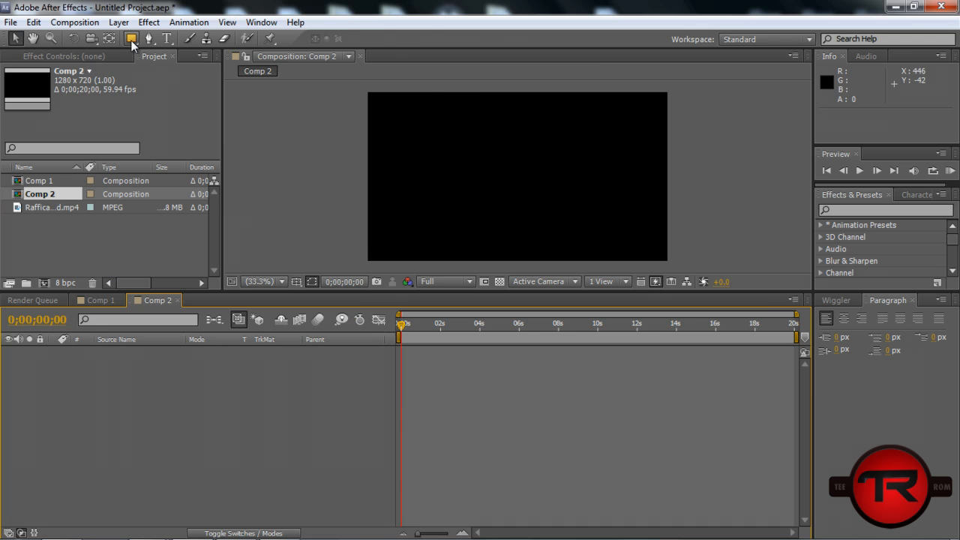
left_click(131, 39)
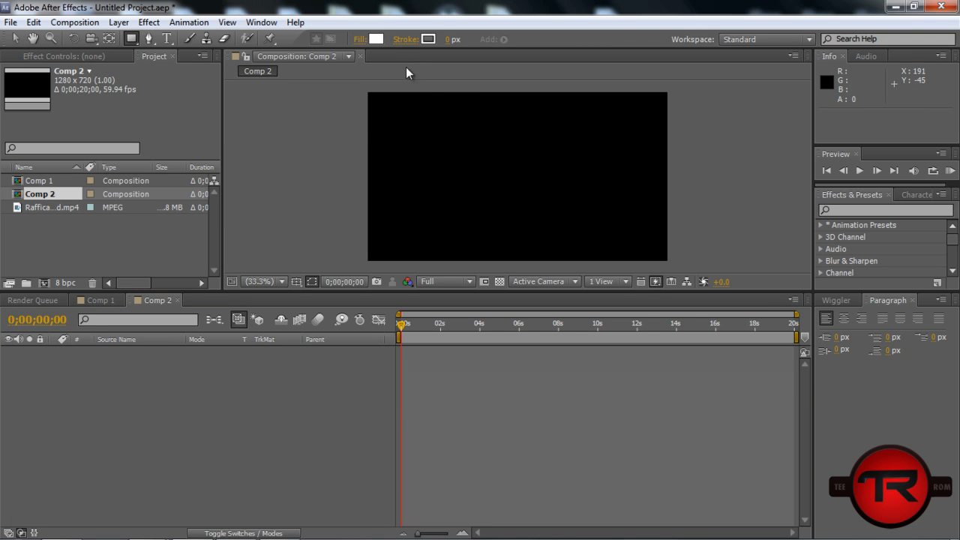
left_click_drag(417, 159, 597, 248)
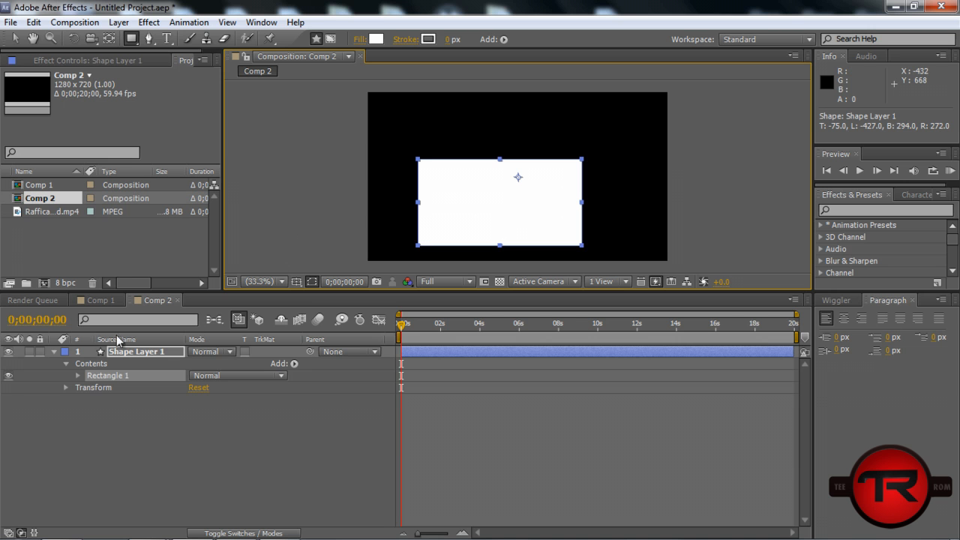
Step: Give the rectangle a blue fill and a thicker cyan stroke, then fold its properties away
left_click(78, 375)
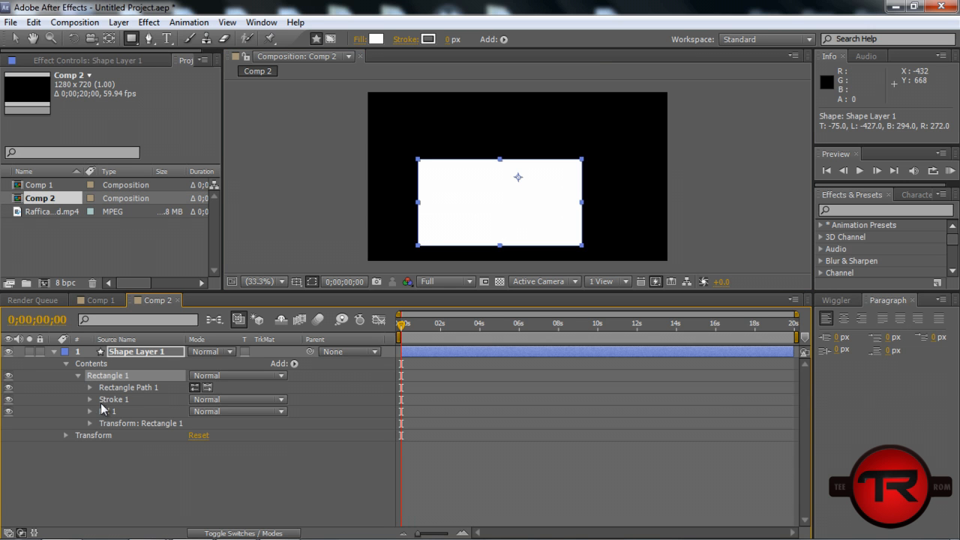
left_click(90, 412)
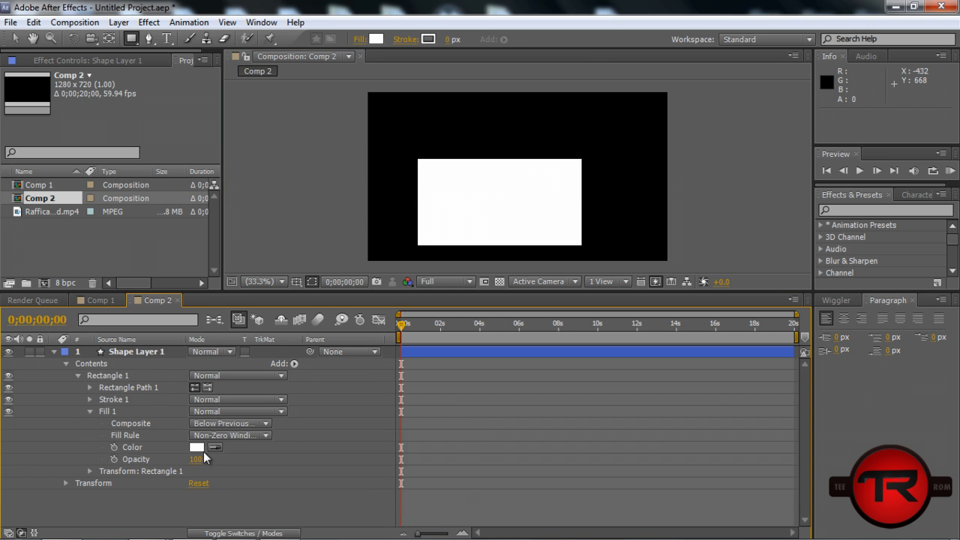
left_click(198, 447)
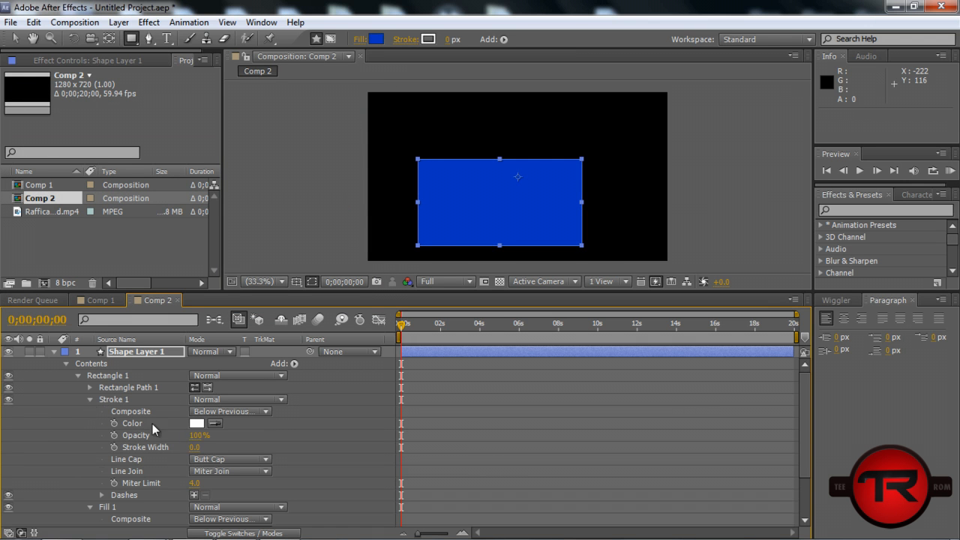
left_click(198, 423)
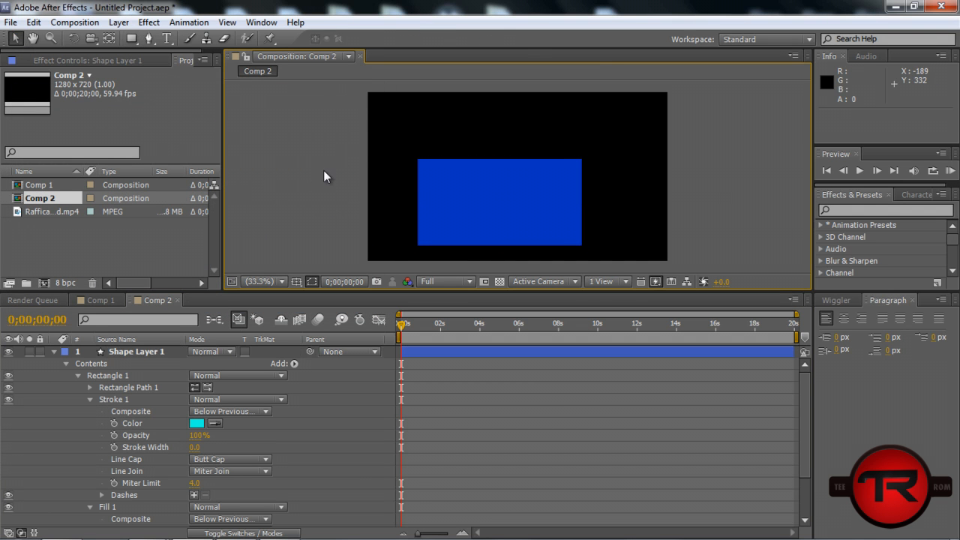
left_click(135, 351)
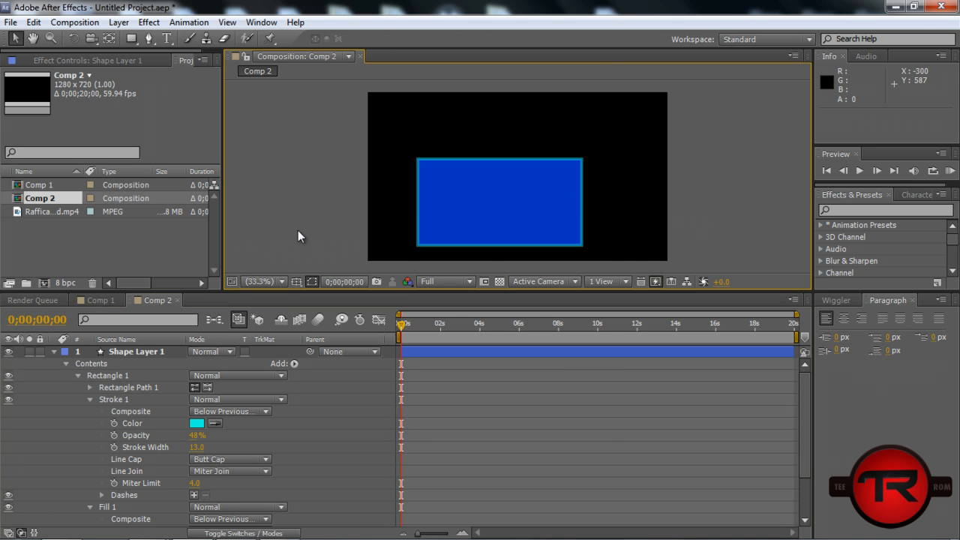
mouse_move(483, 420)
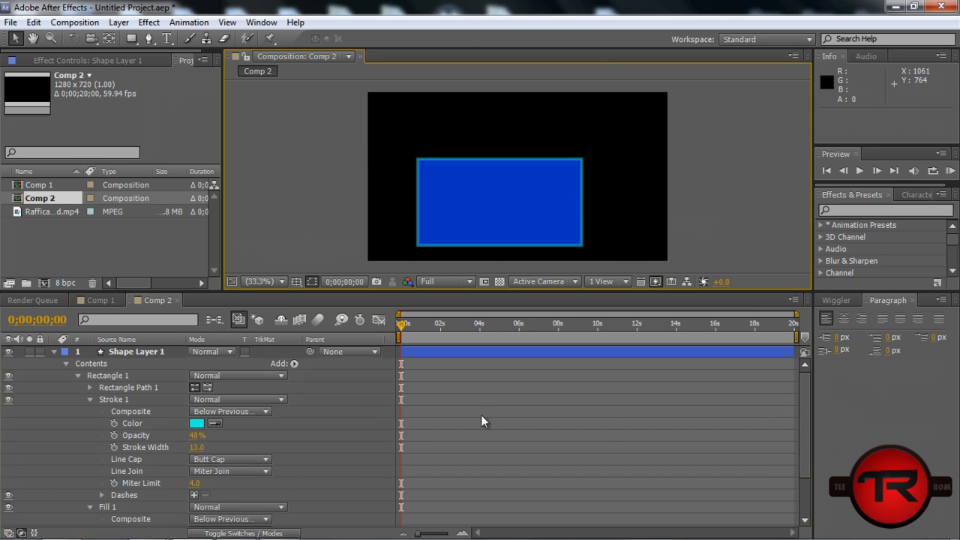
left_click(90, 399)
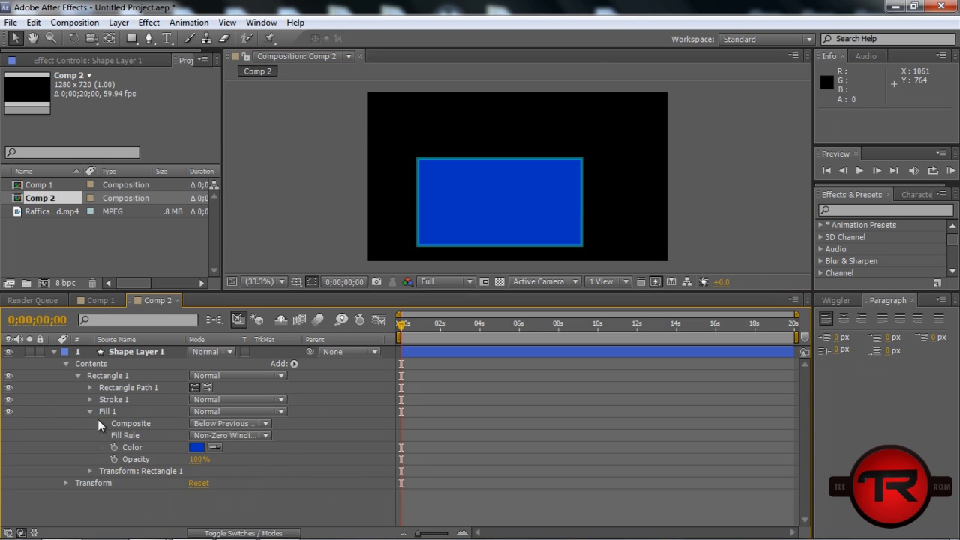
left_click(90, 411)
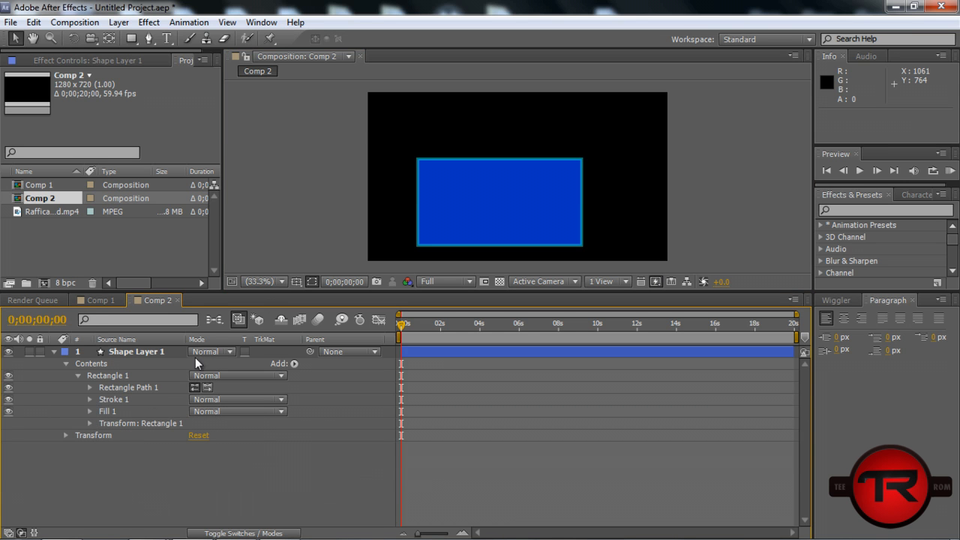
mouse_move(297, 282)
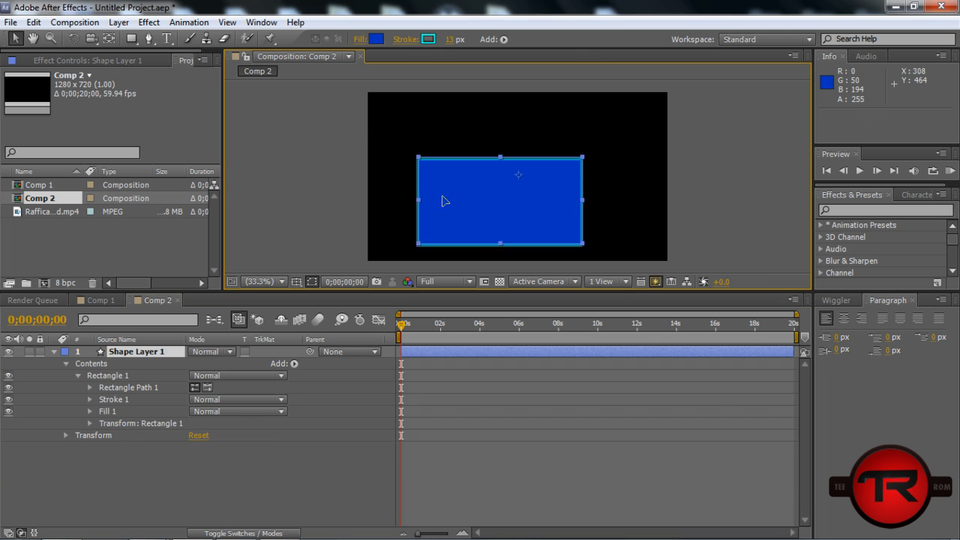
Step: Add a text line on the blue rectangle reading ENEMY APPROACHING in bold Arial
left_click_drag(501, 201, 518, 158)
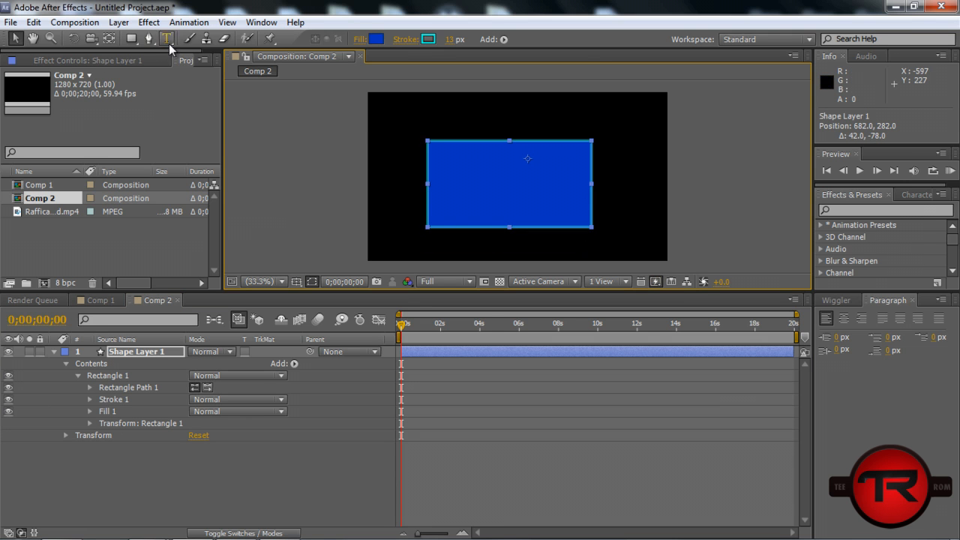
left_click(167, 39)
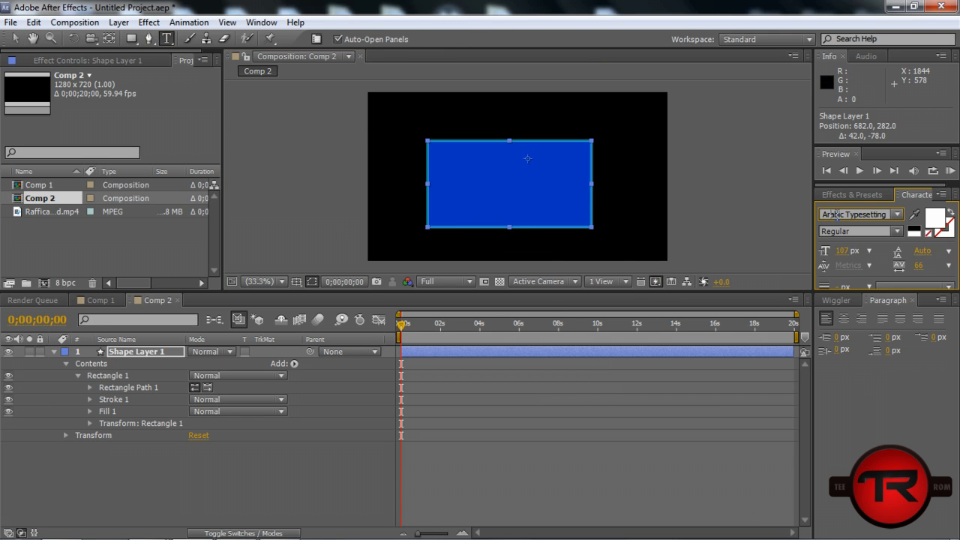
left_click(858, 213)
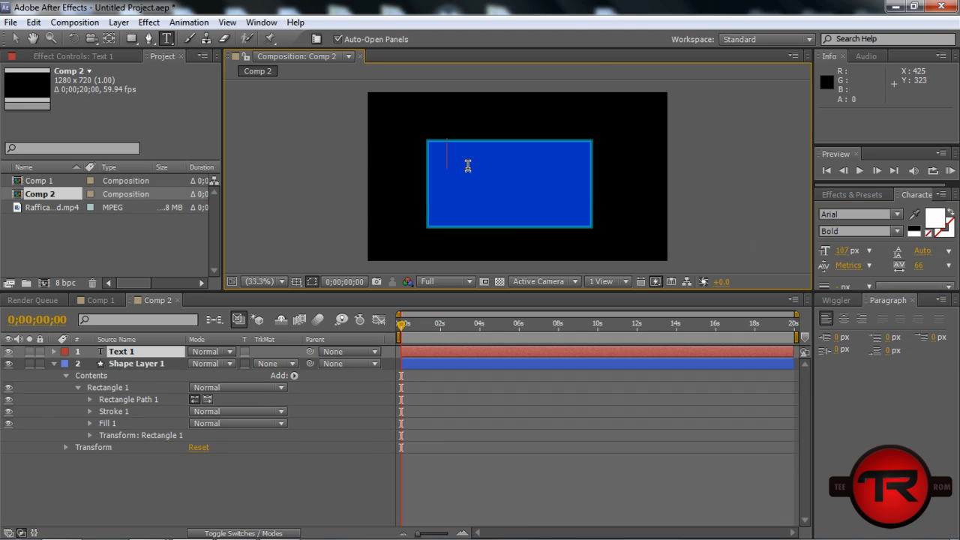
type("E")
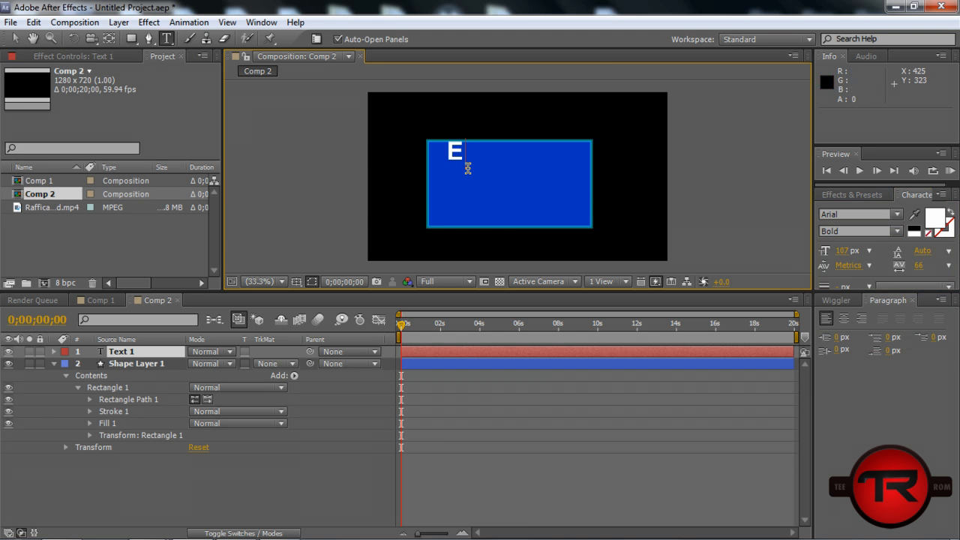
type("nemy App")
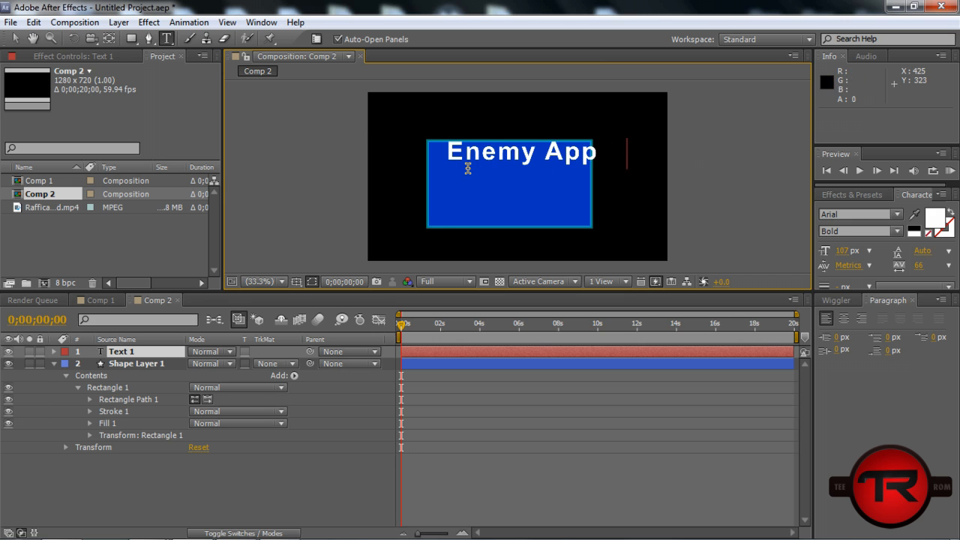
type("roach")
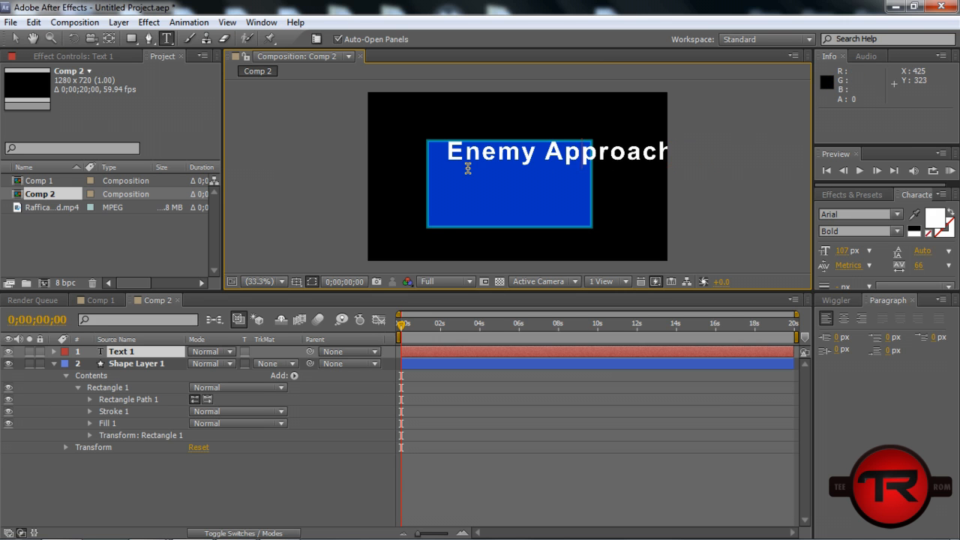
type("ENEM")
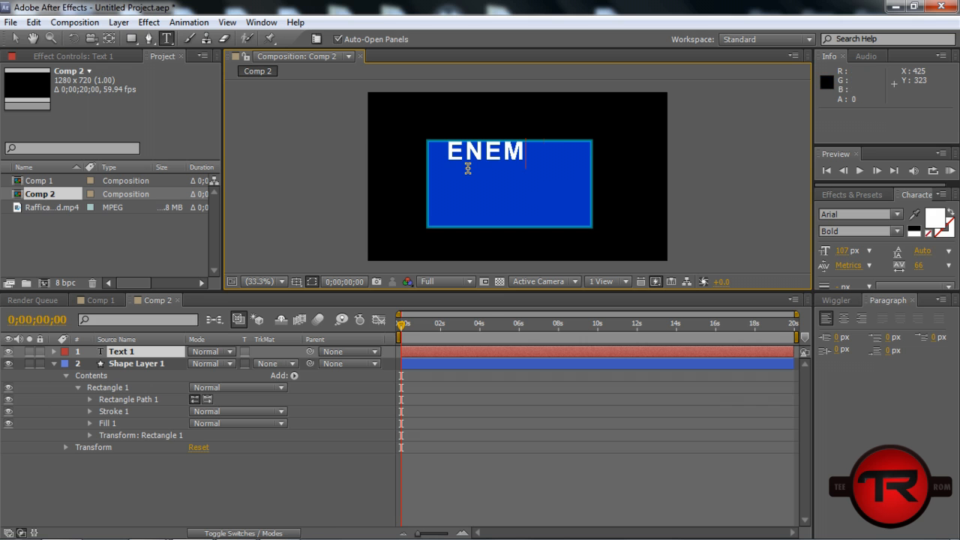
type("Y APPROACHING")
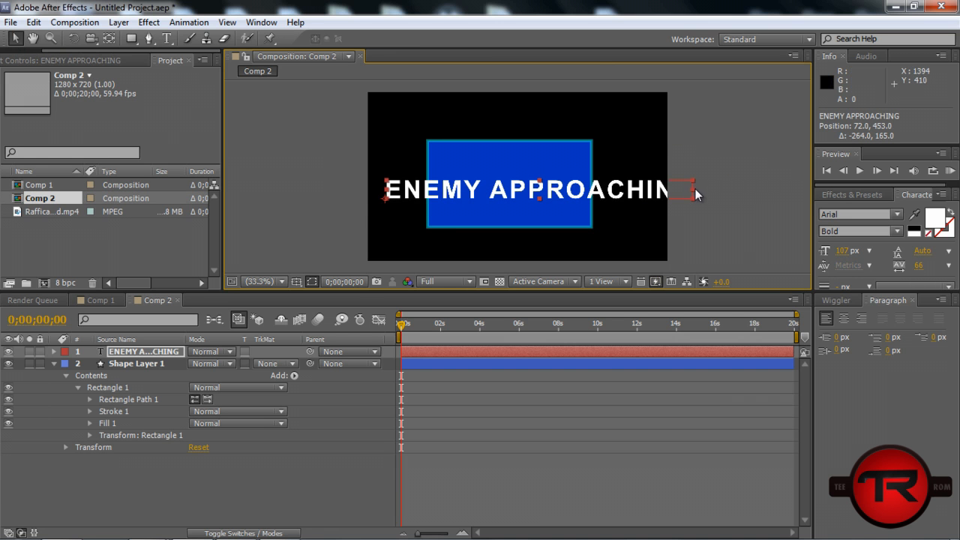
Step: Shrink and position ENEMY APPROACHING so it fits inside the rectangle
left_click_drag(672, 189, 672, 180)
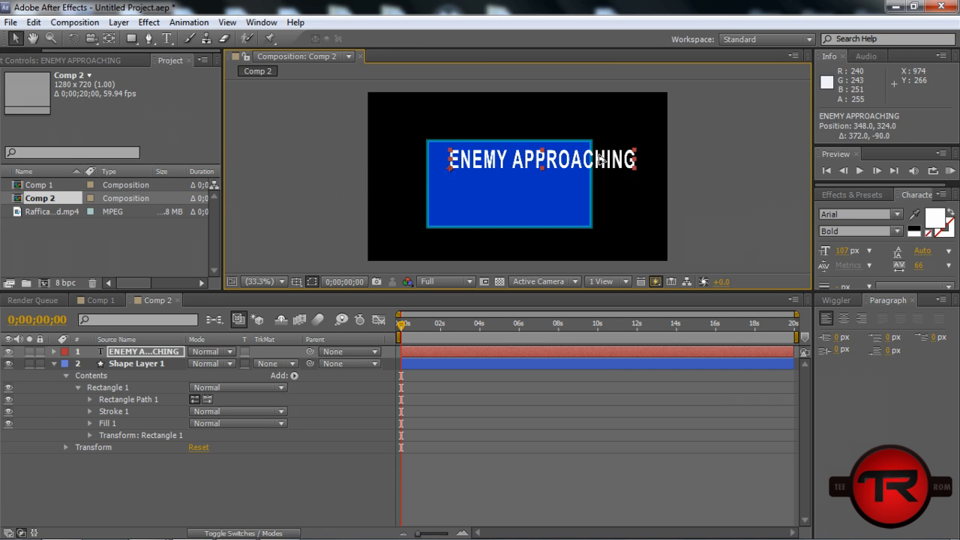
left_click_drag(540, 159, 522, 155)
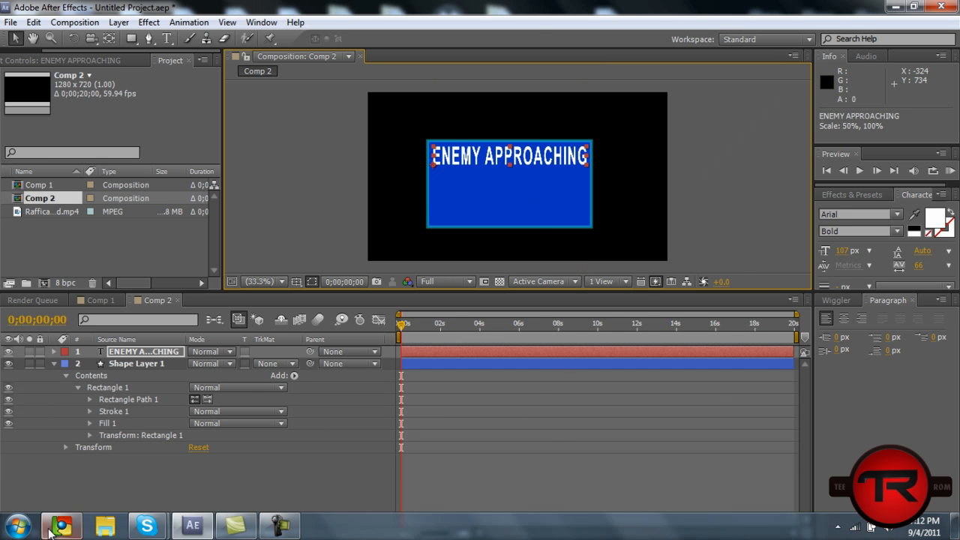
left_click(61, 525)
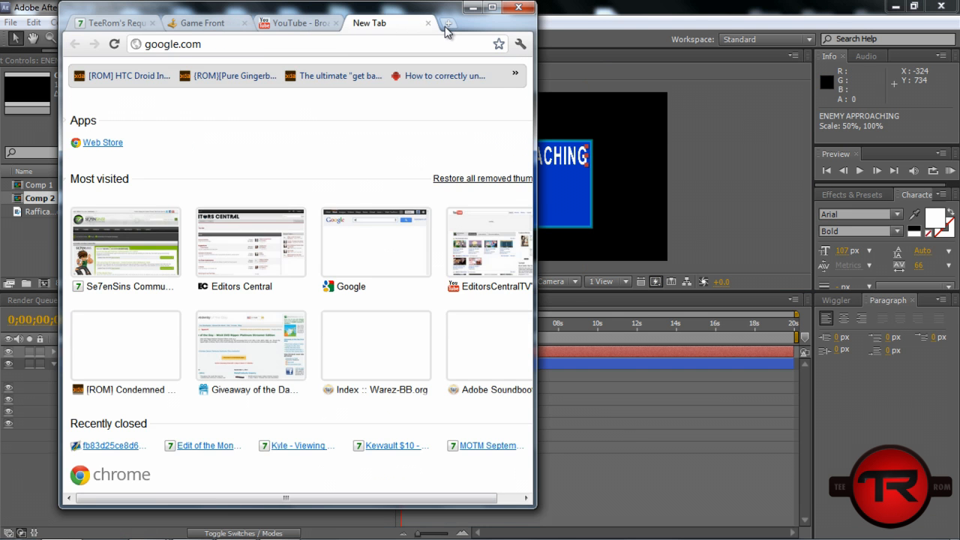
type("approaching")
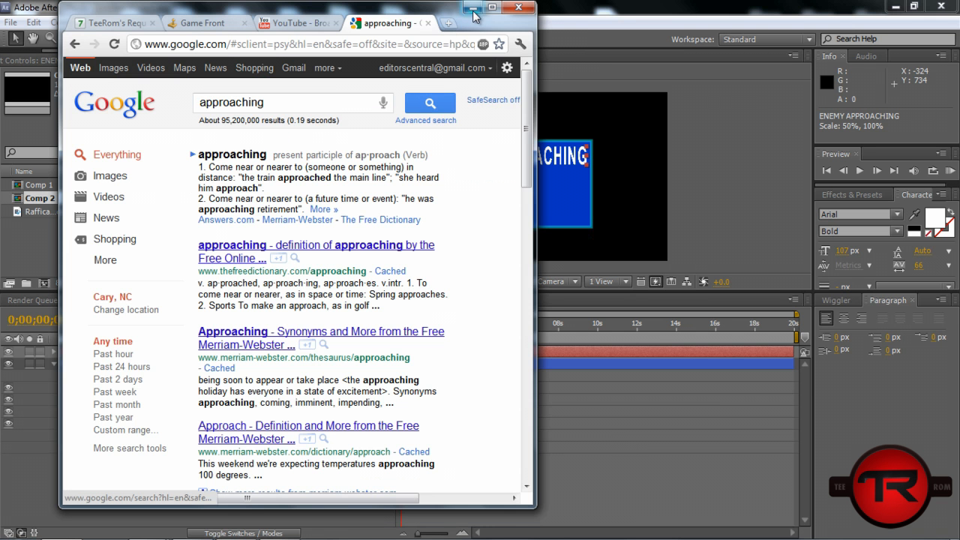
left_click(519, 7)
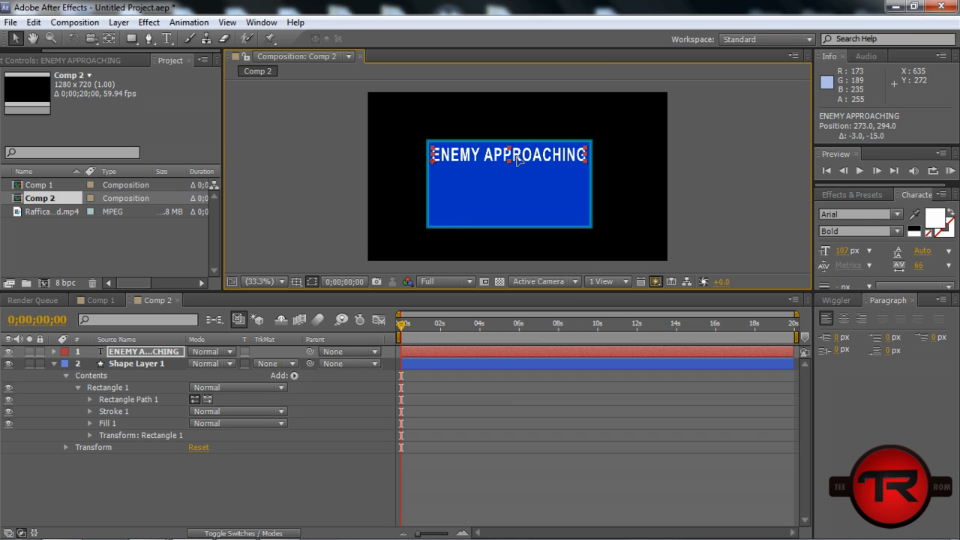
Step: Finish text editing, select the ENEMY APPROACHING layer and reveal its text properties
left_click(127, 387)
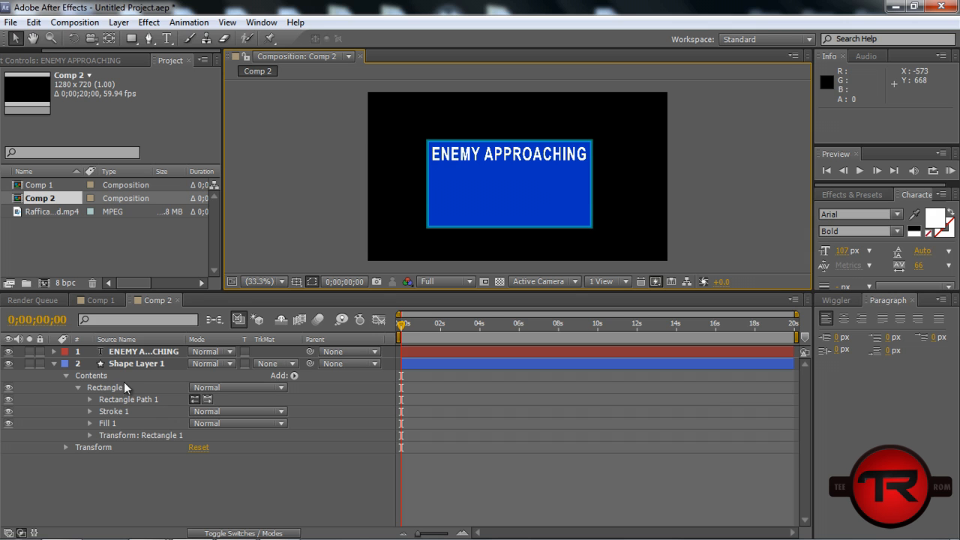
left_click(142, 351)
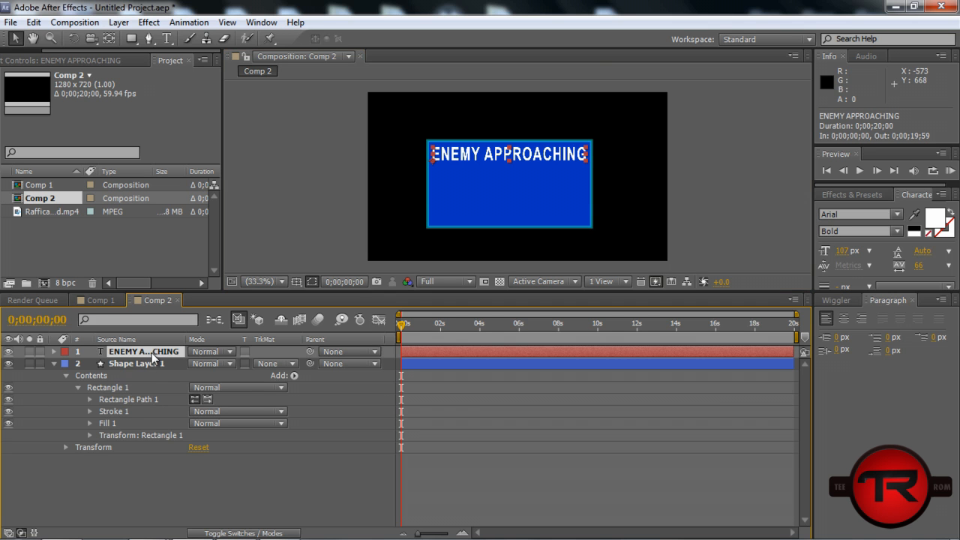
mouse_move(357, 202)
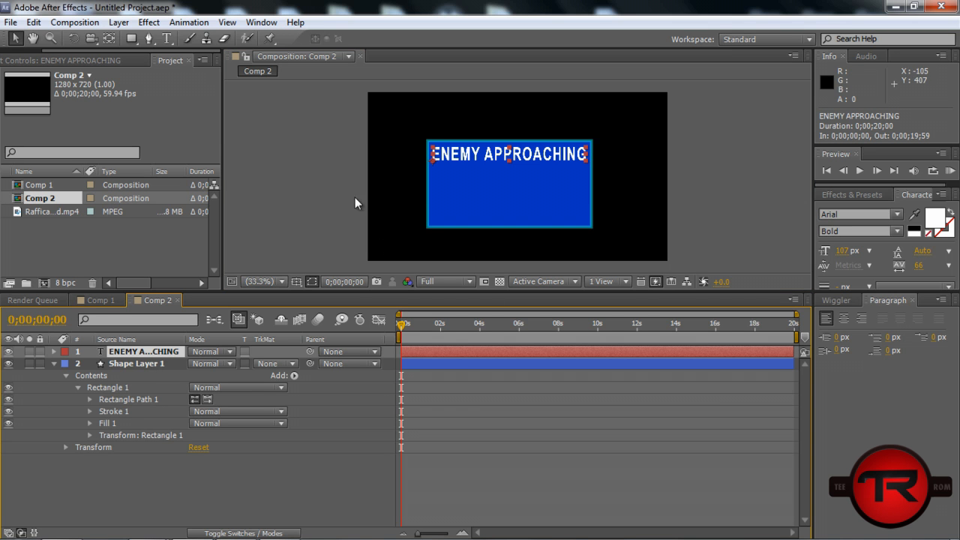
mouse_move(60, 369)
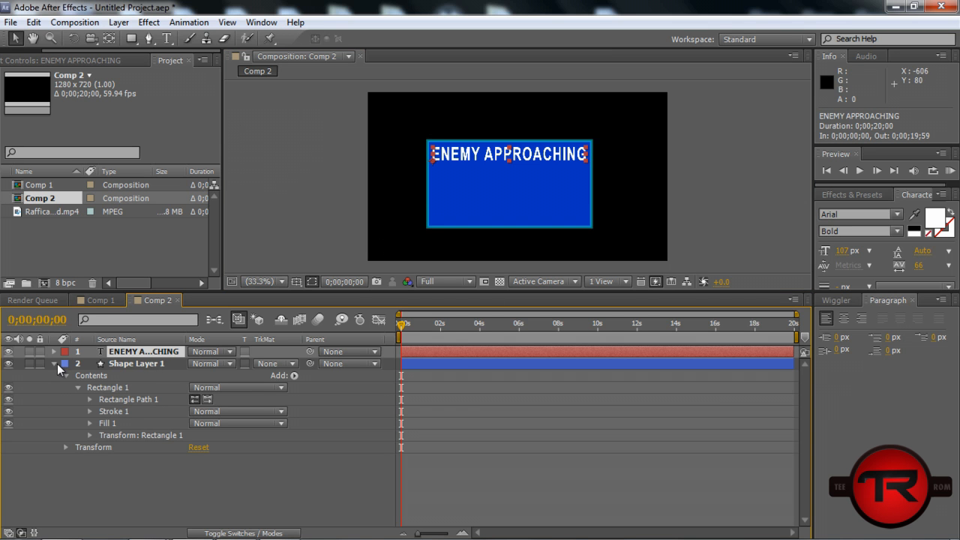
left_click(65, 351)
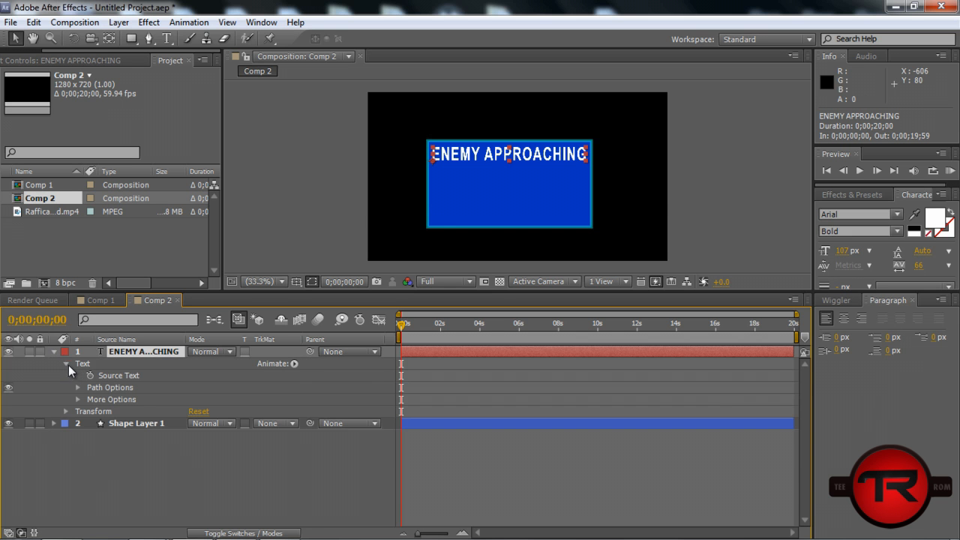
mouse_move(411, 154)
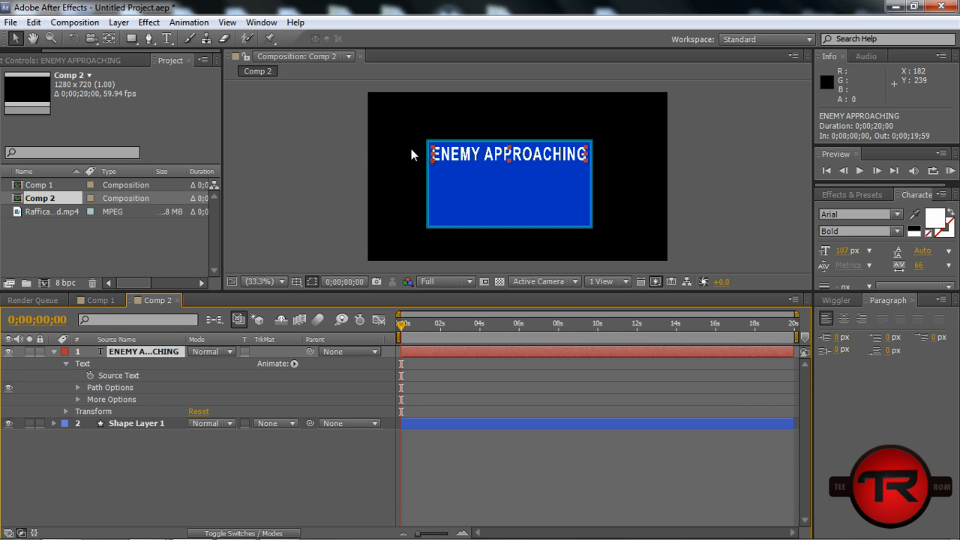
Step: Change the ENEMY APPROACHING title's fill colour to yellow via the colour picker
left_click(939, 222)
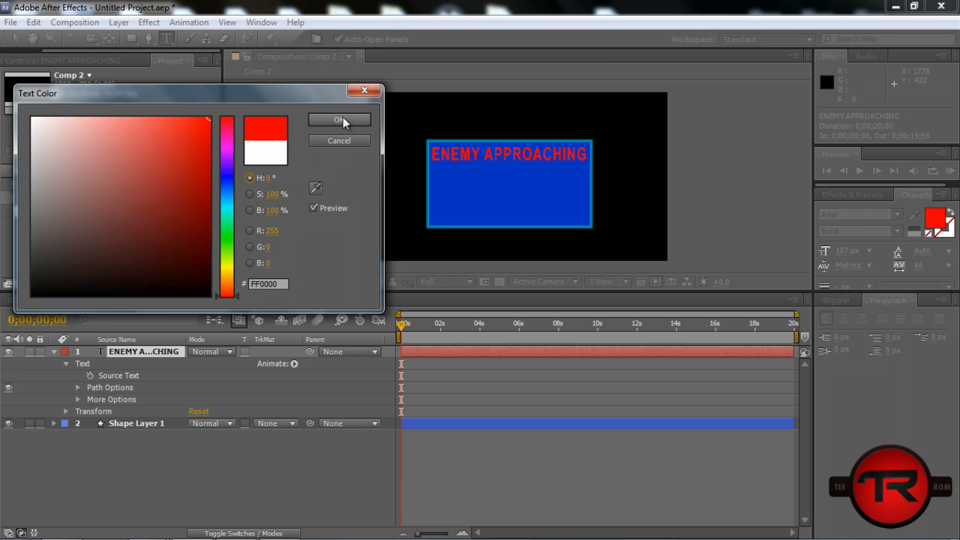
mouse_move(225, 153)
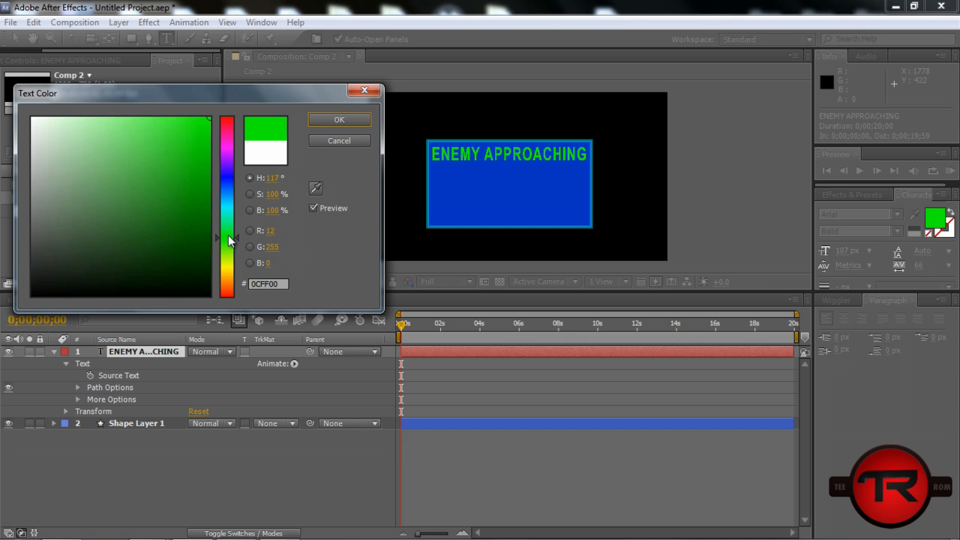
left_click_drag(229, 240, 243, 267)
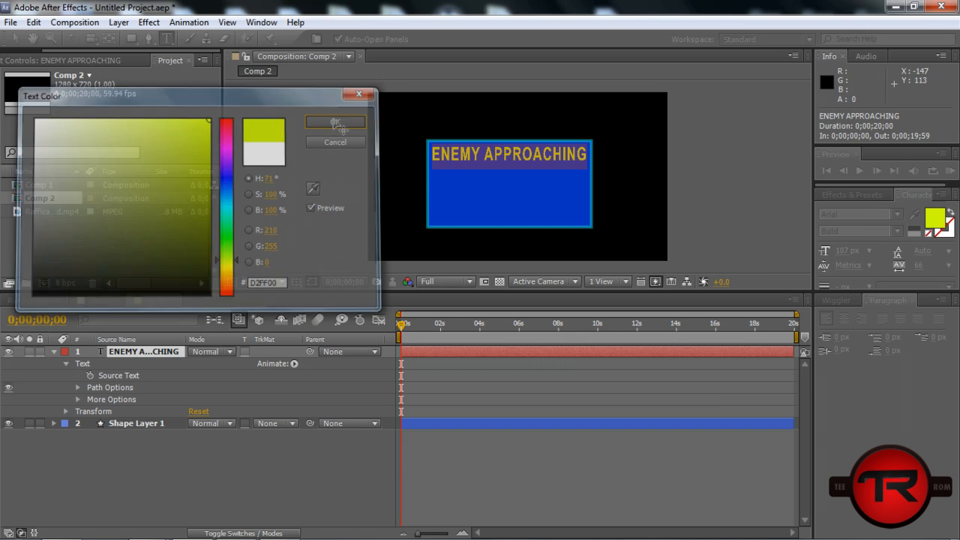
left_click(336, 123)
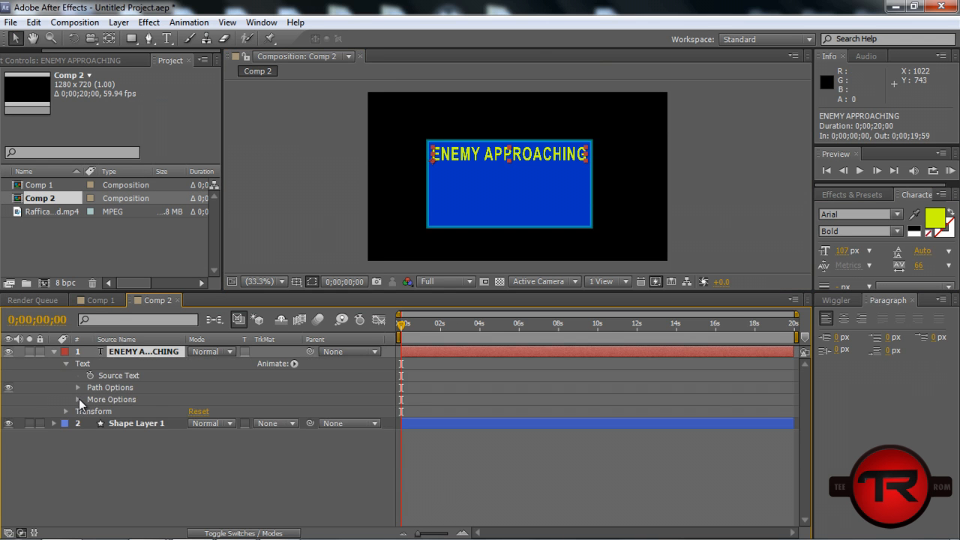
mouse_move(72, 417)
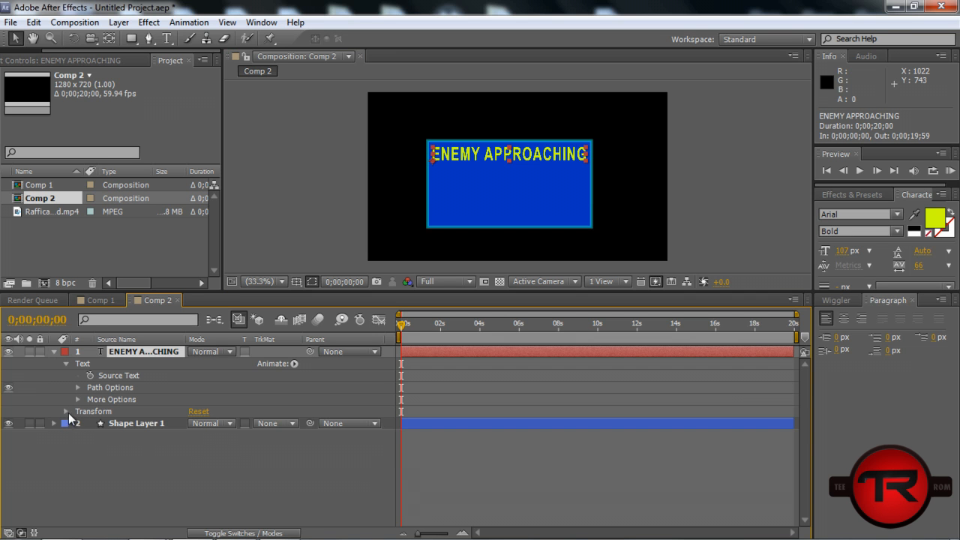
Step: Put a wiggle(20,20) expression on the title's Opacity, then collapse the layer
left_click(65, 411)
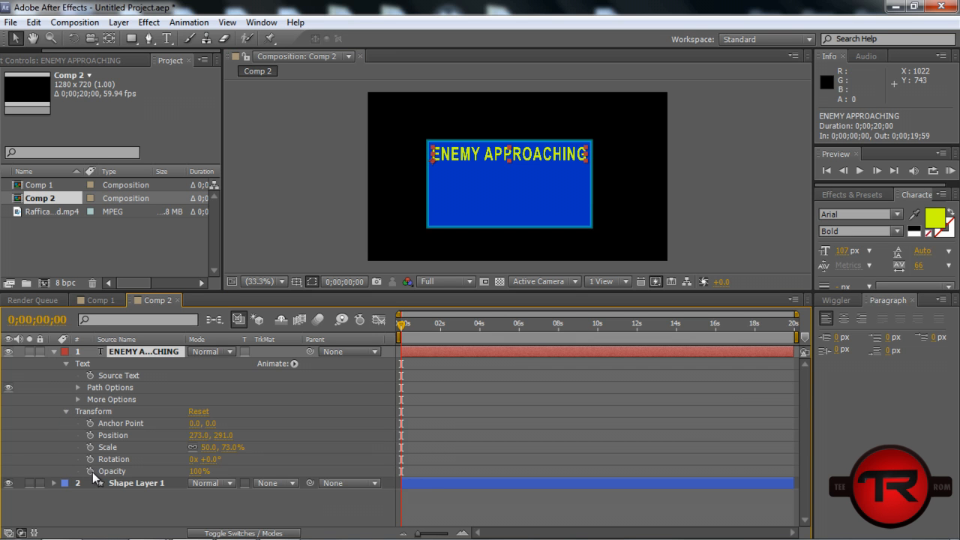
mouse_move(90, 471)
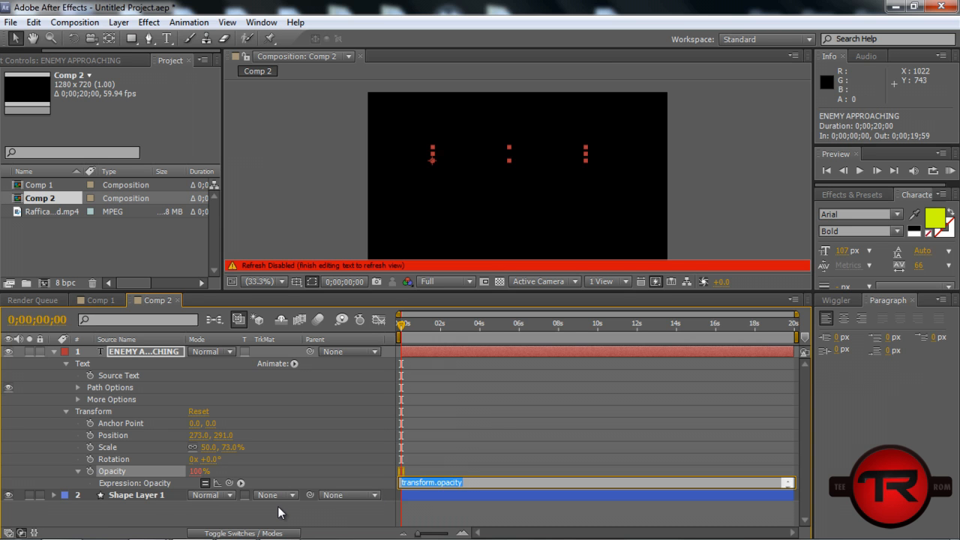
type("wiggle)2")
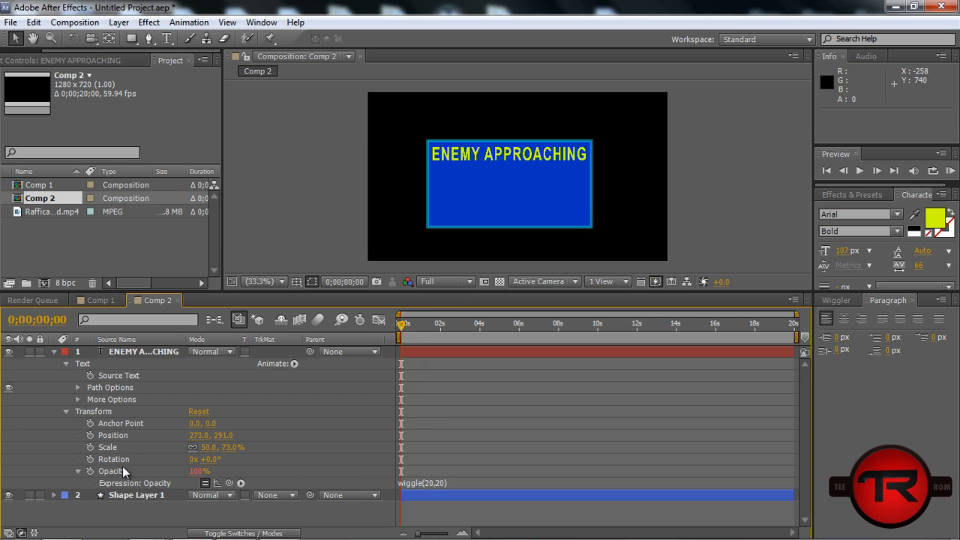
mouse_move(60, 358)
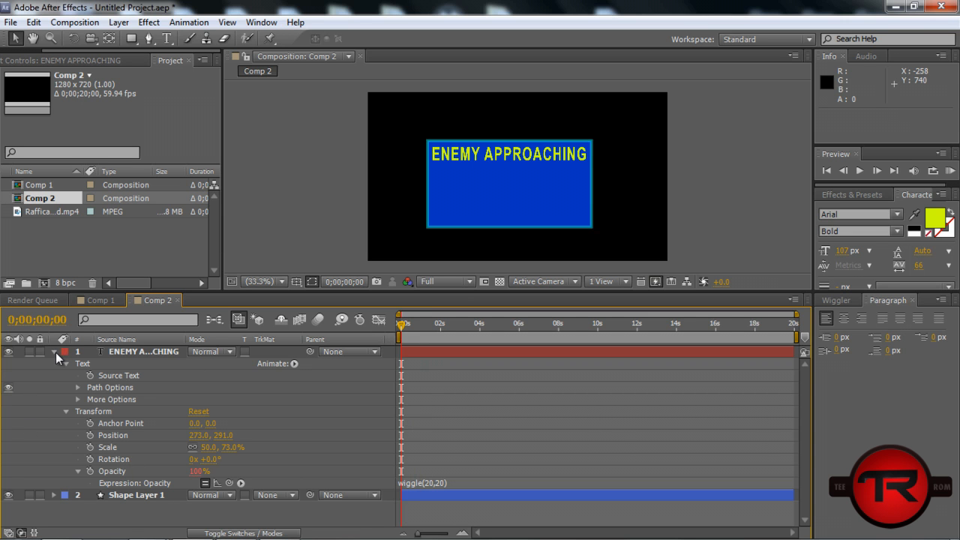
left_click(54, 351)
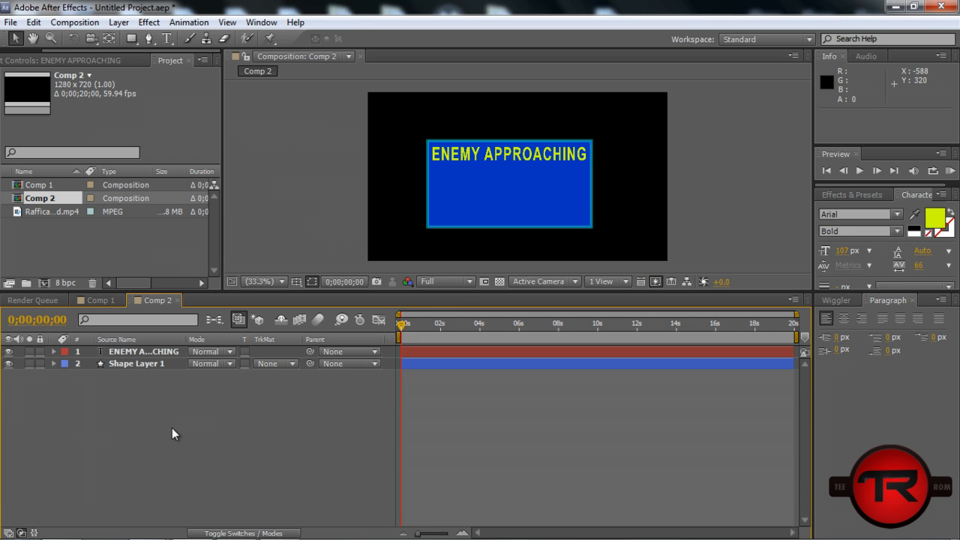
mouse_move(99, 300)
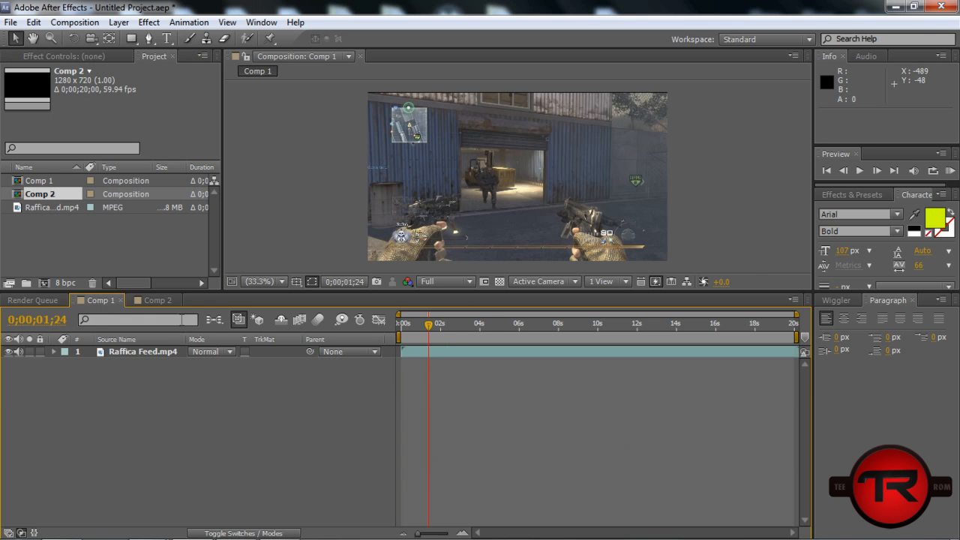
Step: View the gameplay footage in Comp 1 at 100% magnification, then return to Comp 2
left_click(156, 300)
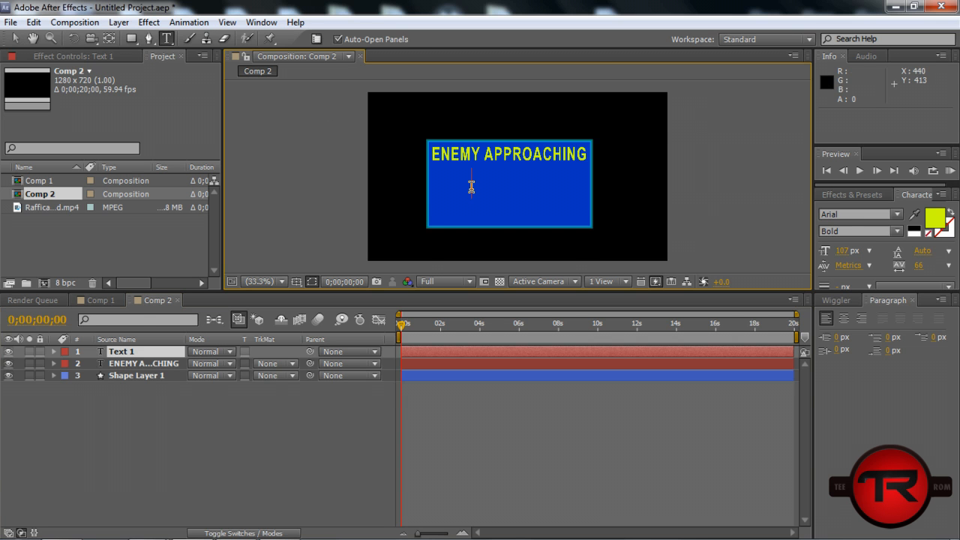
left_click(97, 300)
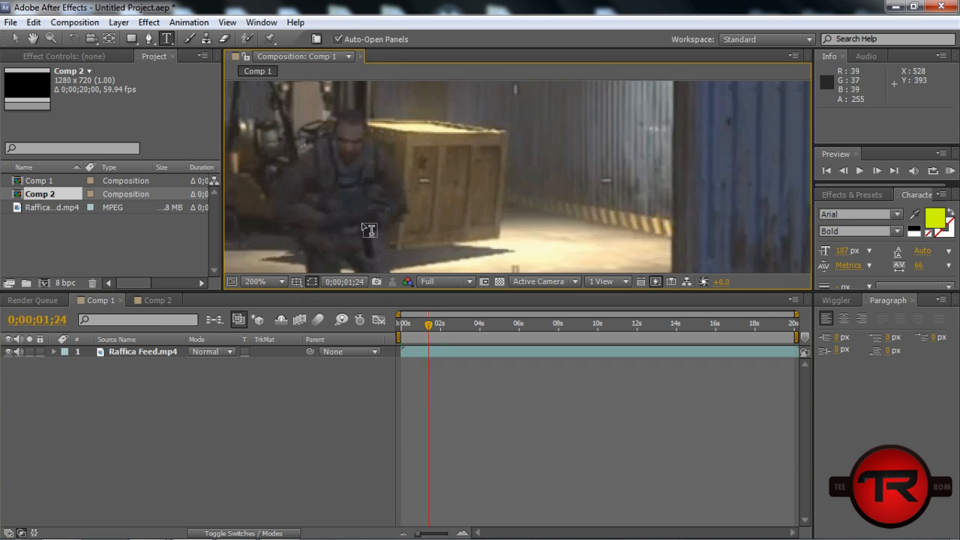
left_click(262, 282)
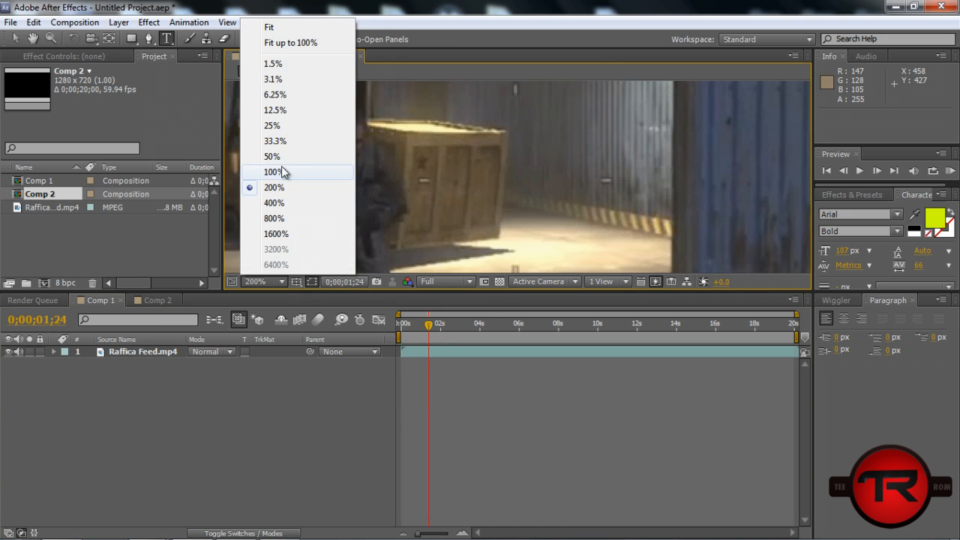
left_click(273, 171)
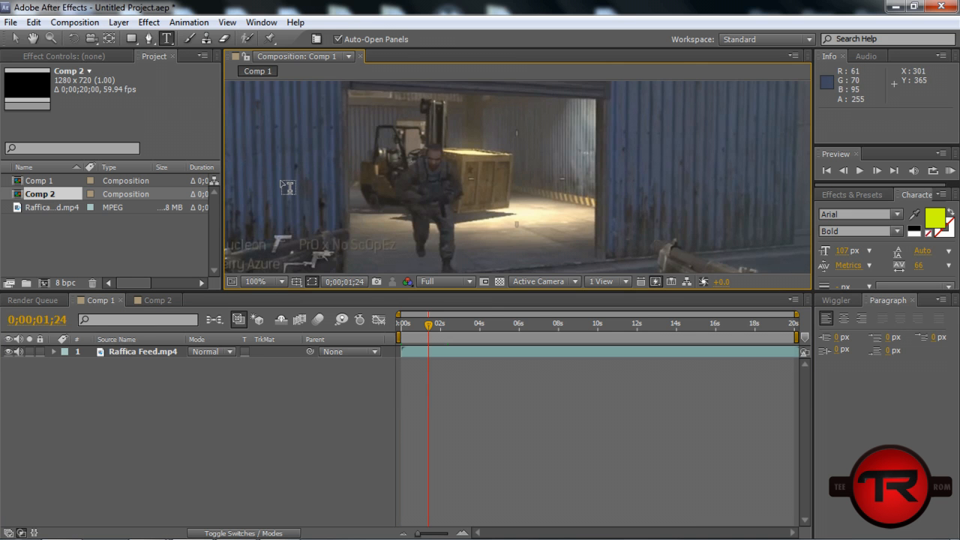
mouse_move(241, 291)
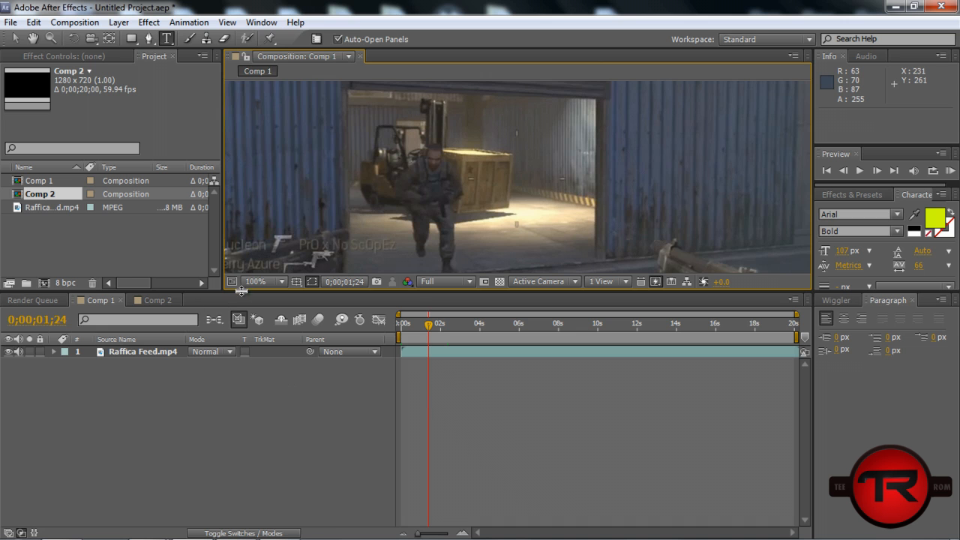
left_click(157, 300)
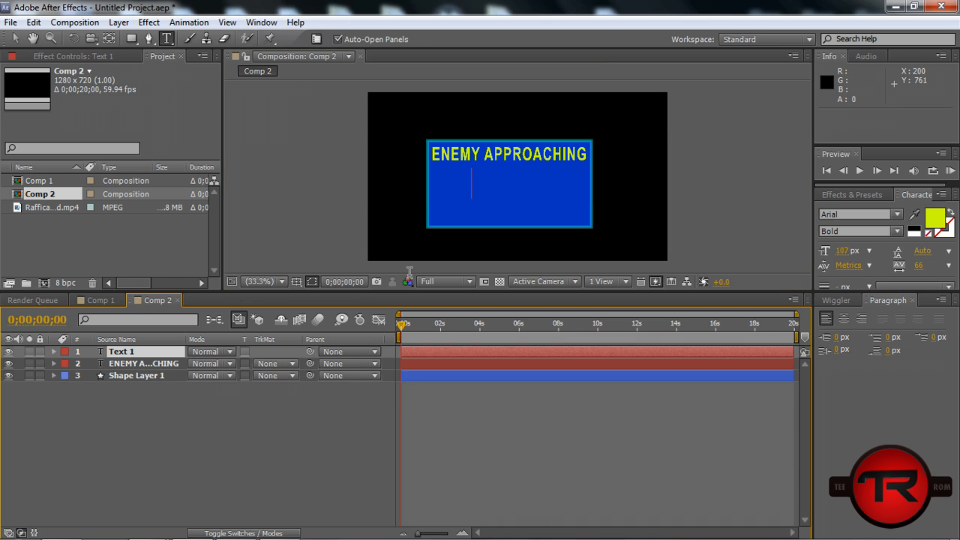
Step: Enter the text Weaponry: M4A1 and move it into the blue panel below the heading
type("Wea")
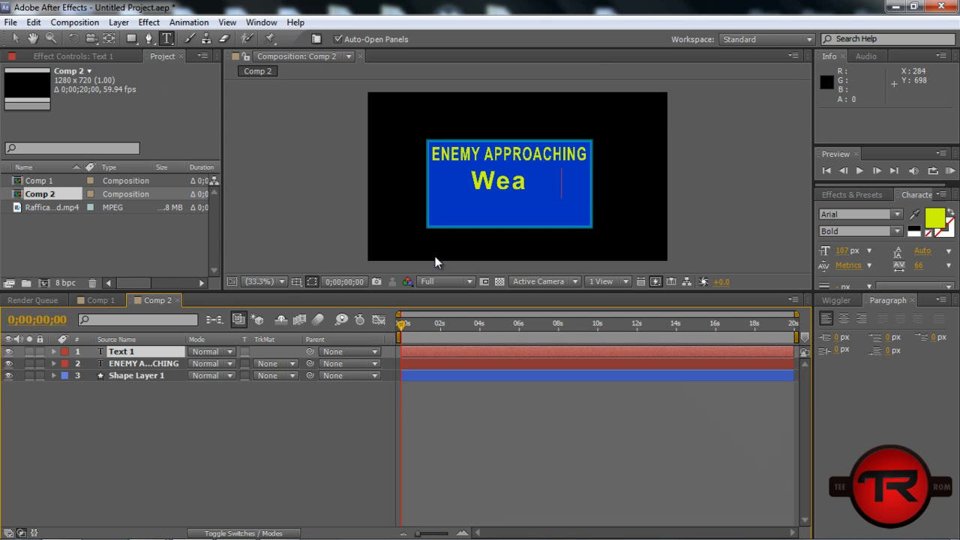
type("ponry")
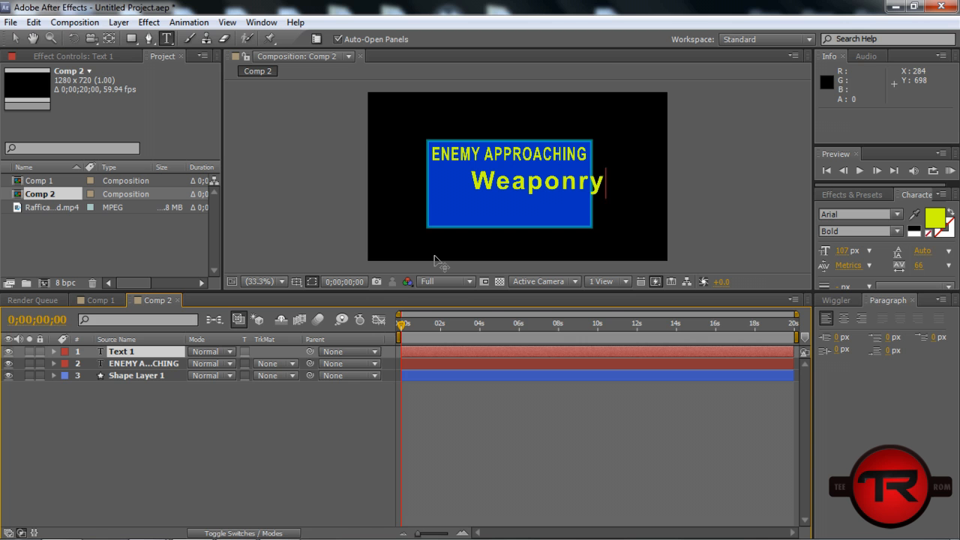
type(": M")
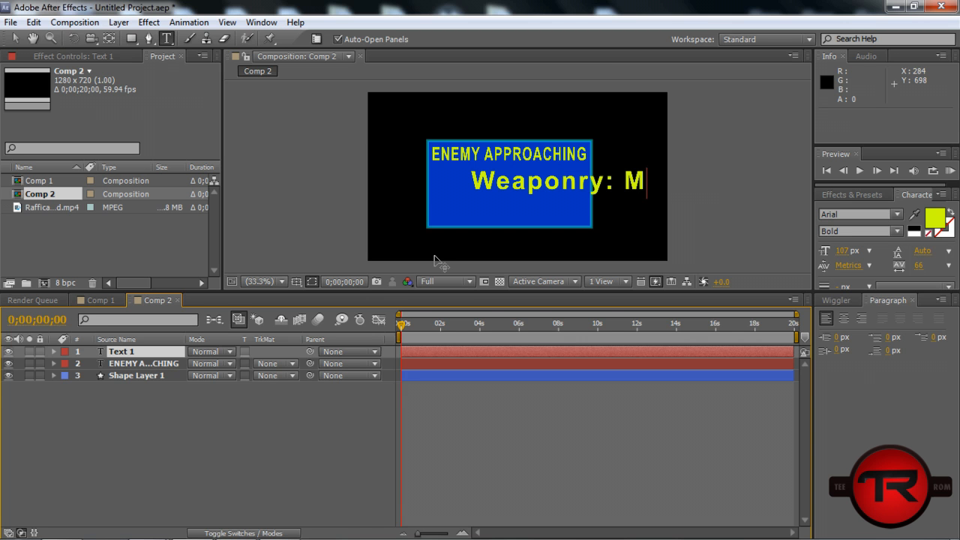
type("4A1")
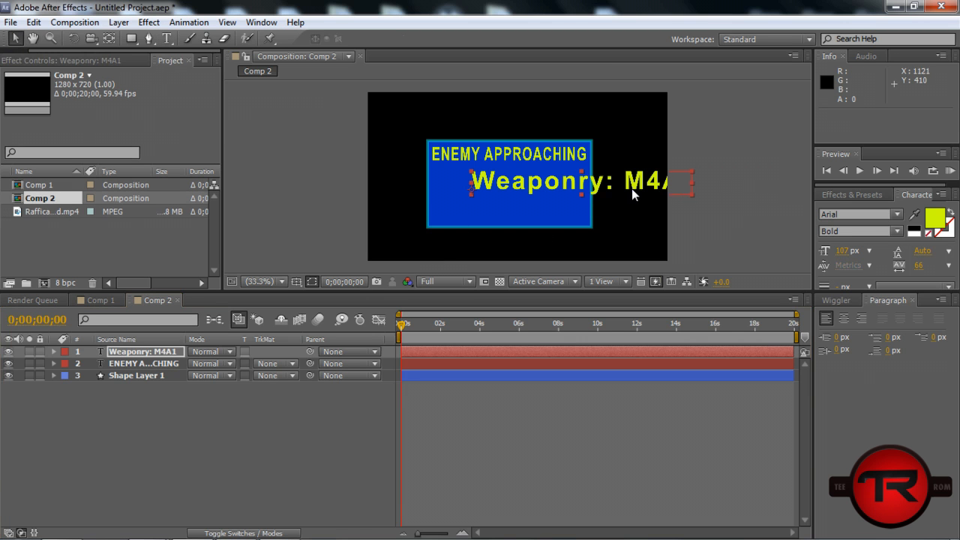
left_click_drag(633, 181, 647, 193)
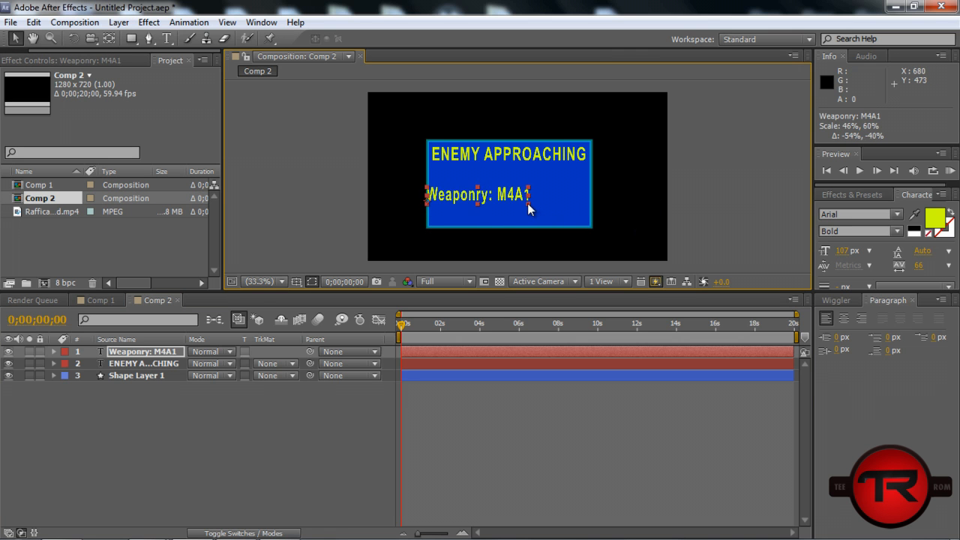
left_click_drag(525, 195, 507, 179)
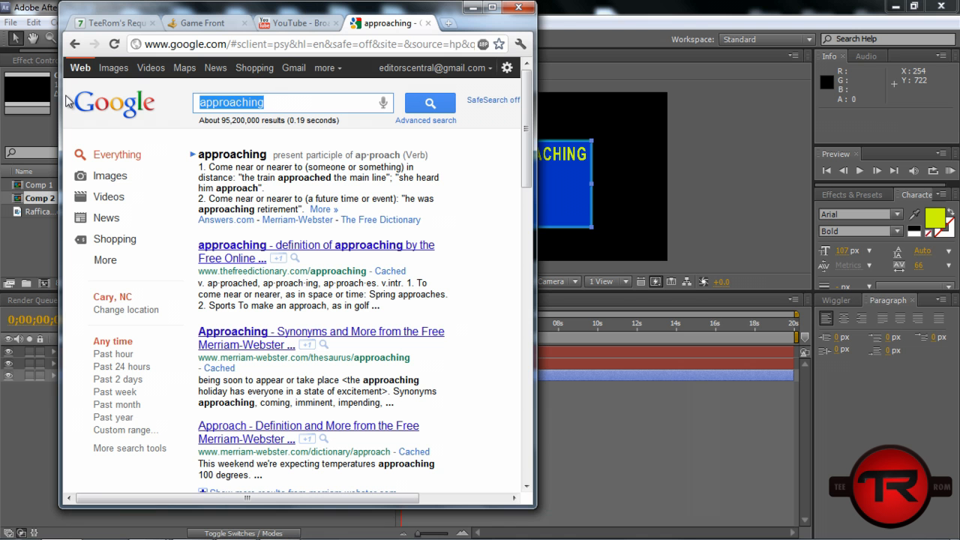
Step: Search Google Images for 'm4a1 mw2', save the M4A1.png result, and return to After Effects
type("m4a1 mw2")
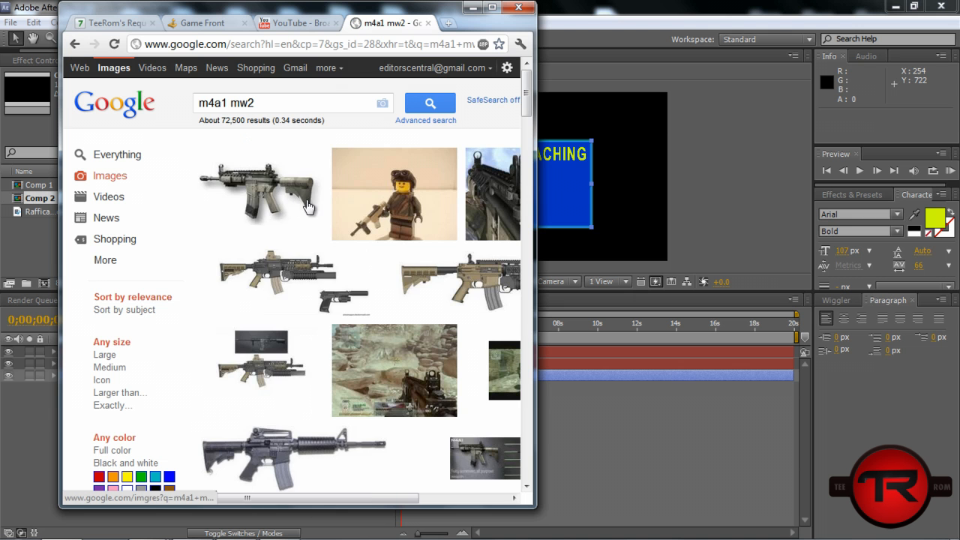
left_click(258, 183)
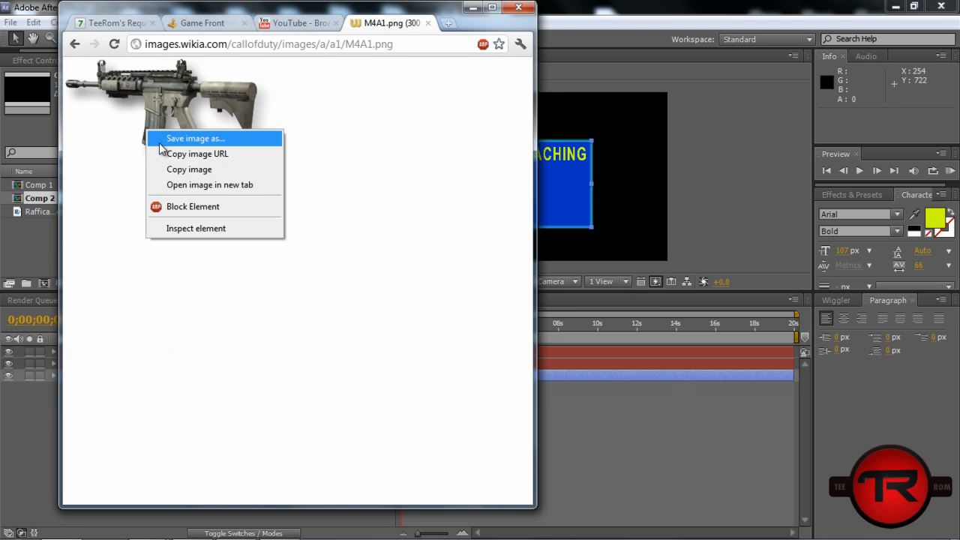
left_click(195, 138)
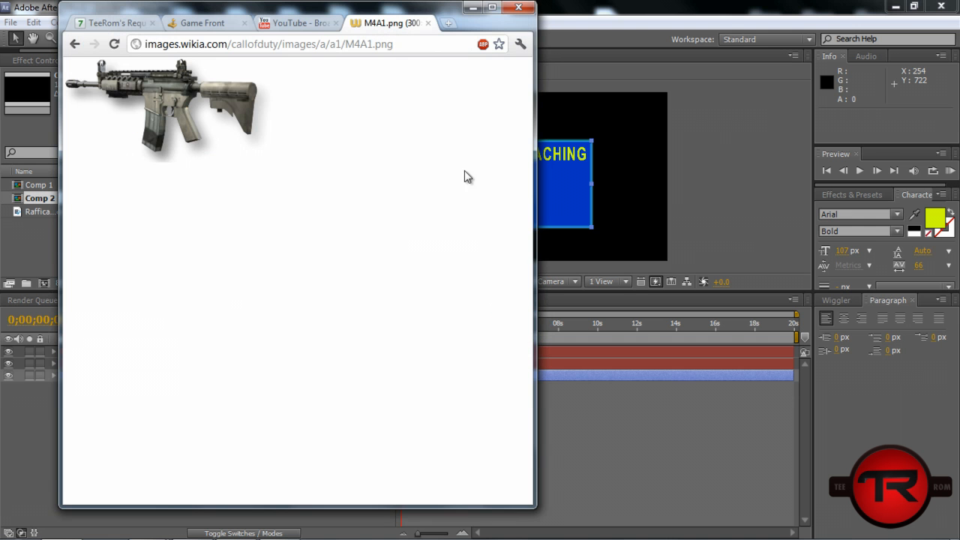
left_click(12, 22)
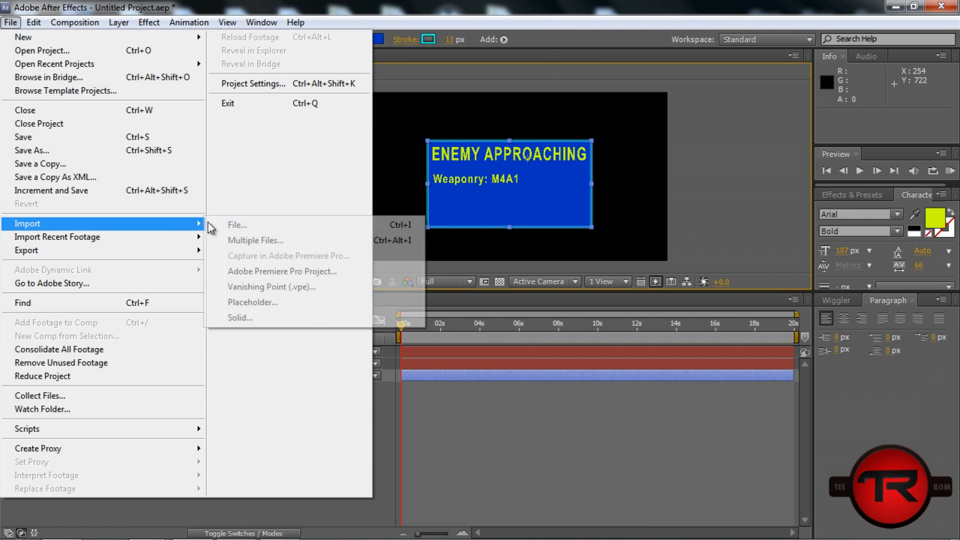
Step: Import the saved M4A1.png and place the rifle picture beside the weapon name
left_click(237, 225)
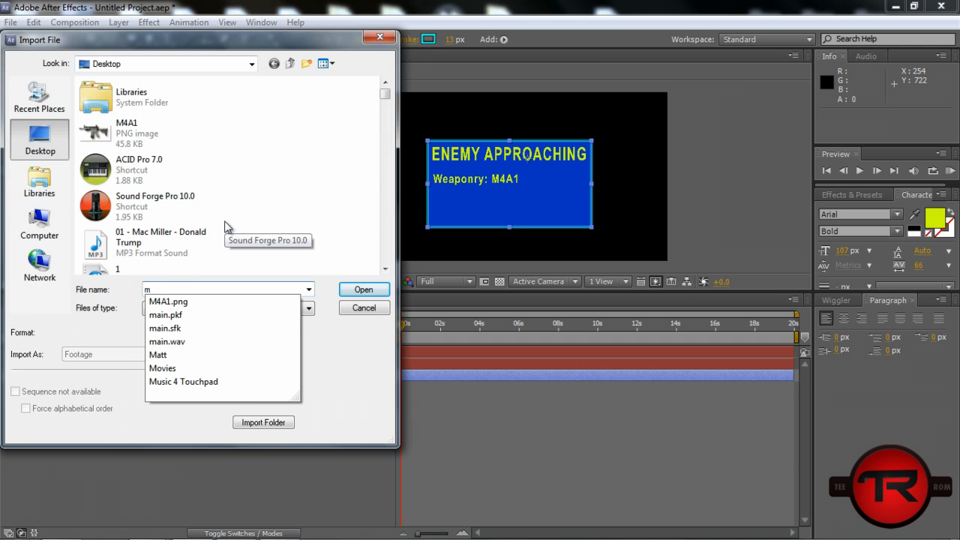
left_click(363, 290)
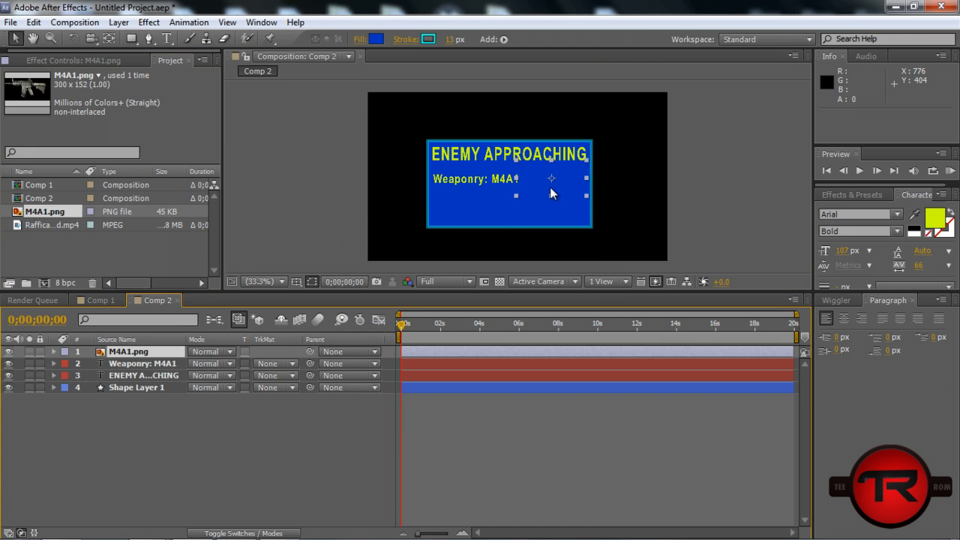
left_click_drag(552, 179, 558, 186)
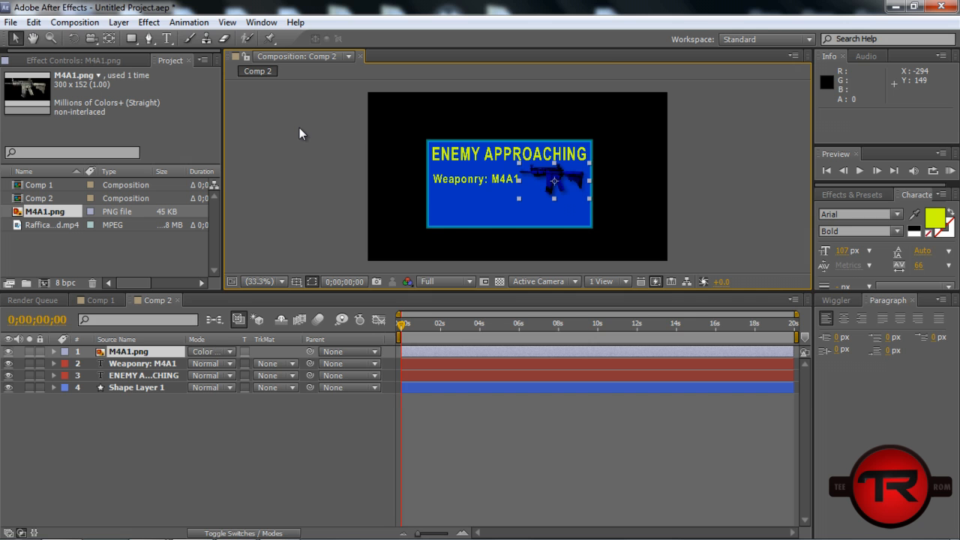
Step: Set the rifle image, 'Weaponry: M4A1' and 'ENEMY APPROACHING' text layers to Hard Light blending
left_click(213, 351)
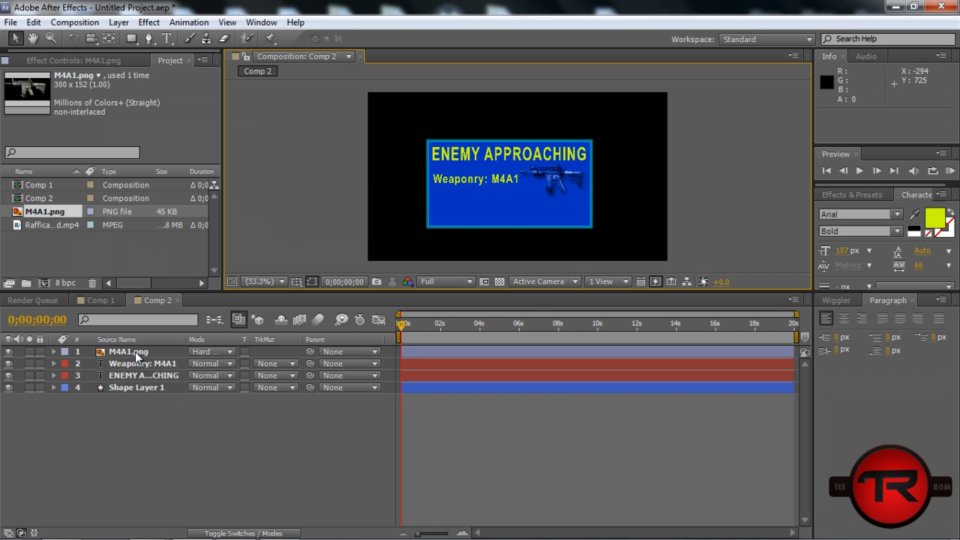
left_click(118, 22)
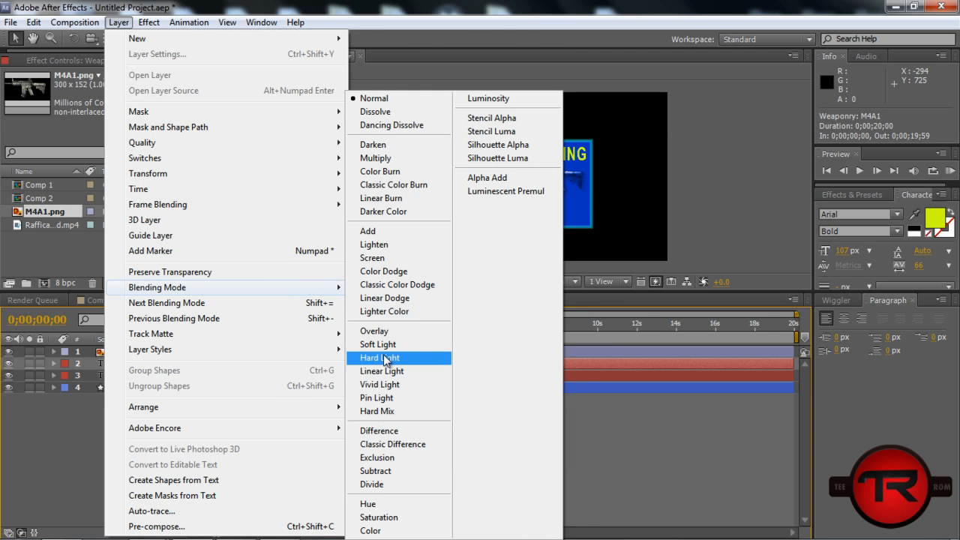
left_click(378, 358)
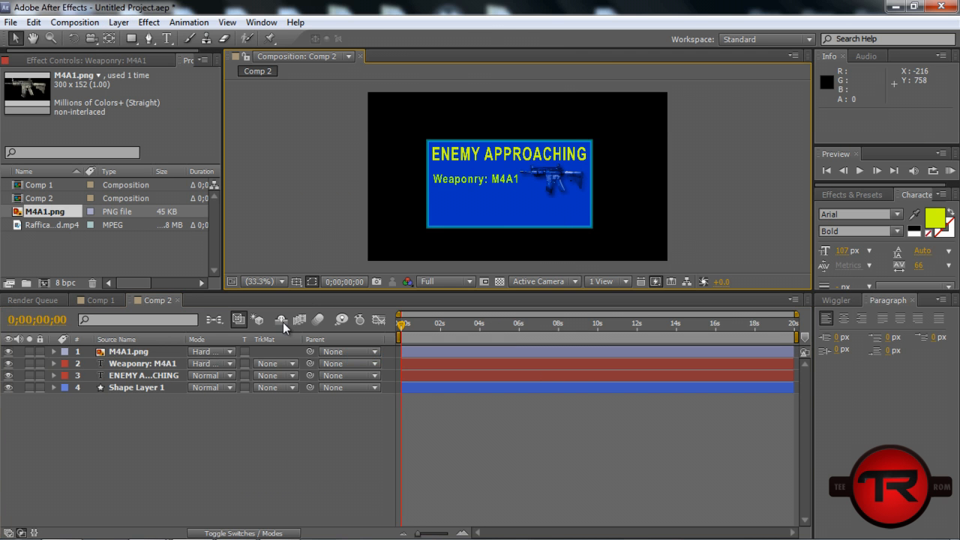
left_click(117, 22)
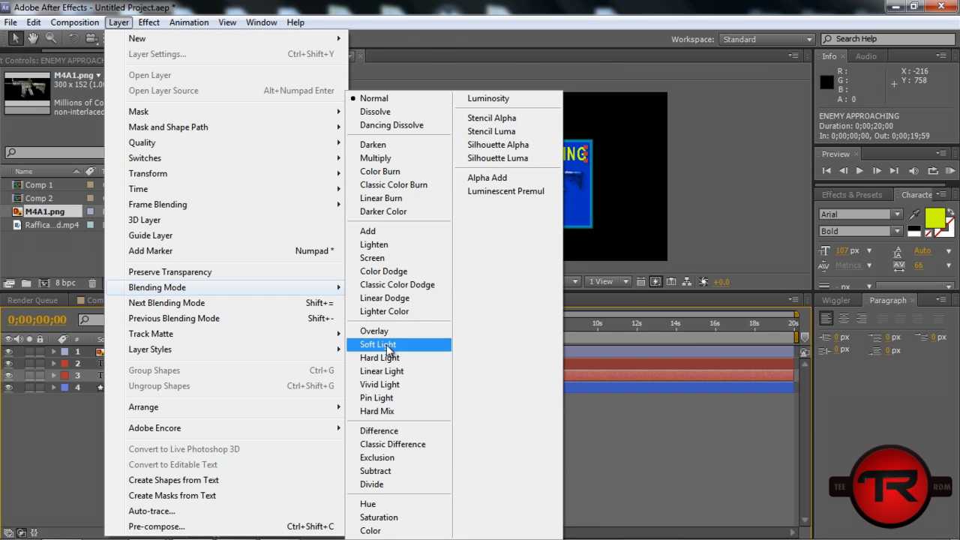
left_click(378, 344)
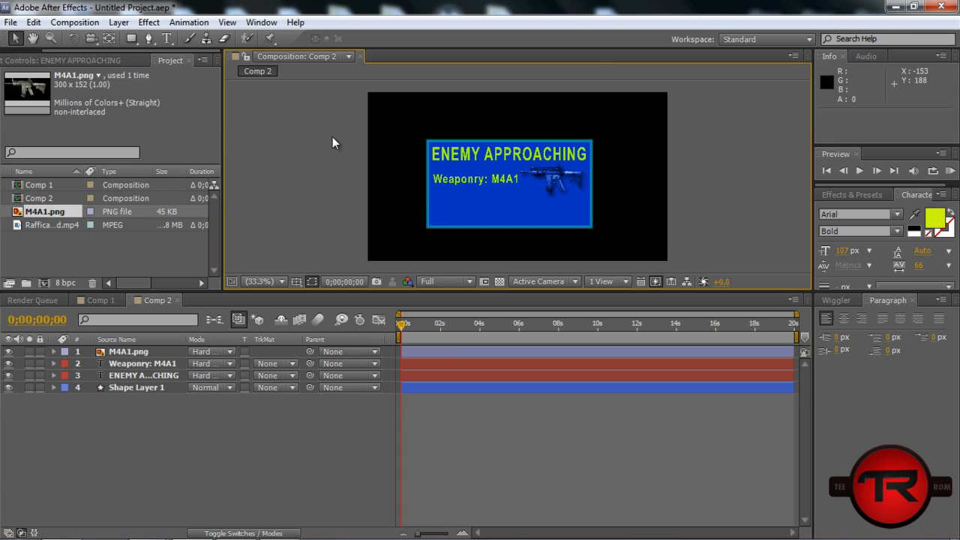
left_click(97, 300)
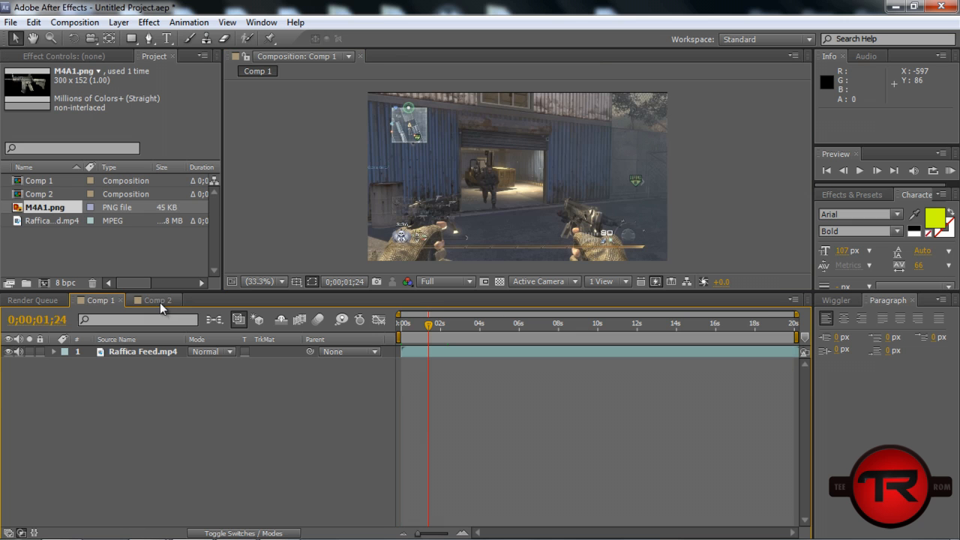
Step: Add LATITUDE and LONGITUDE text lines below the weapon name in Comp 2
left_click(156, 300)
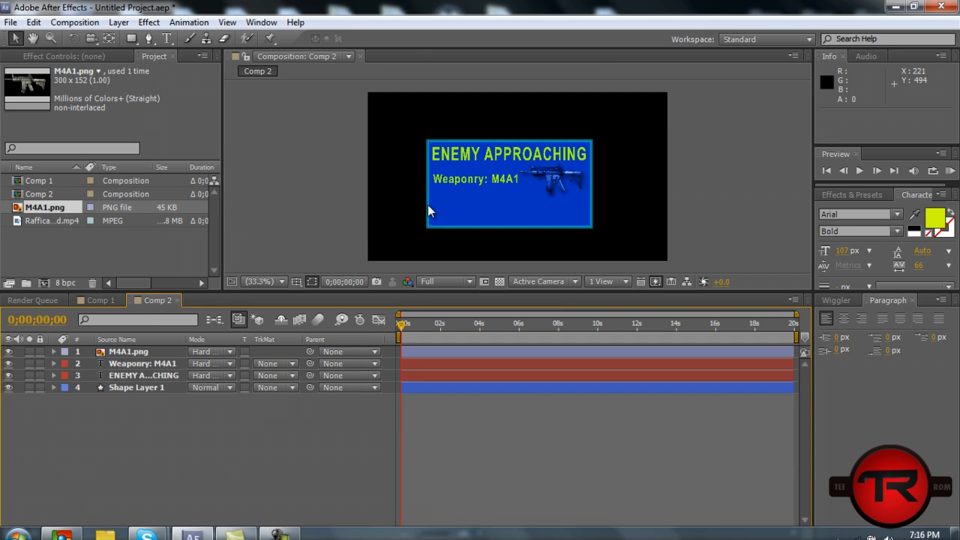
left_click(167, 39)
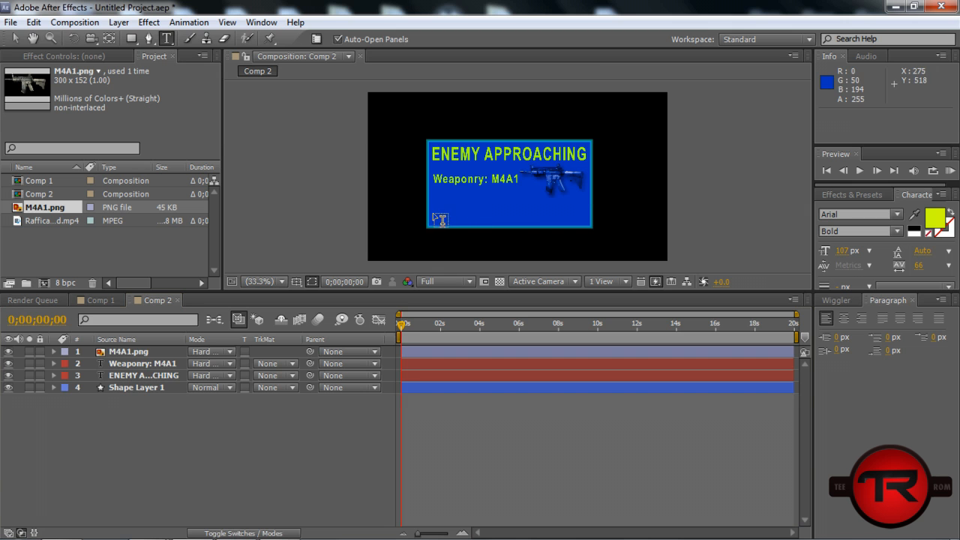
left_click(435, 203)
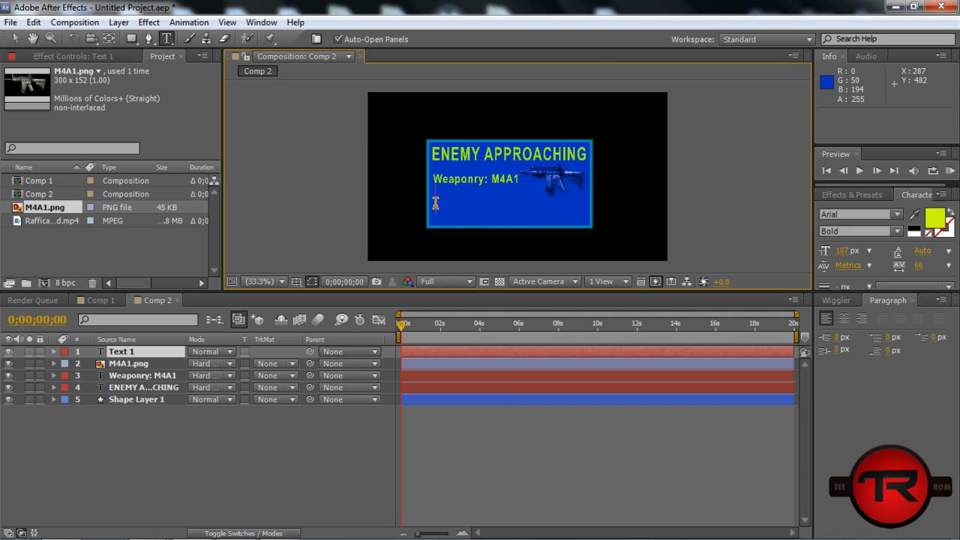
type("LATI")
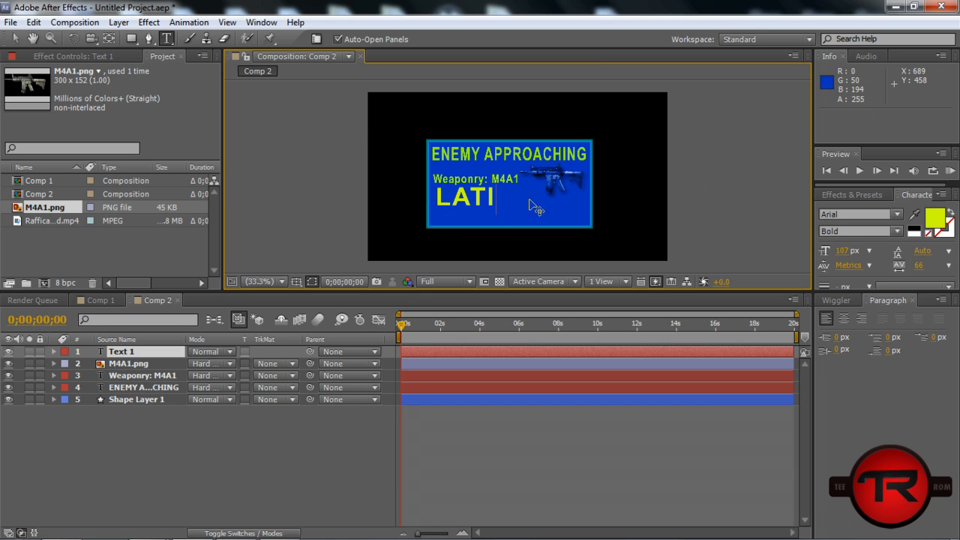
key("Backspace")
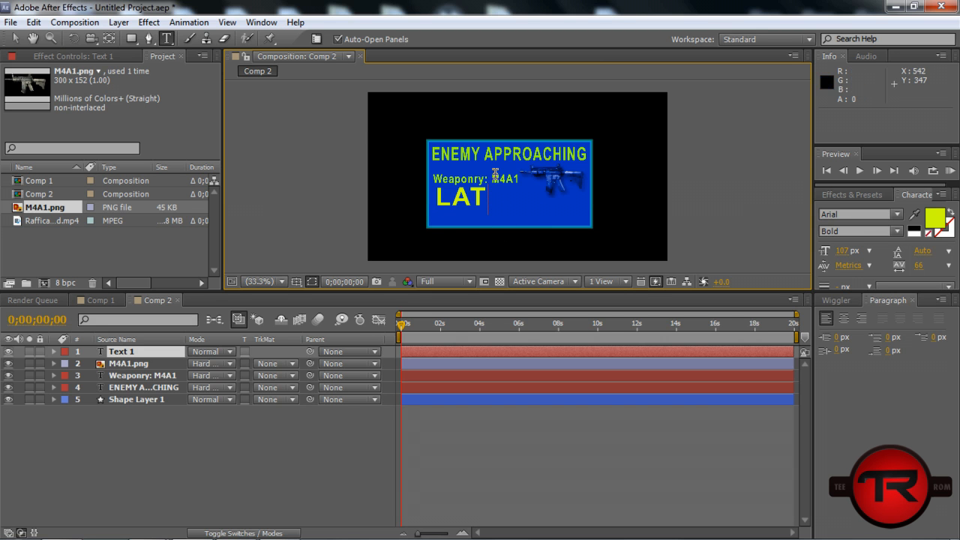
type("ITUTDe")
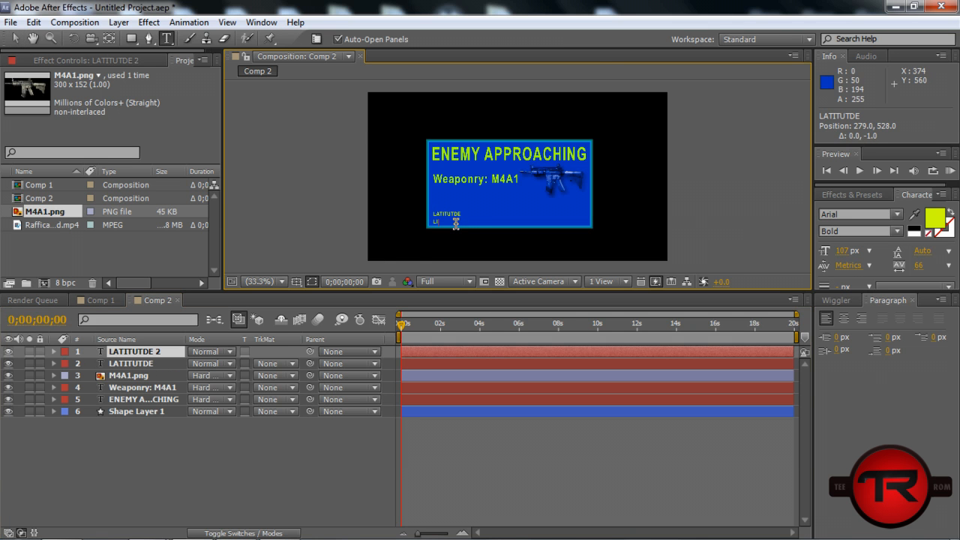
type("ONGITUDE")
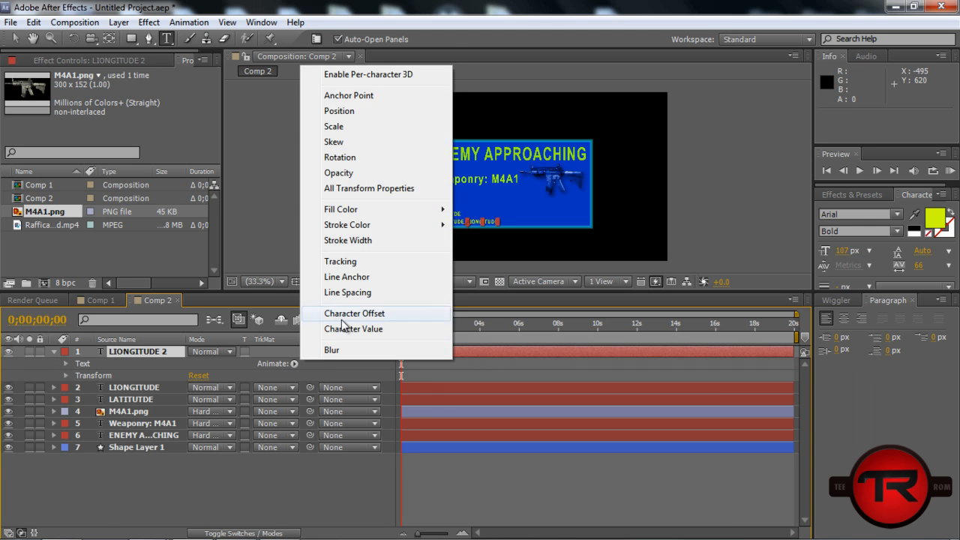
Step: Drive the number text's Character Offset with a wiggle(10,10) expression and preview the scrambling digits
left_click(354, 313)
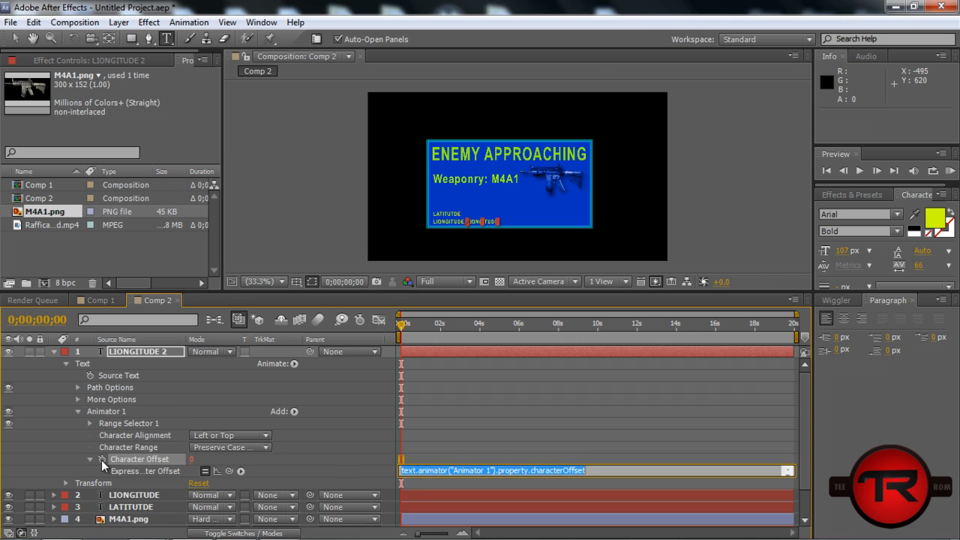
type("wiggle")
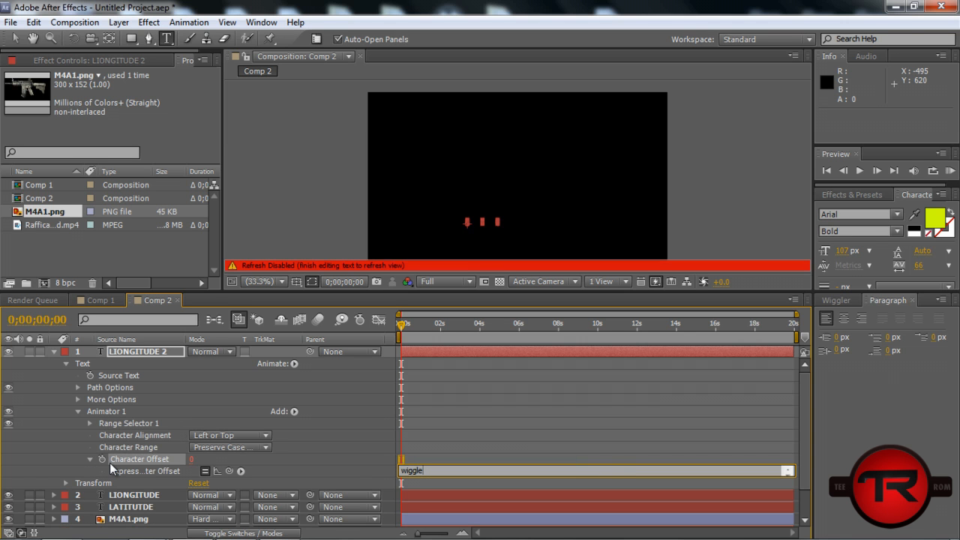
type("(10, 10)")
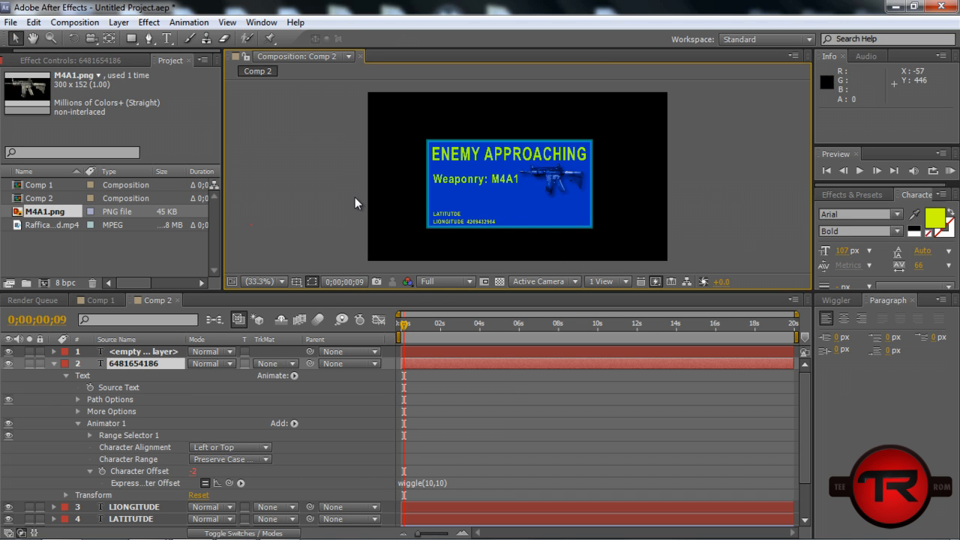
left_click(142, 351)
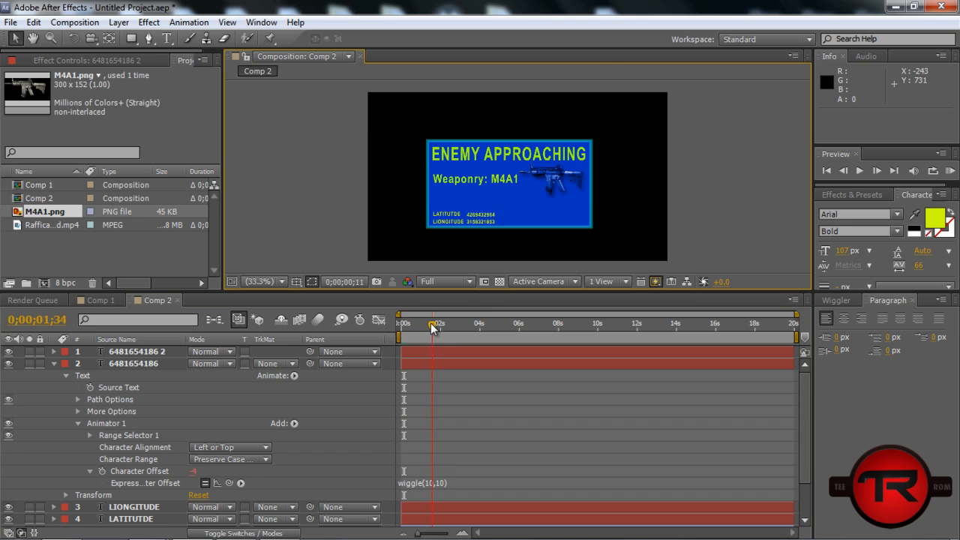
left_click_drag(432, 323, 471, 322)
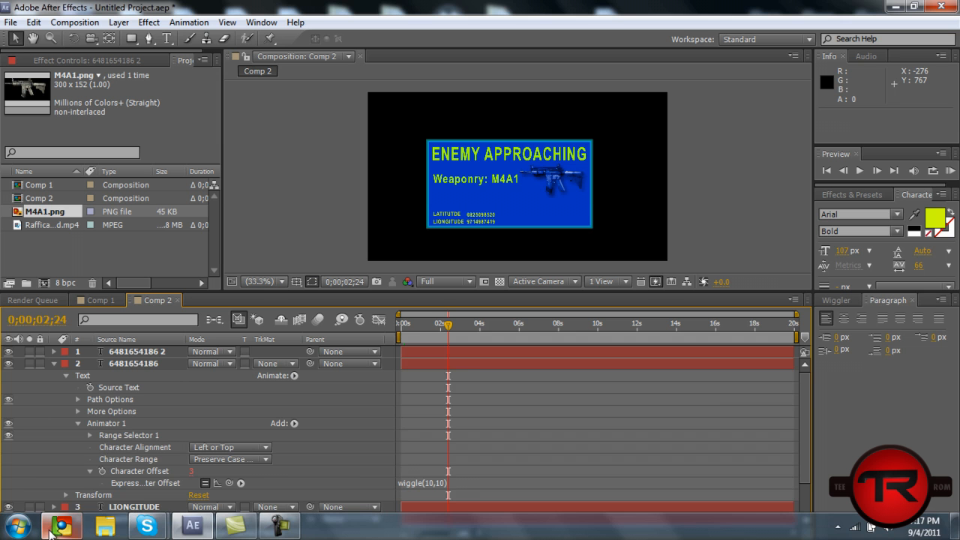
mouse_move(62, 525)
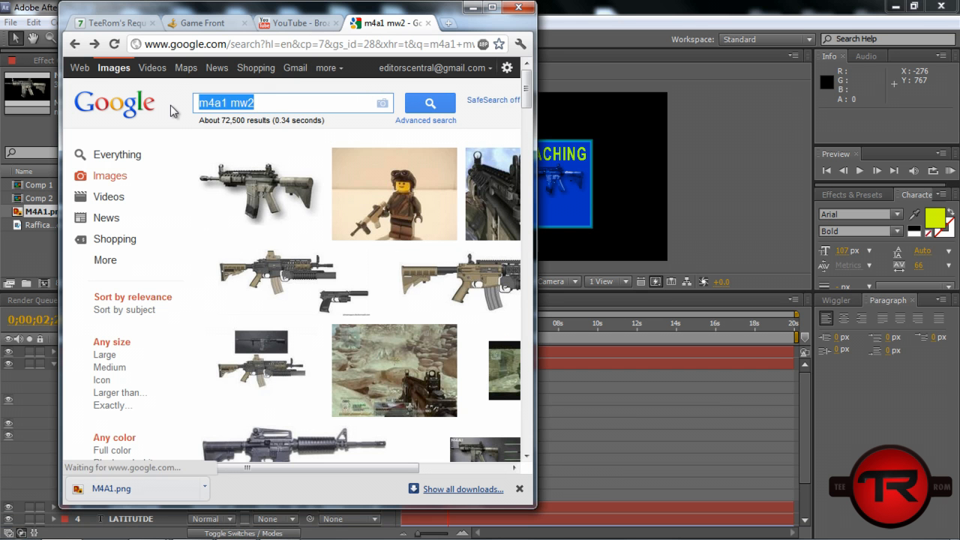
Step: Find the Scrapyard MW2 map layout on Google Images and save the image to the computer
type("scrapyard")
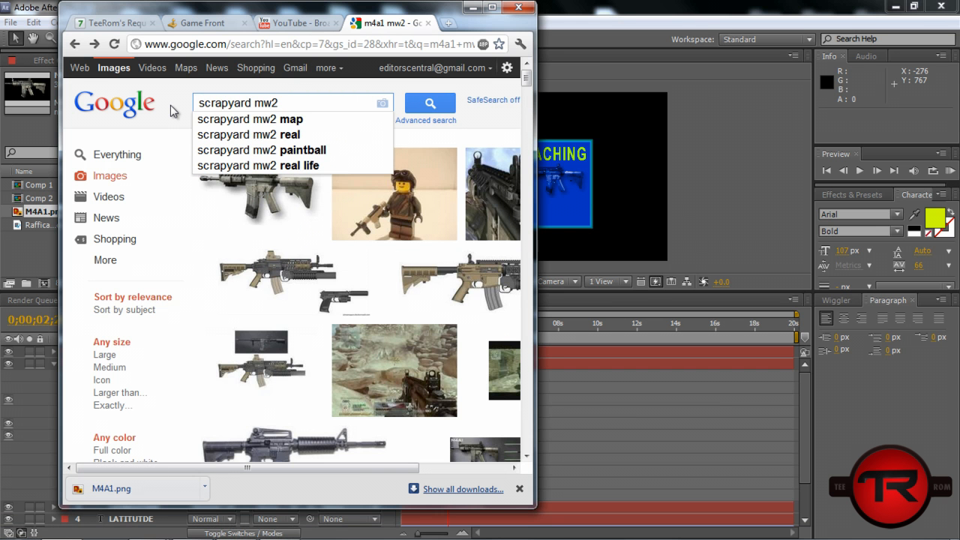
left_click(249, 119)
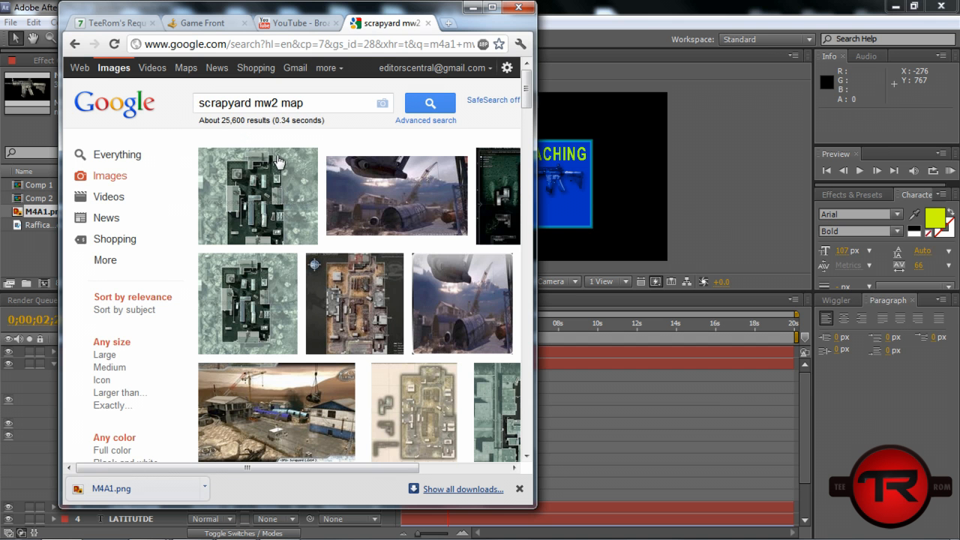
left_click(258, 195)
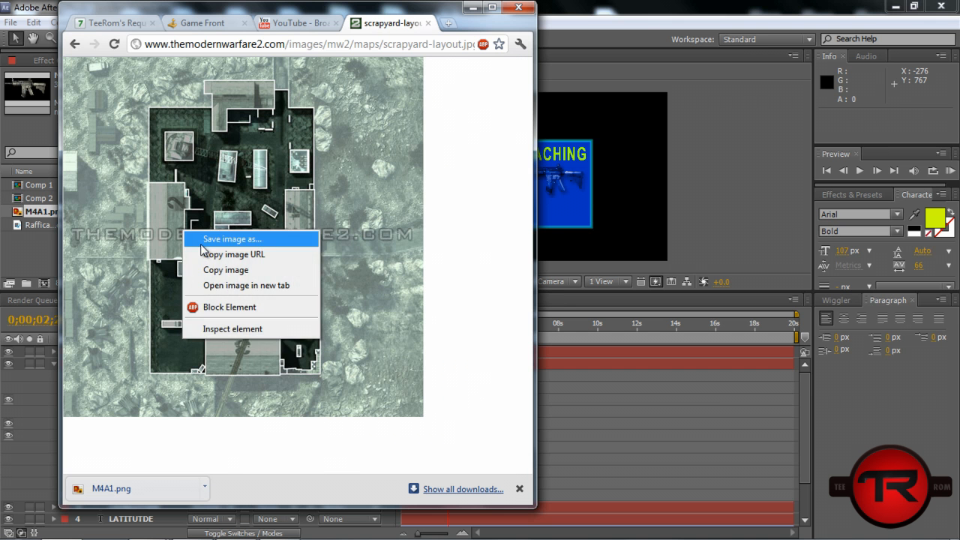
left_click(232, 239)
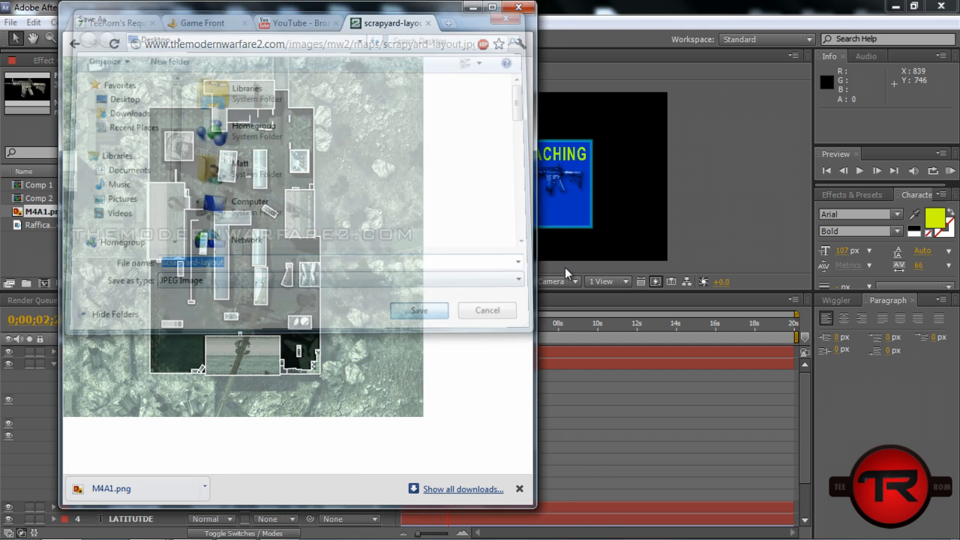
left_click(12, 23)
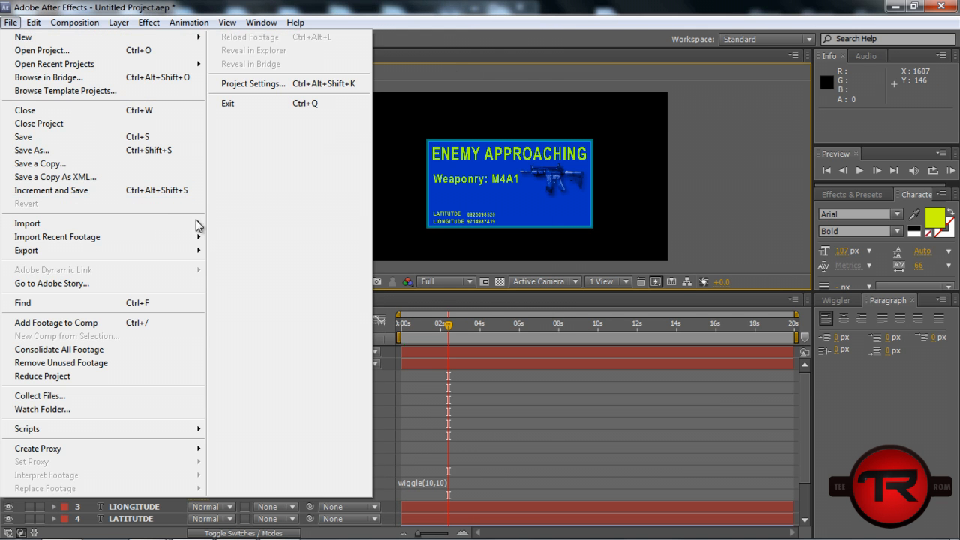
Step: Import scrapyard-layout.jpg, move it to the panel's lower-right corner and set its blend mode to Hard
left_click(27, 222)
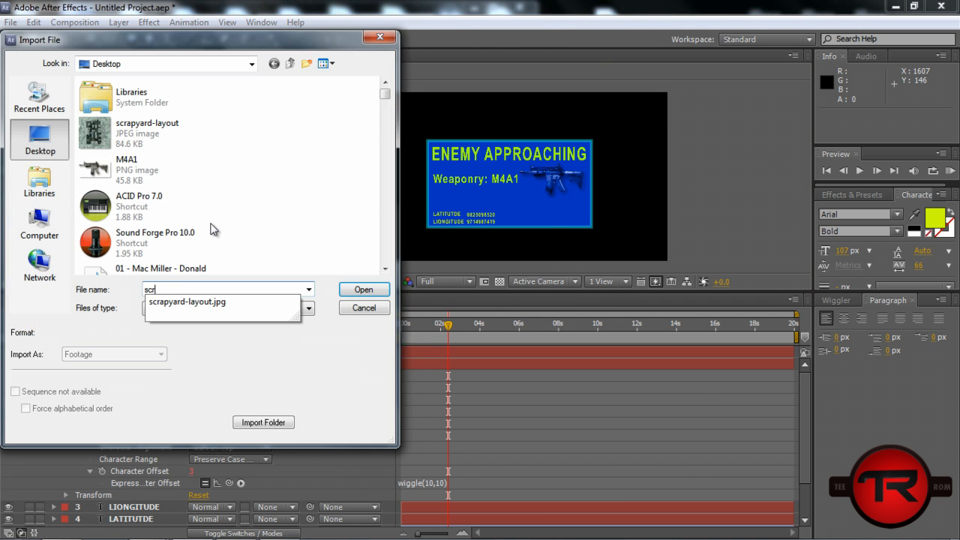
left_click(363, 289)
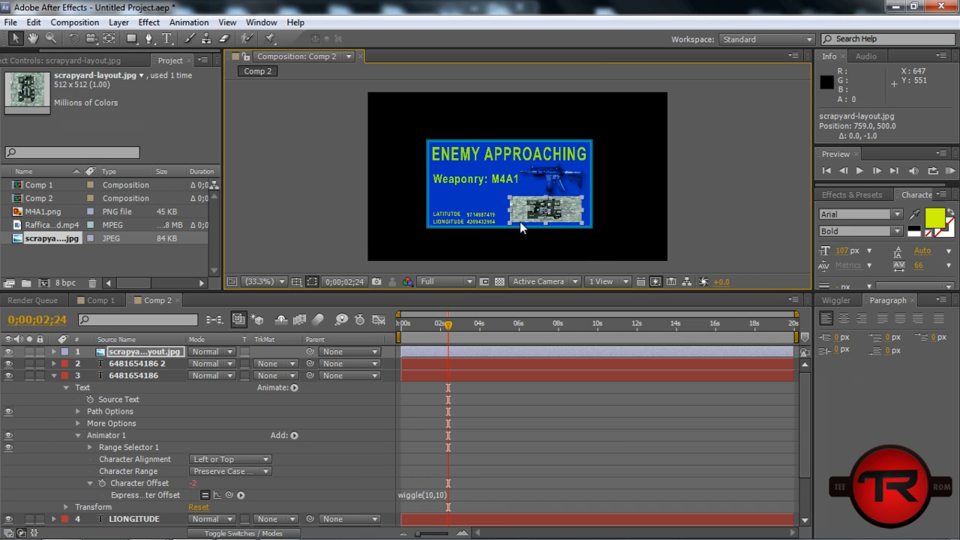
left_click_drag(524, 228, 503, 216)
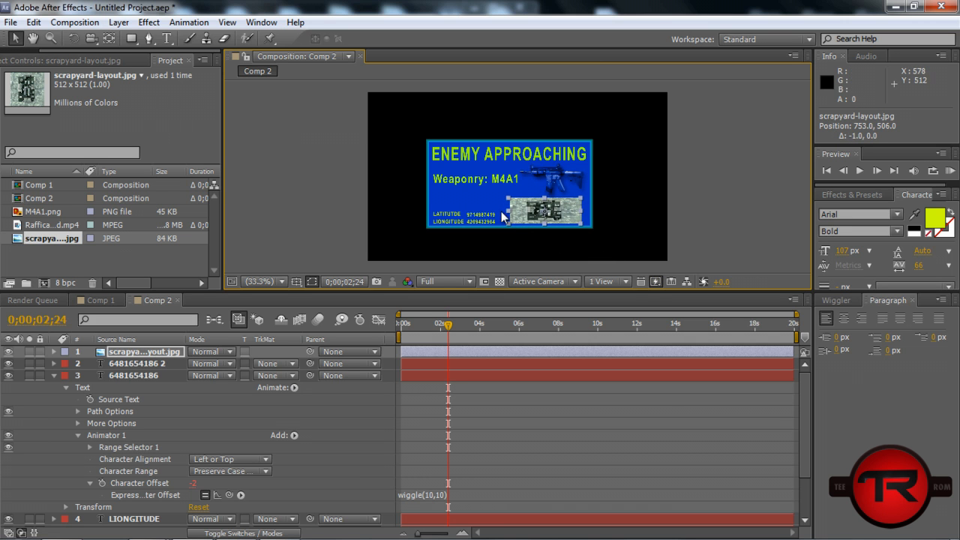
left_click(117, 22)
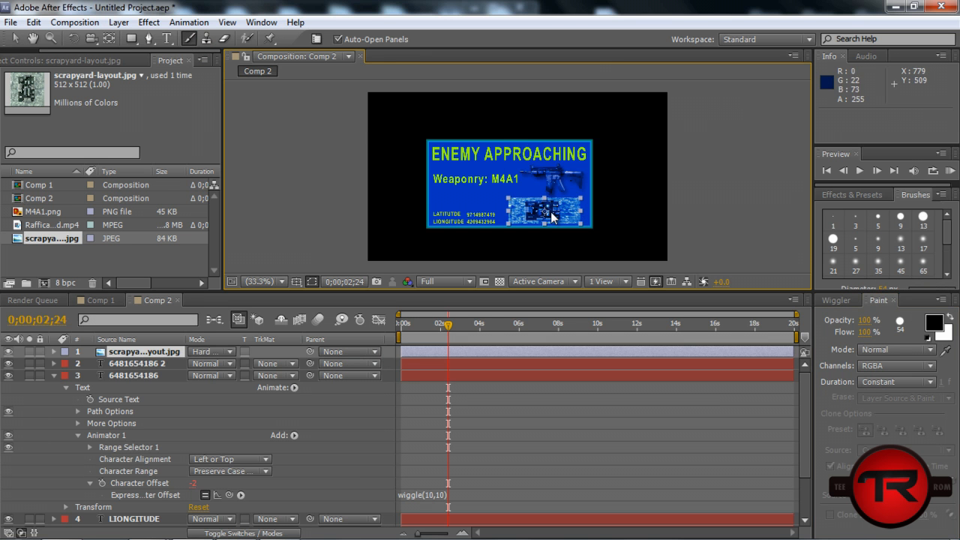
Step: Pick yellow as the paint foreground colour in the map layer's Layer panel, then return to Comp 2
double_click(144, 351)
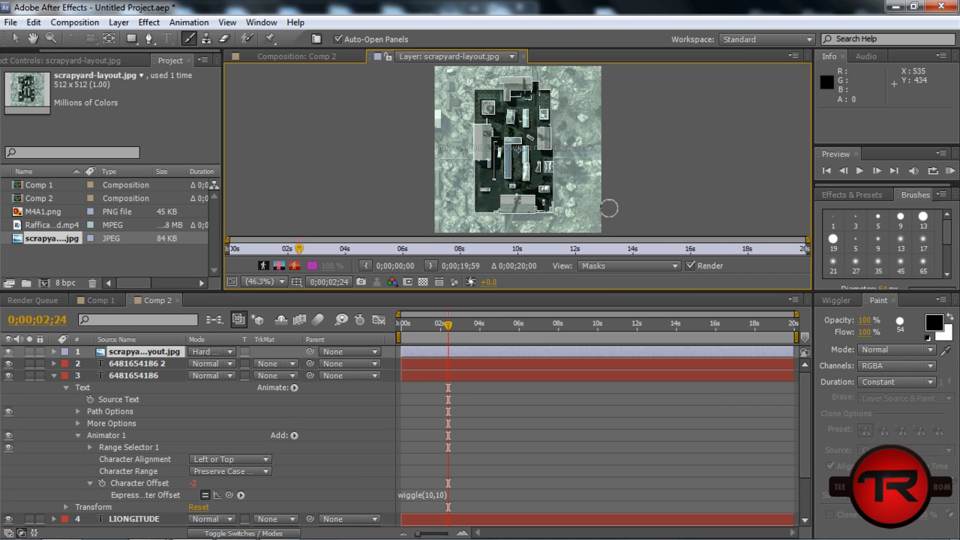
mouse_move(867, 321)
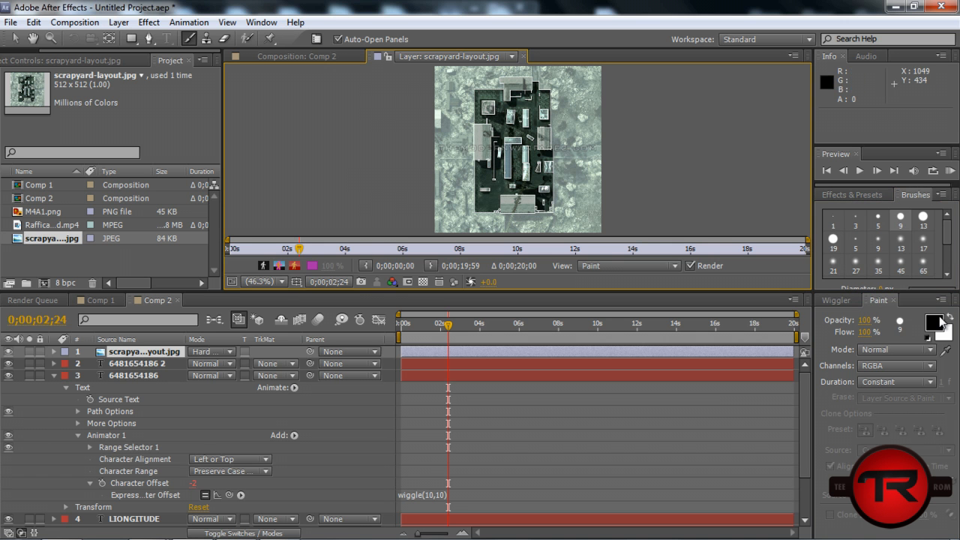
left_click(933, 321)
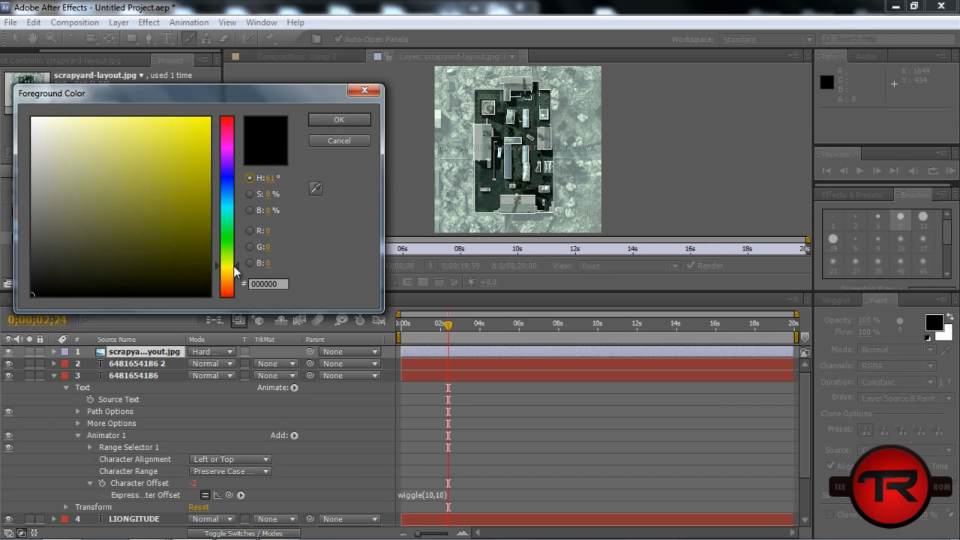
left_click(339, 120)
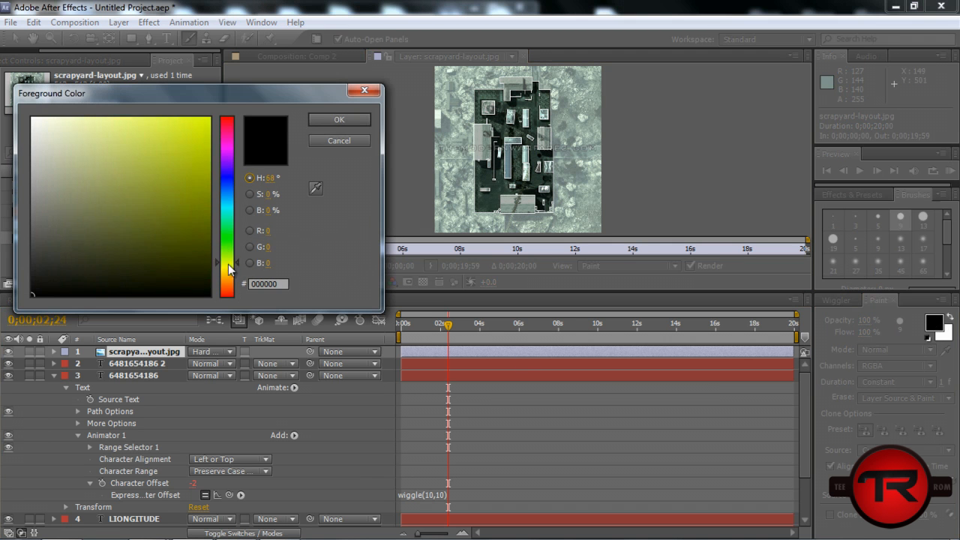
left_click(339, 120)
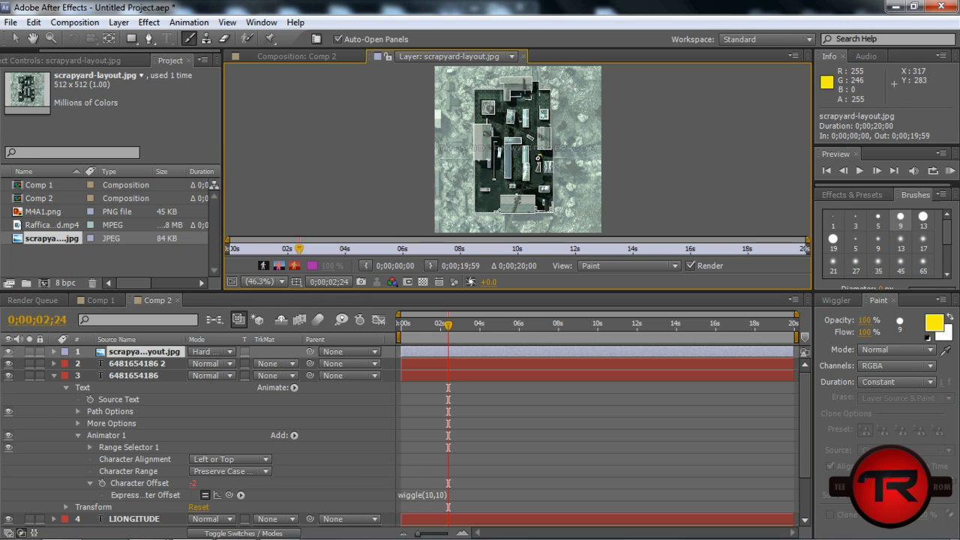
left_click(297, 55)
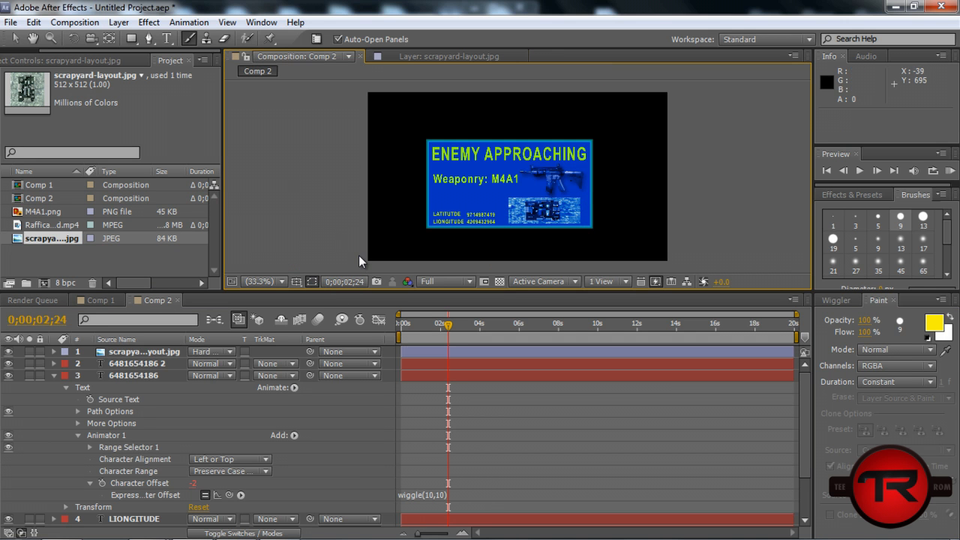
mouse_move(555, 242)
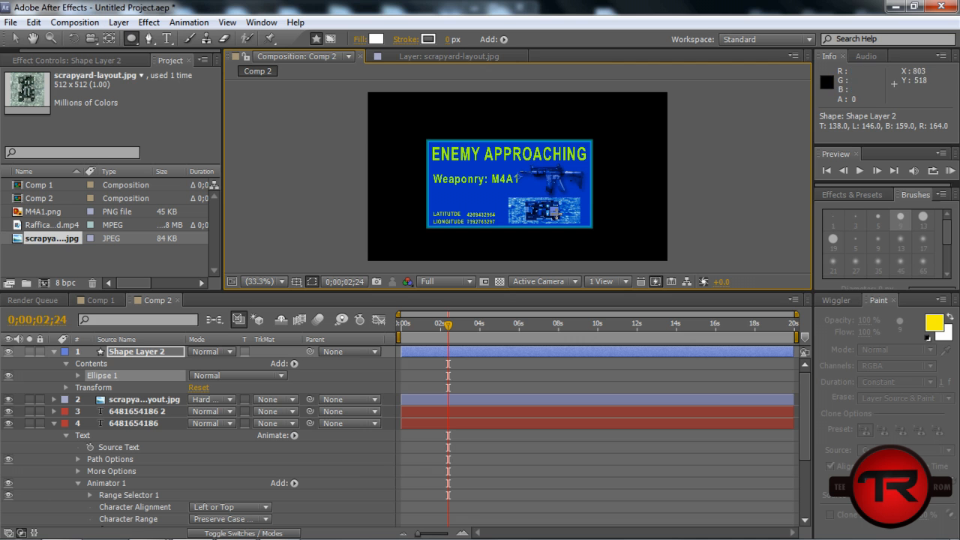
mouse_move(293, 157)
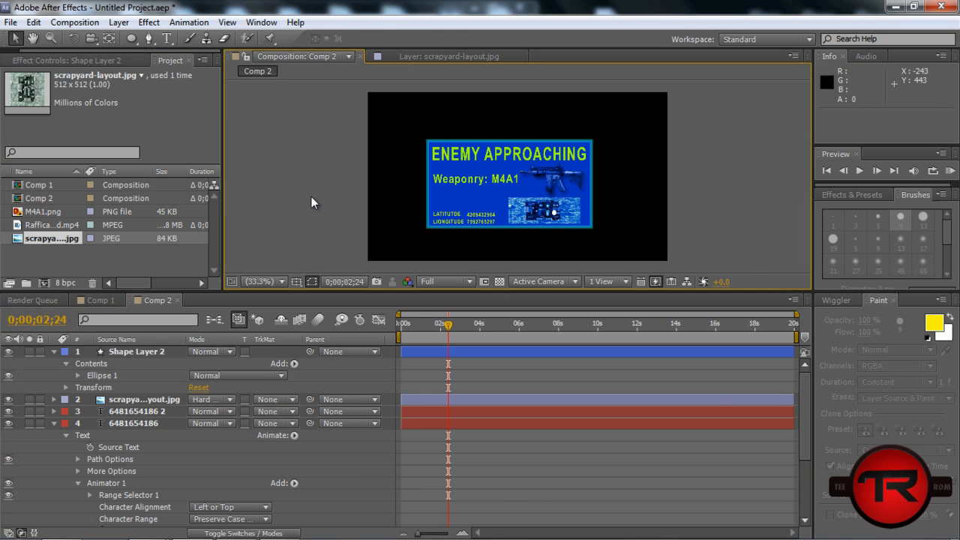
mouse_move(132, 418)
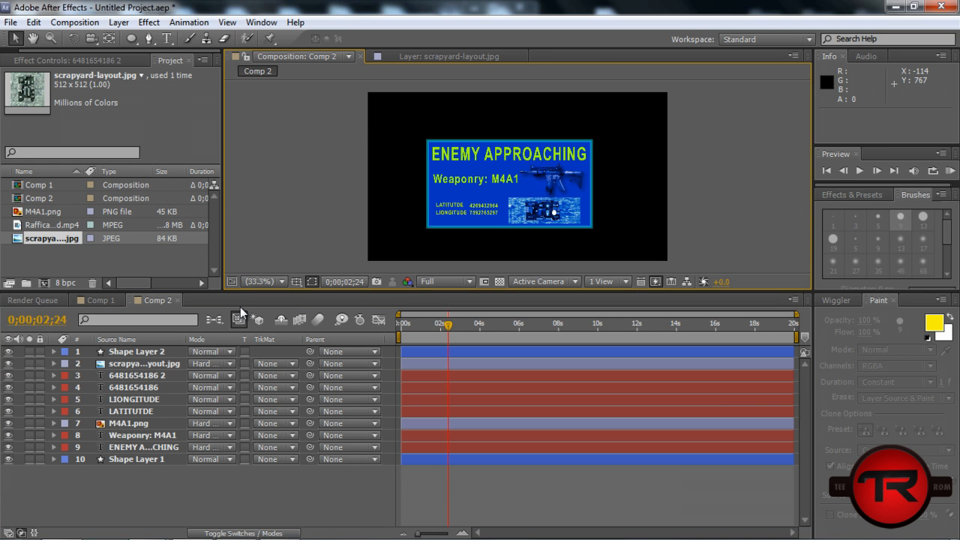
mouse_move(72, 316)
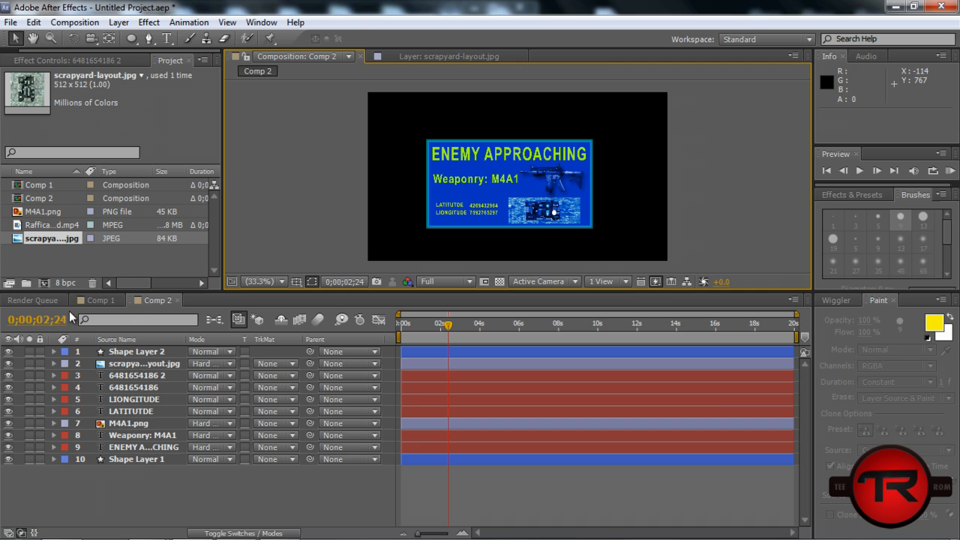
Step: Switch to the Comp 1 gameplay composition
left_click(98, 300)
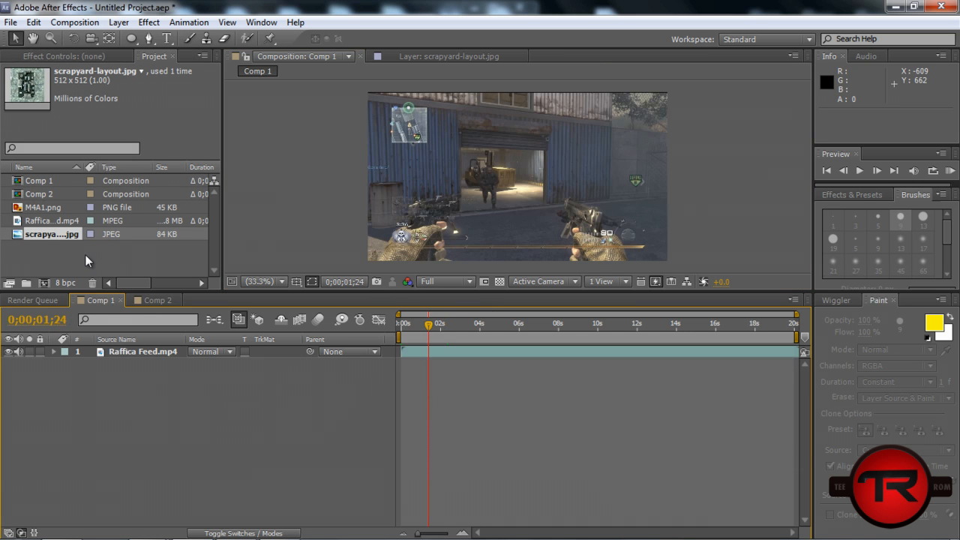
Step: Nest Comp 2 above Raffica Feed.mp4 in Comp 1 and hide an unneeded layer-list column
left_click(39, 194)
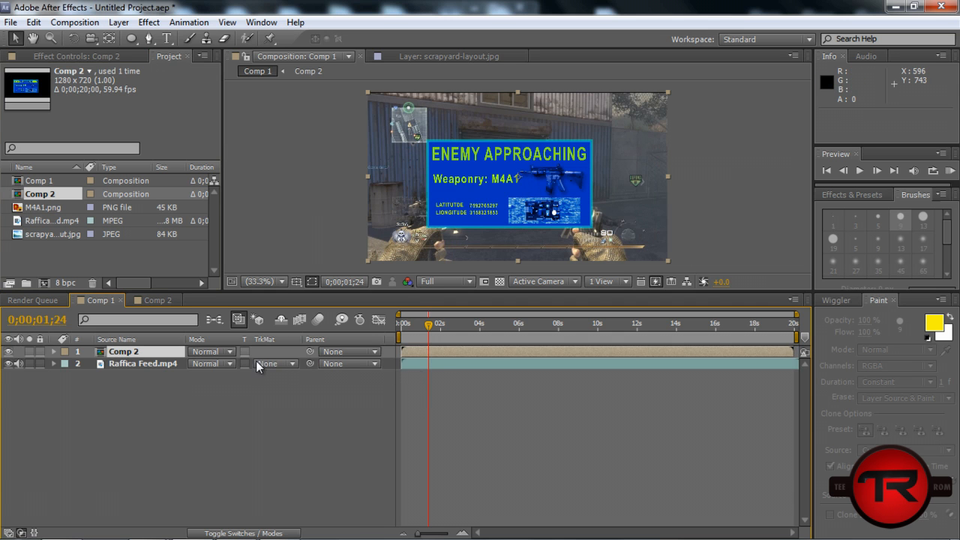
right_click(263, 345)
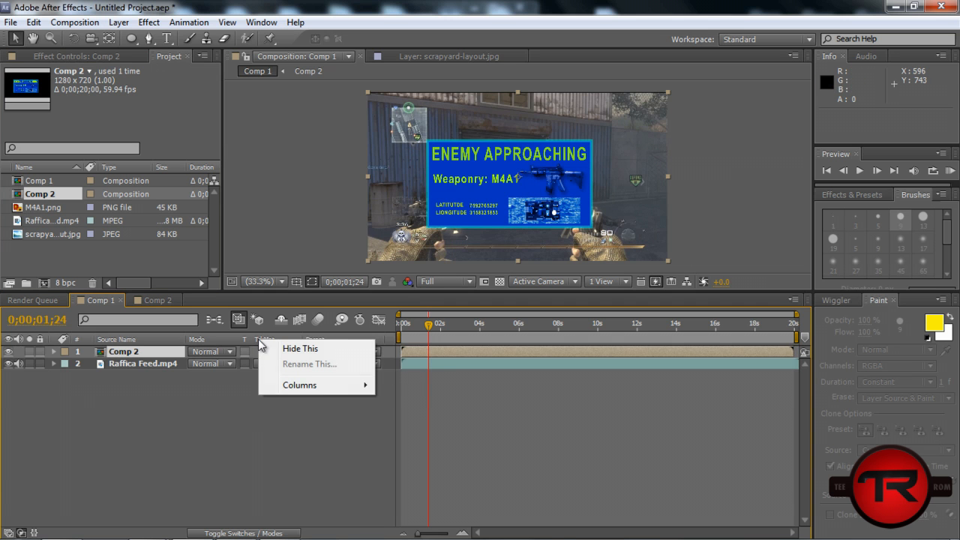
left_click(300, 384)
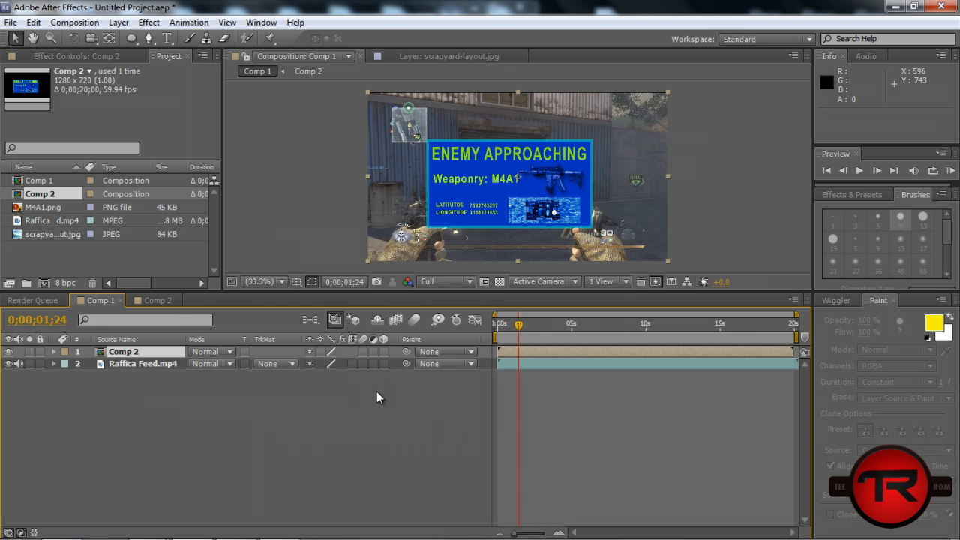
mouse_move(270, 345)
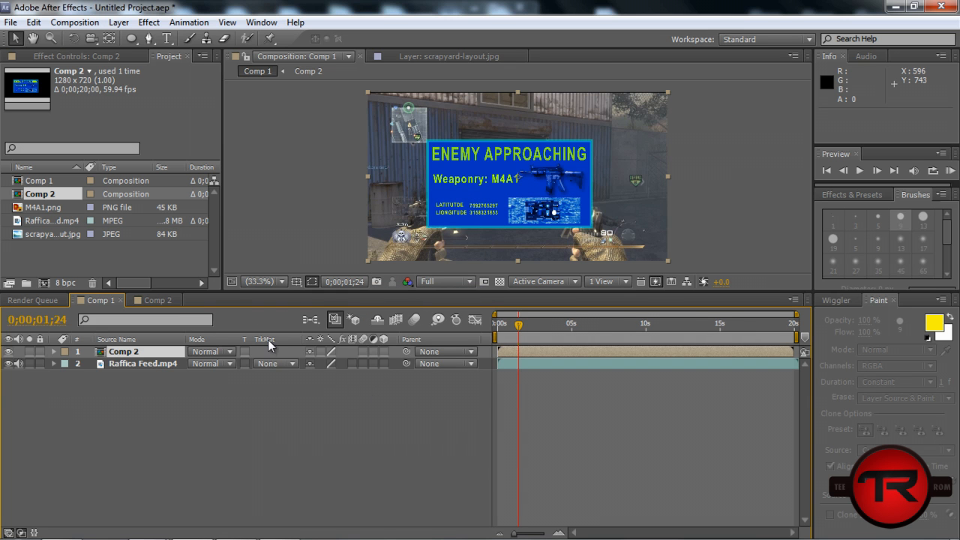
right_click(270, 339)
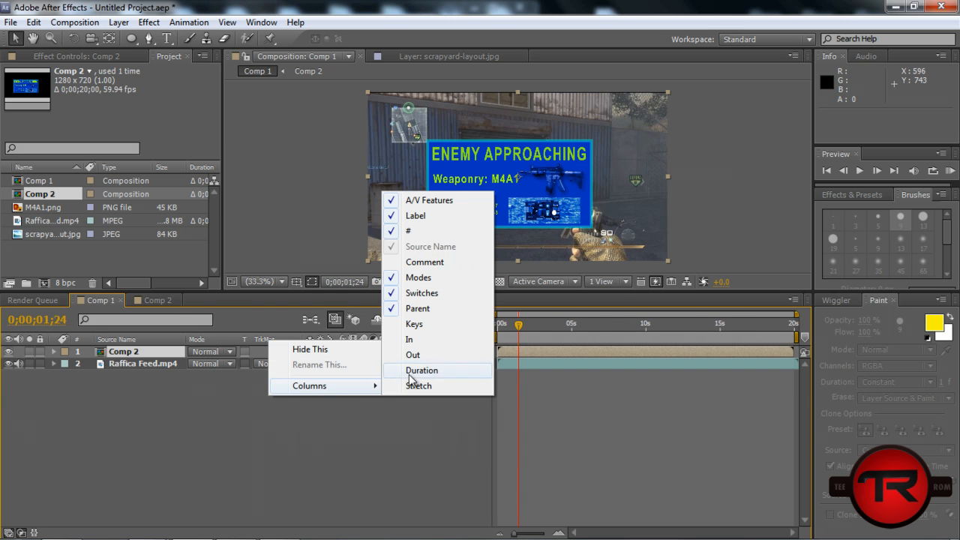
mouse_move(446, 309)
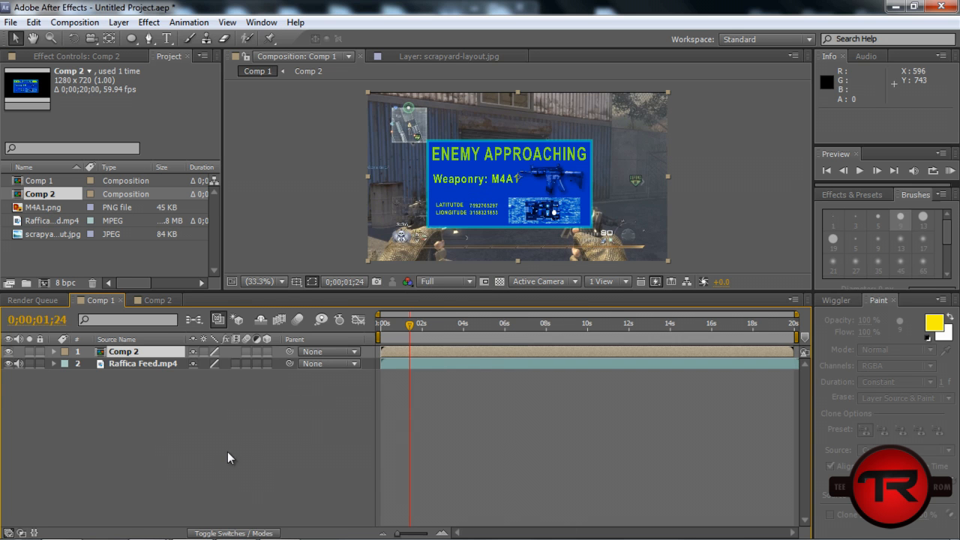
mouse_move(480, 234)
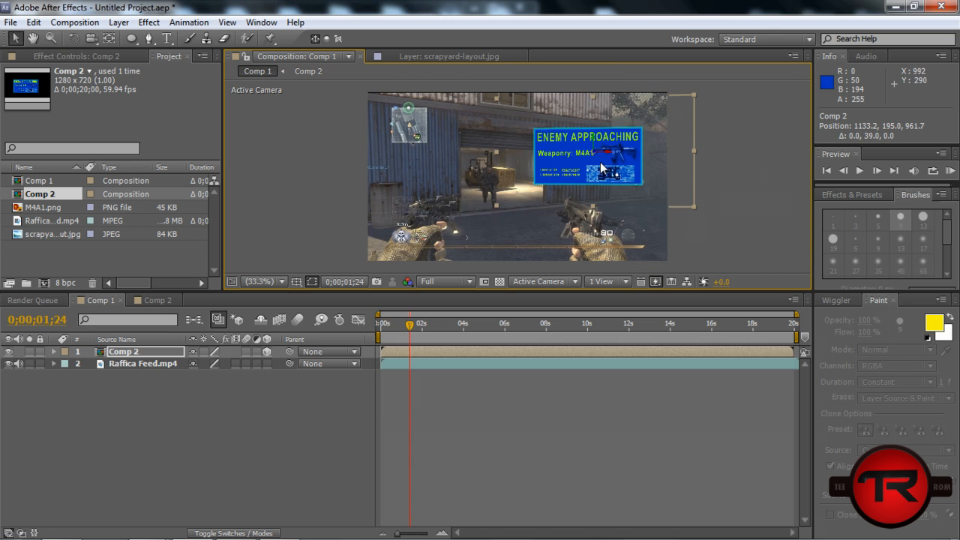
Step: Rotate the 3D hologram panel into the scene on the right and bring up its Opacity for 51%
left_click_drag(588, 153, 585, 162)
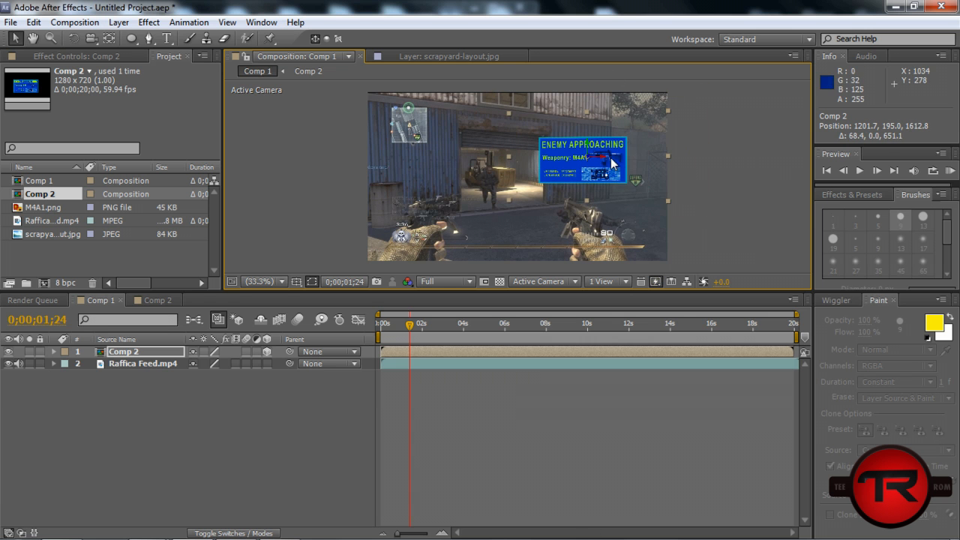
left_click_drag(612, 162, 592, 150)
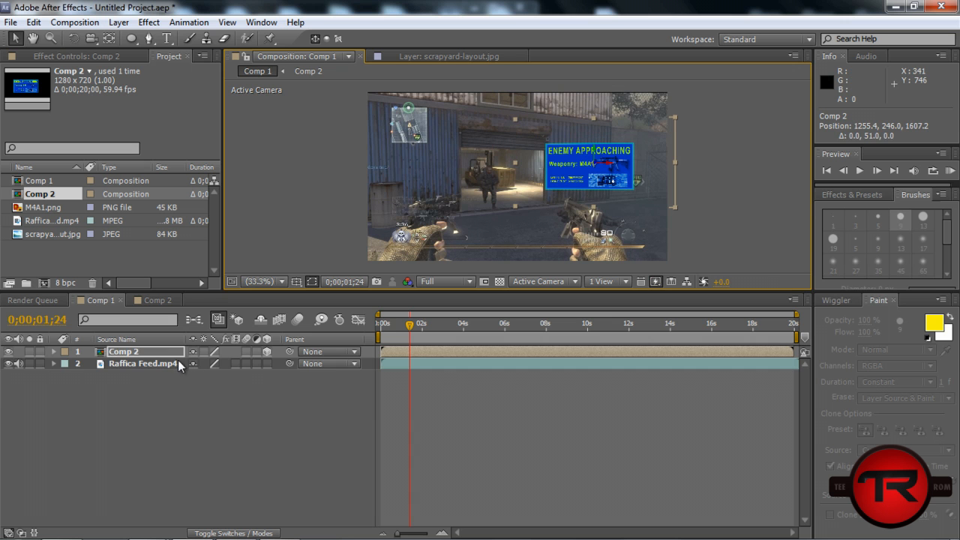
left_click(54, 351)
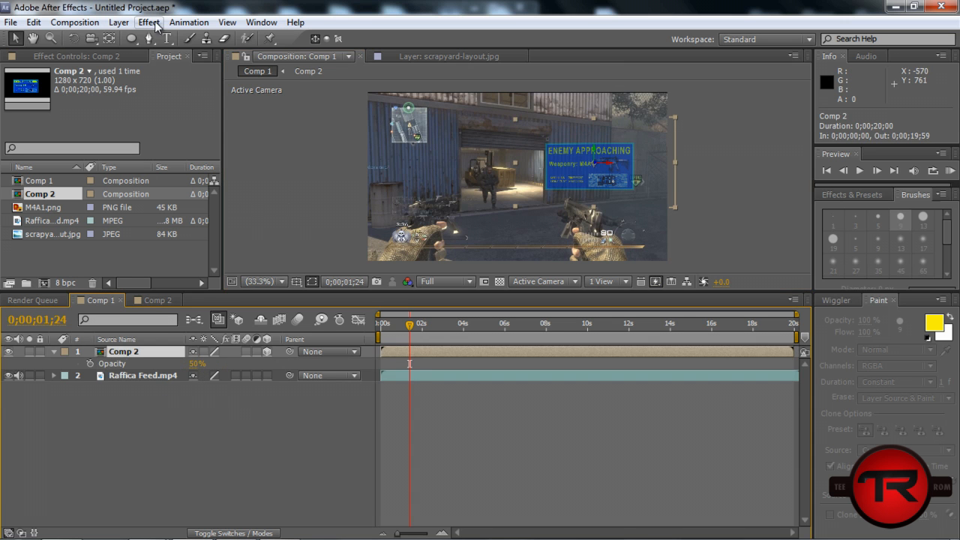
Step: Apply a Glow effect to Comp 2 and adjust its Threshold and Radius
left_click(149, 22)
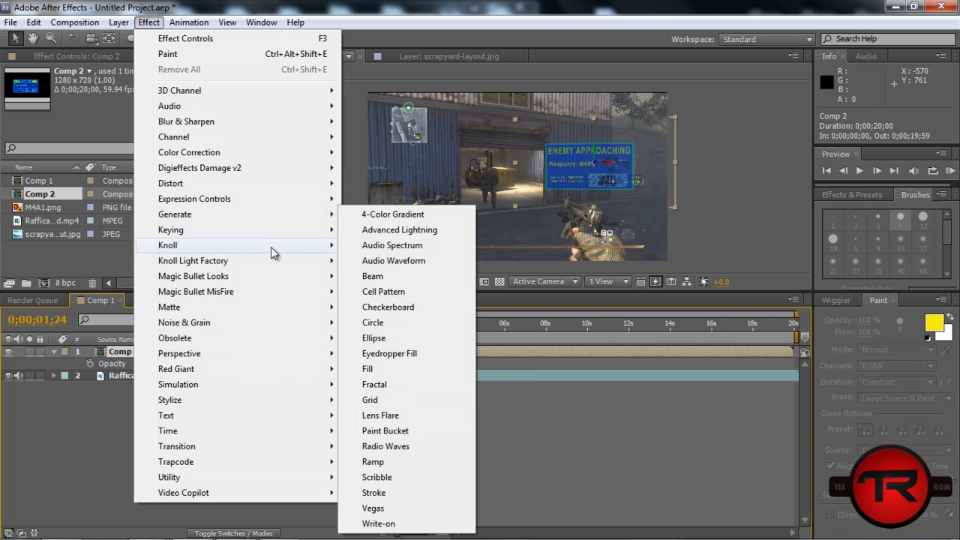
mouse_move(303, 399)
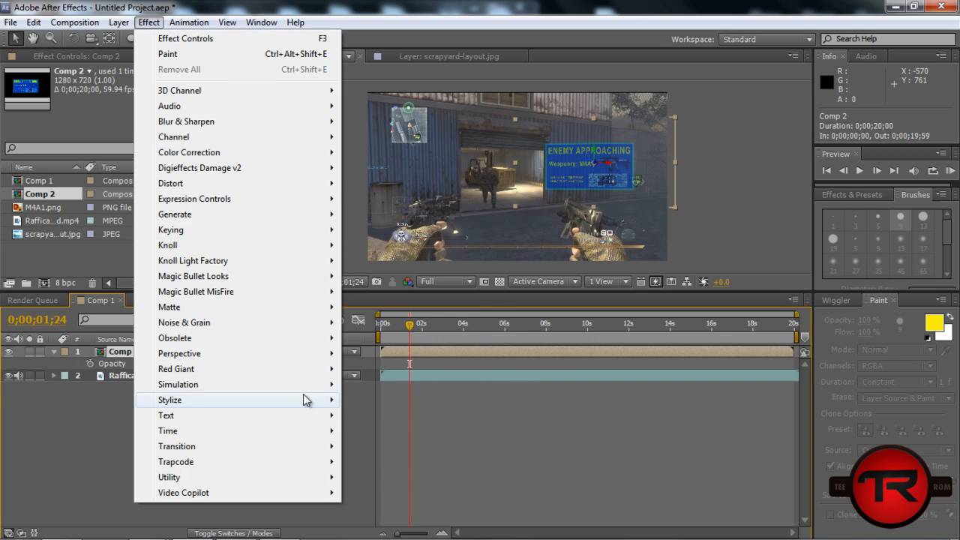
mouse_move(177, 369)
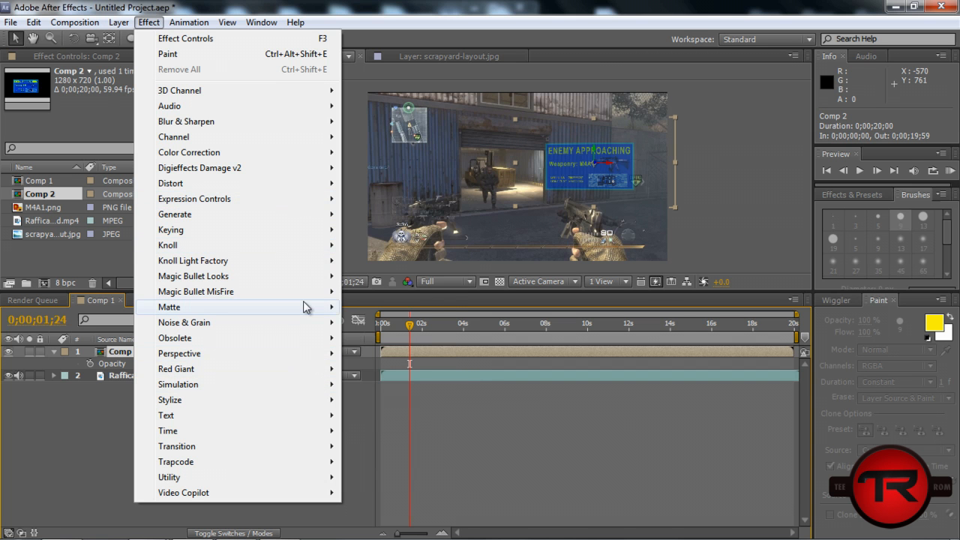
mouse_move(174, 337)
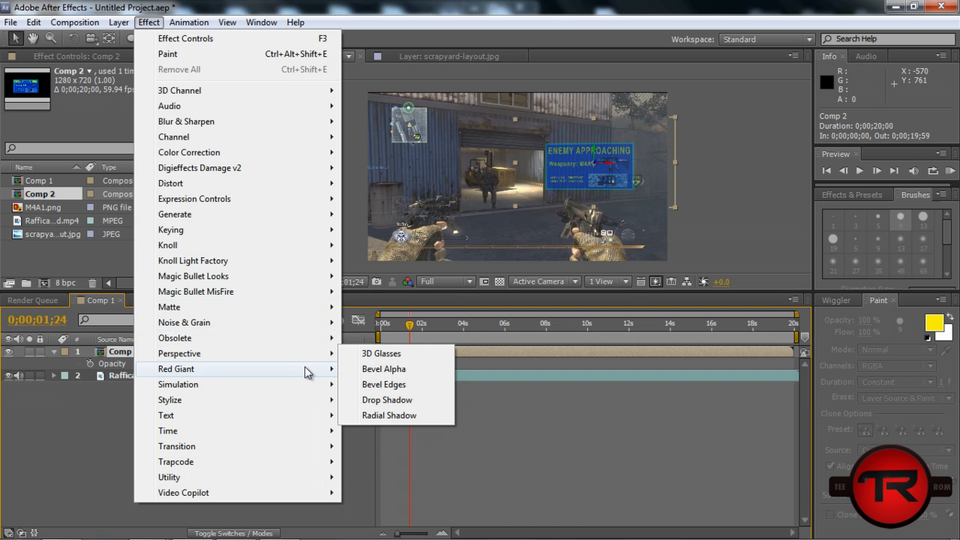
mouse_move(177, 384)
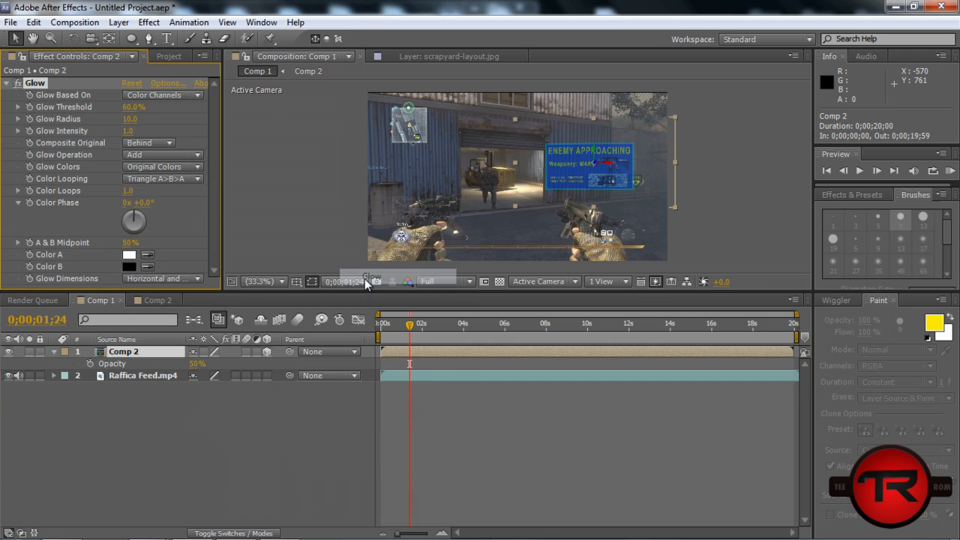
left_click(54, 351)
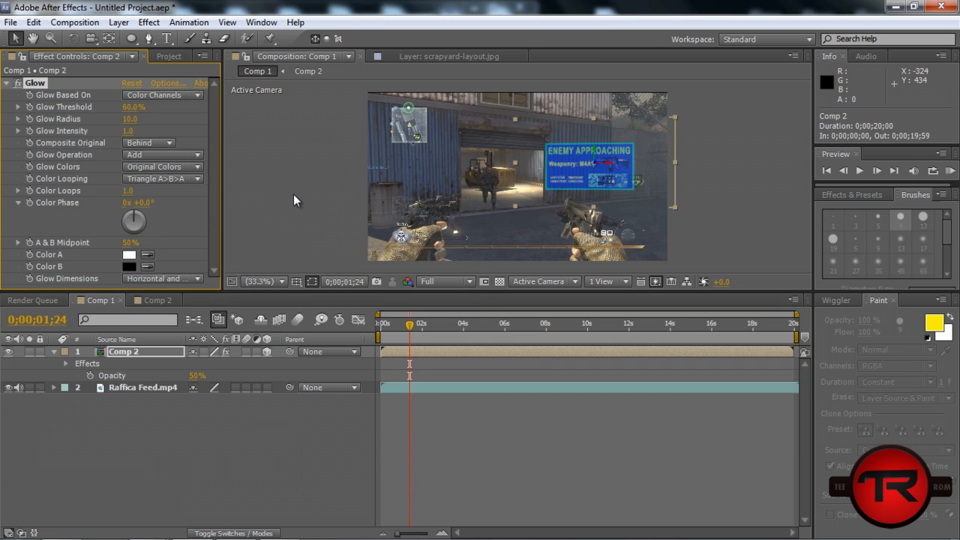
mouse_move(142, 135)
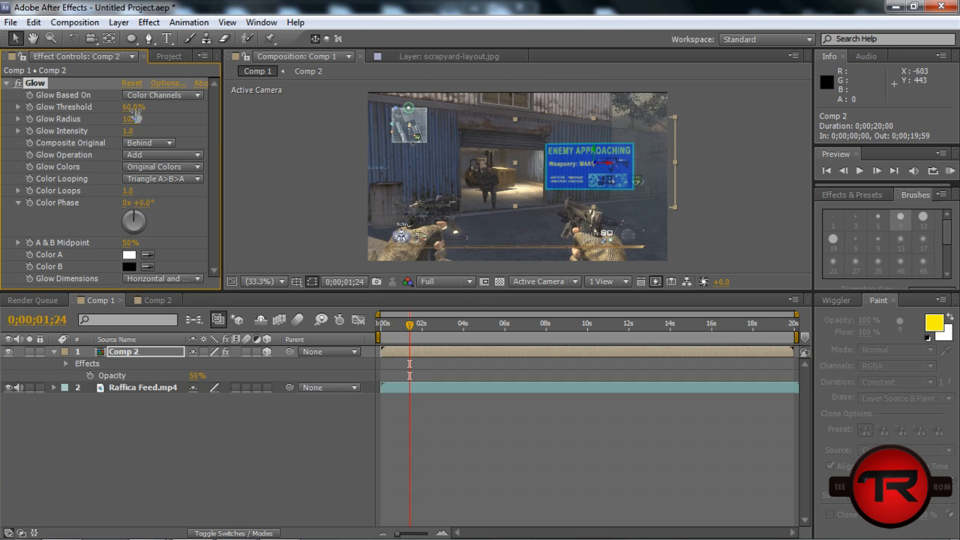
left_click_drag(133, 107, 157, 106)
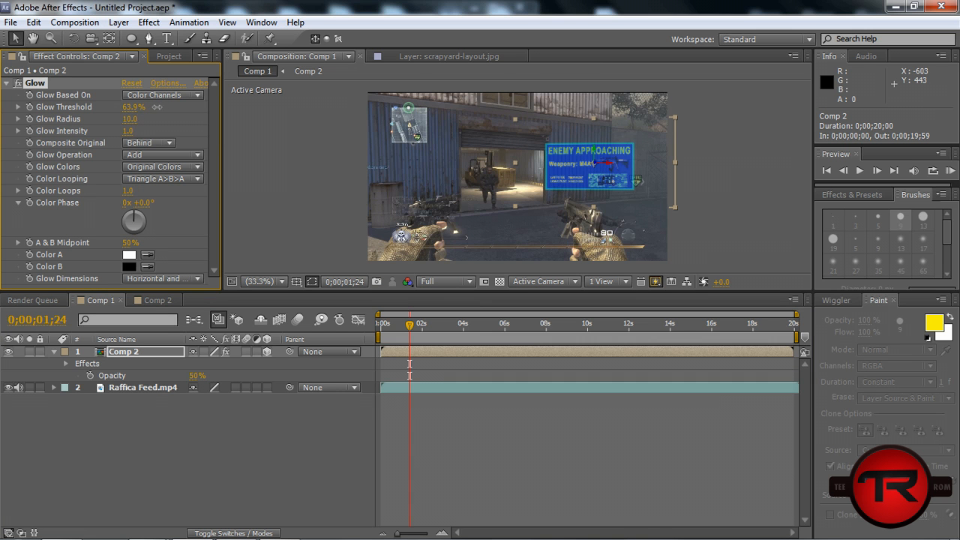
left_click(129, 255)
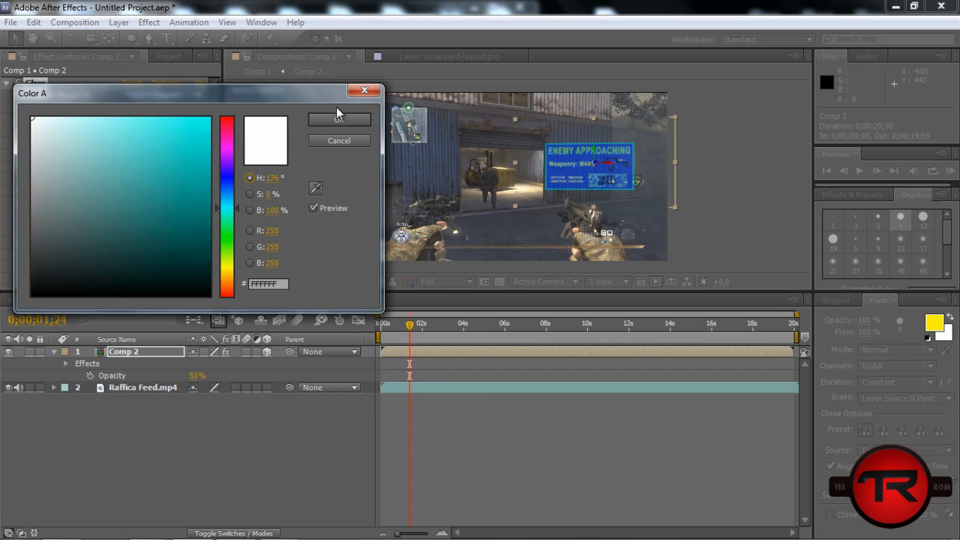
Step: Set the glow's Color A to cyan and Color B to blue
left_click(339, 120)
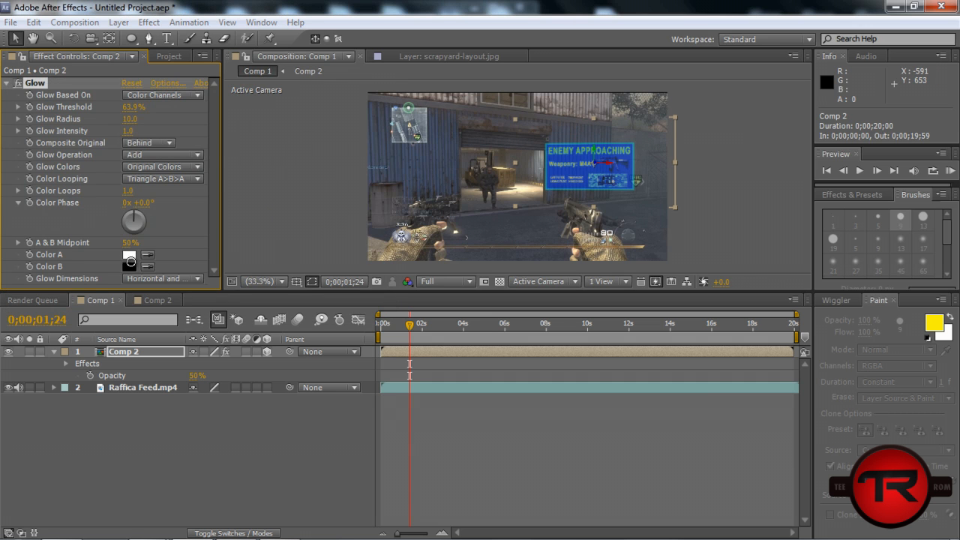
left_click(129, 267)
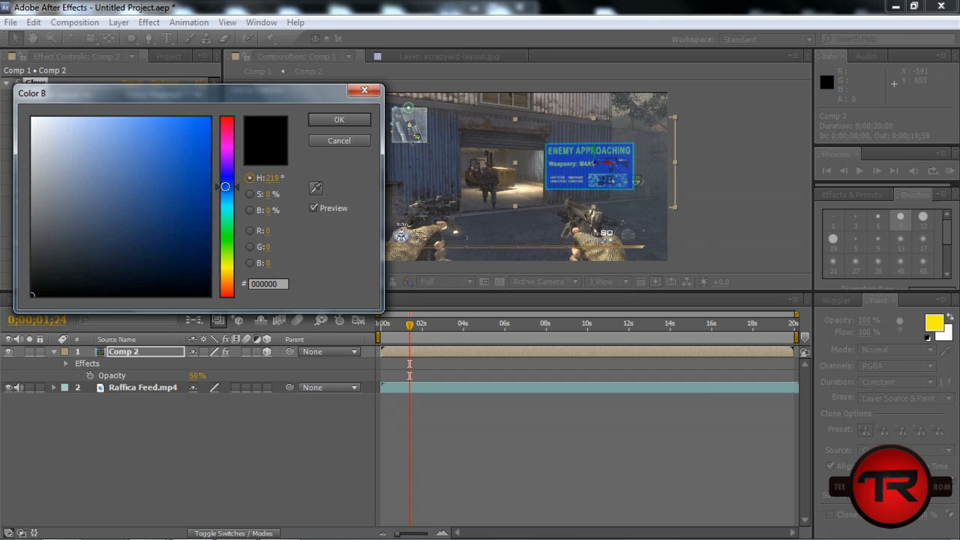
left_click(339, 120)
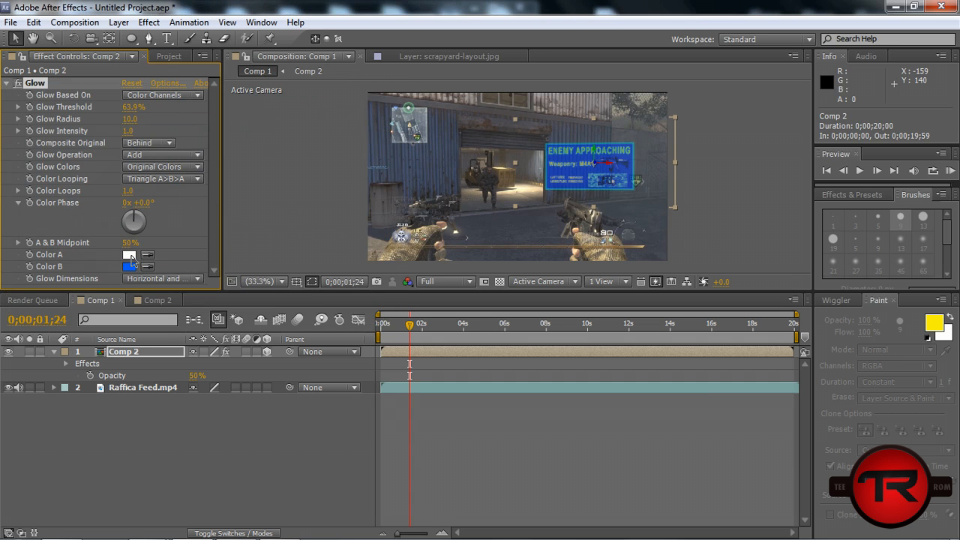
left_click(129, 256)
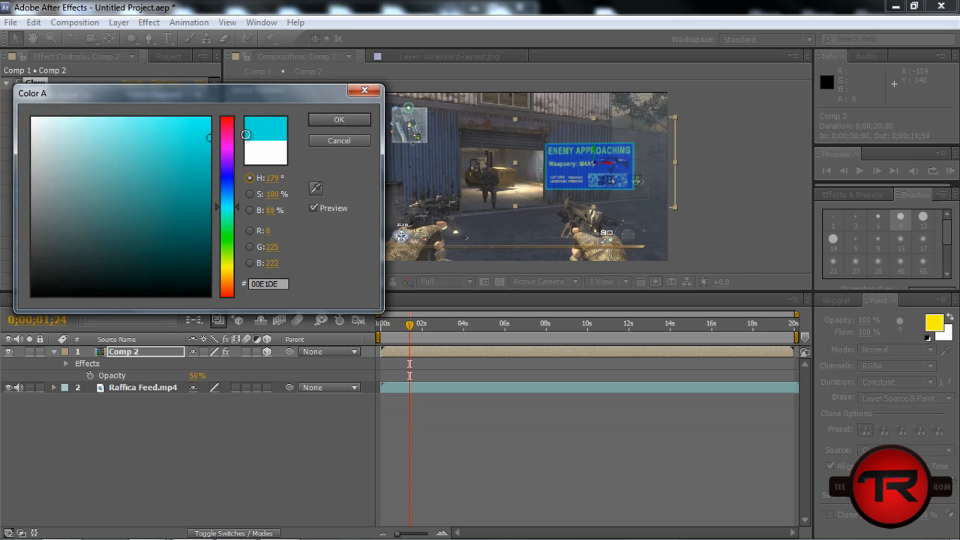
left_click(339, 120)
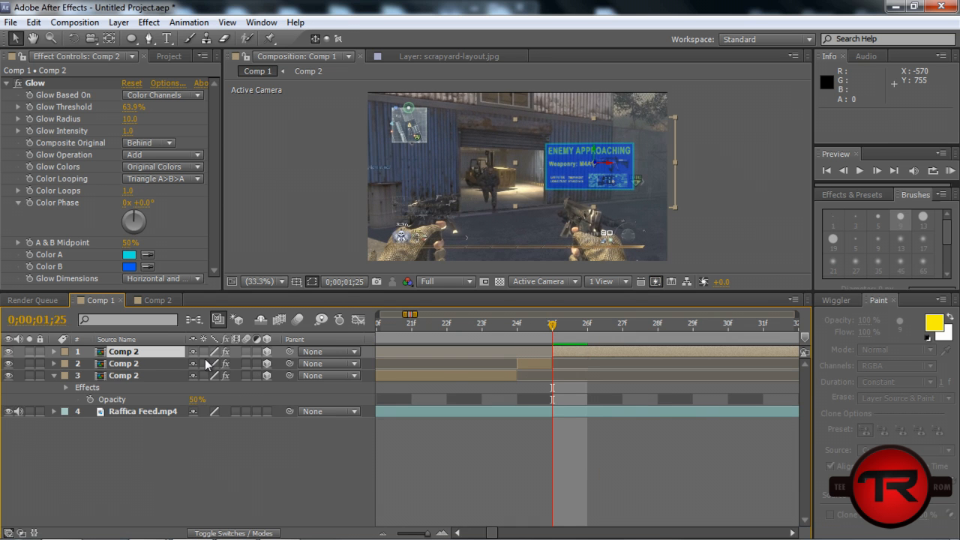
left_click(118, 23)
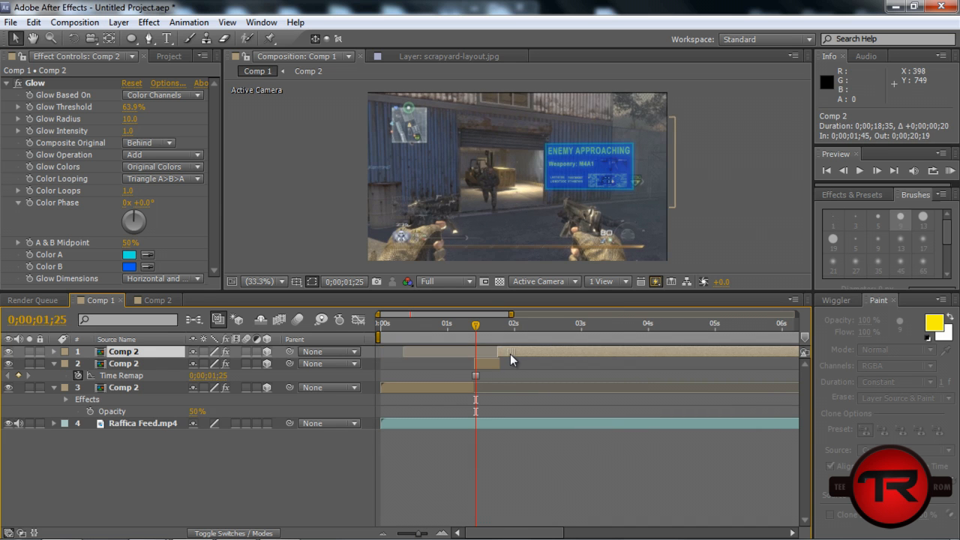
left_click_drag(476, 324, 495, 324)
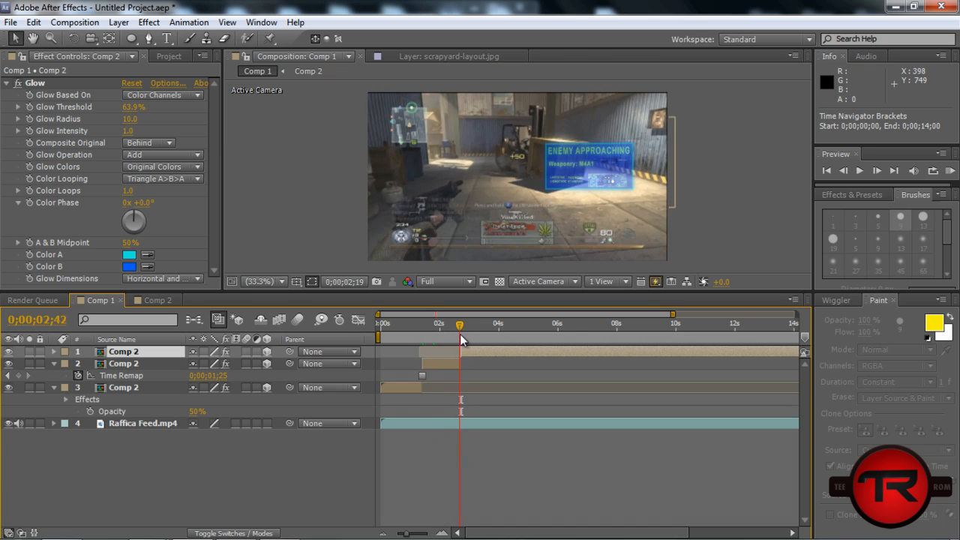
left_click_drag(459, 339, 443, 339)
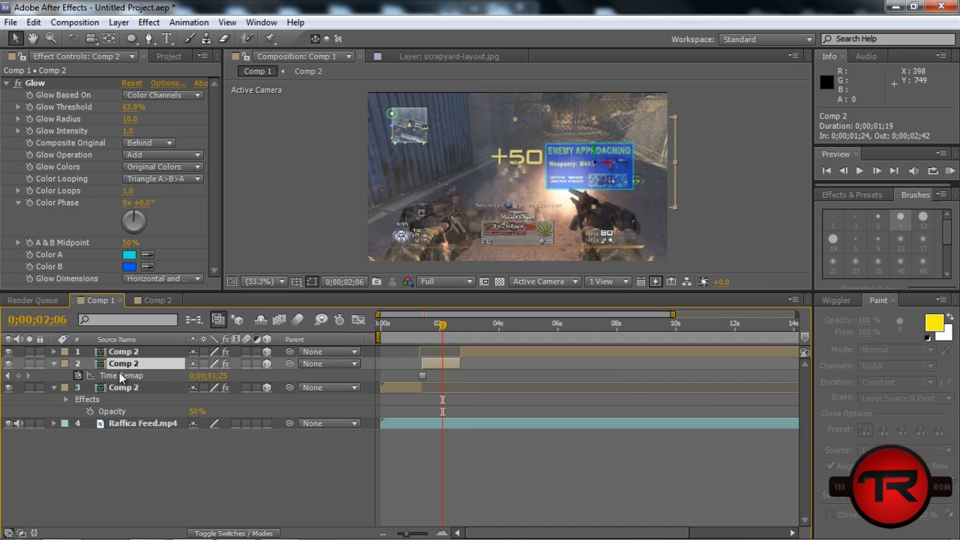
double_click(123, 363)
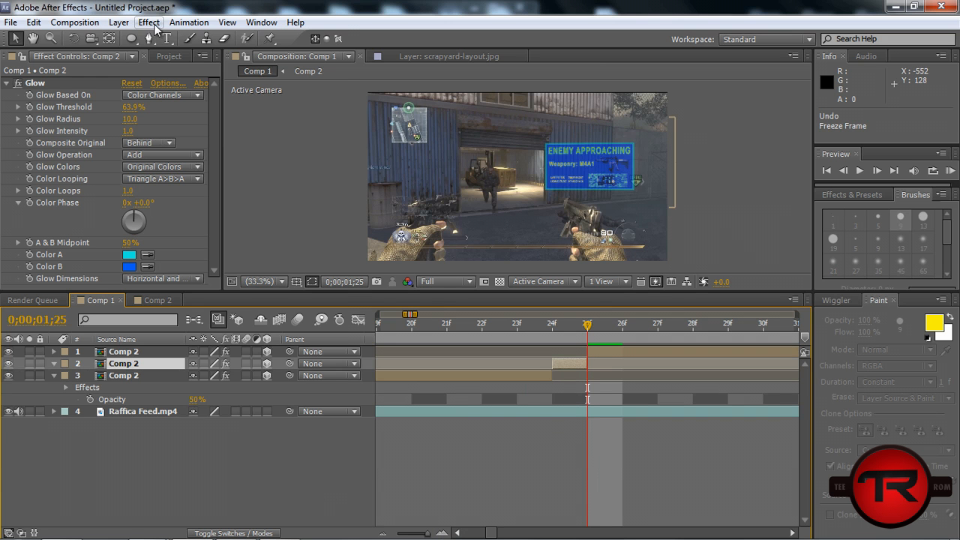
left_click(118, 22)
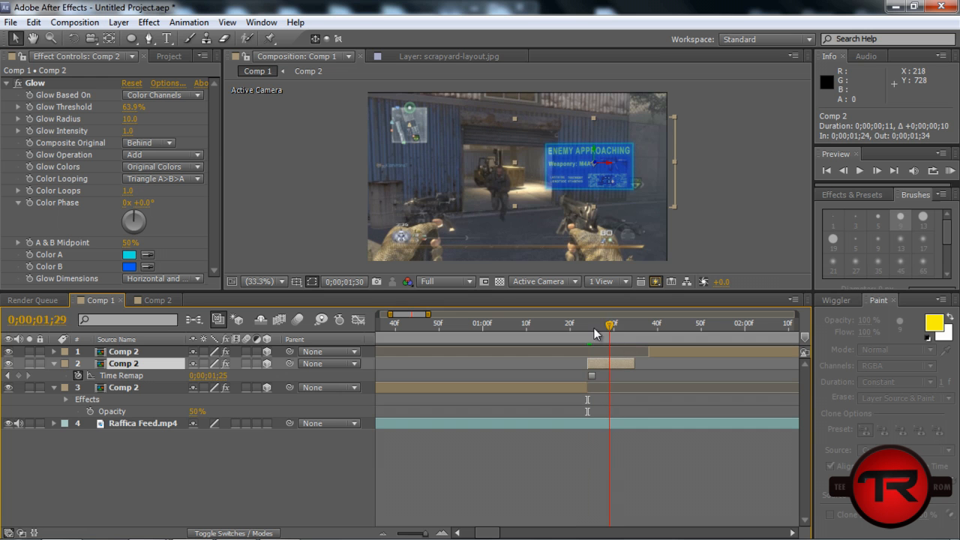
left_click_drag(609, 324, 643, 324)
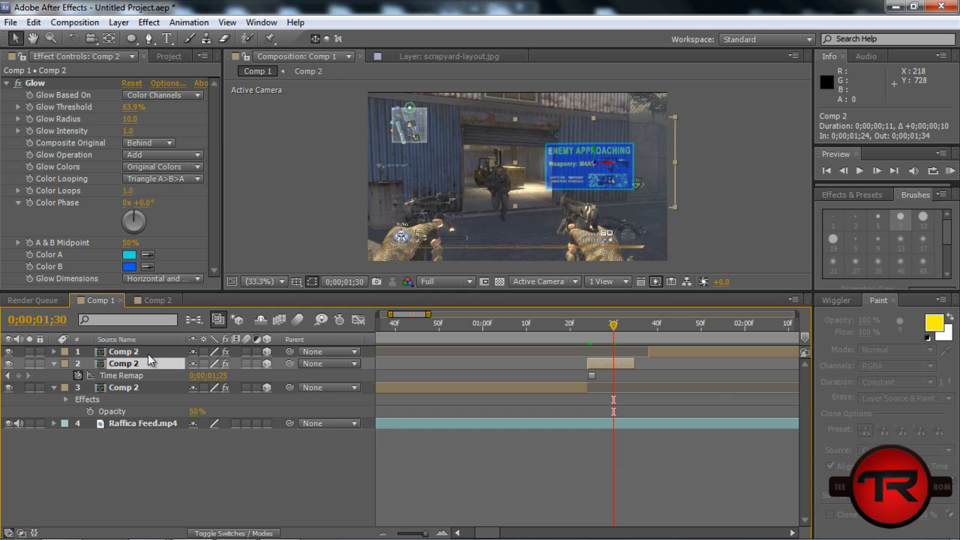
mouse_move(171, 321)
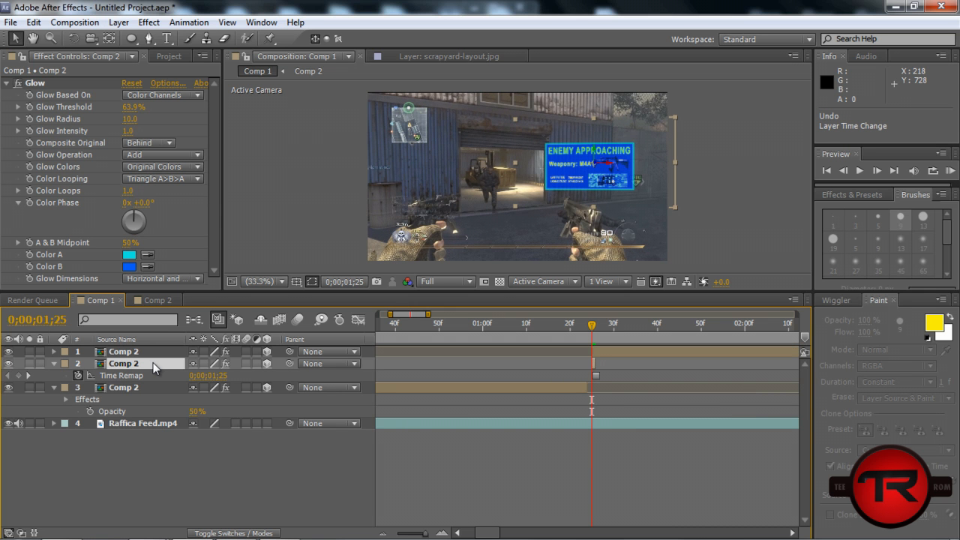
mouse_move(33, 22)
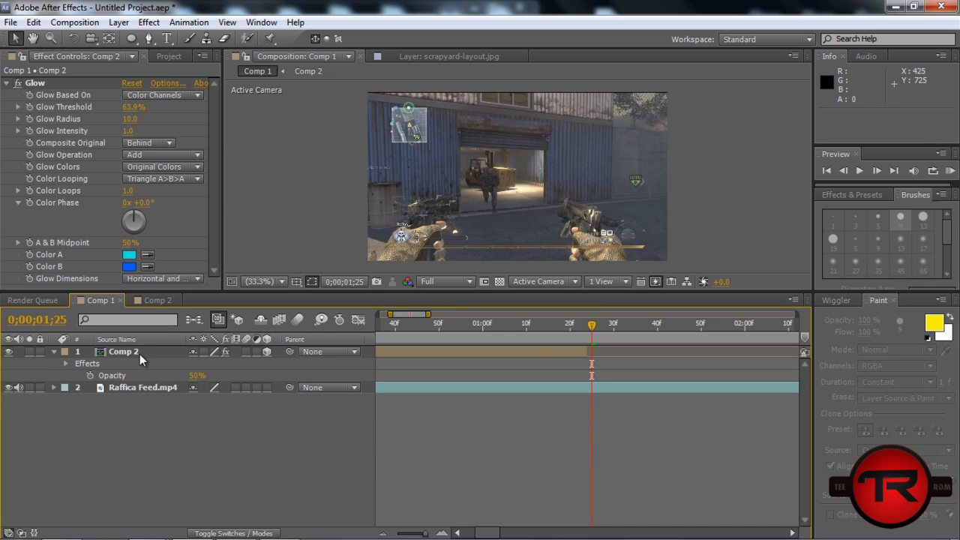
Step: Add a second Comp 2 hologram layer and give it a black Fill effect
left_click_drag(592, 324, 583, 324)
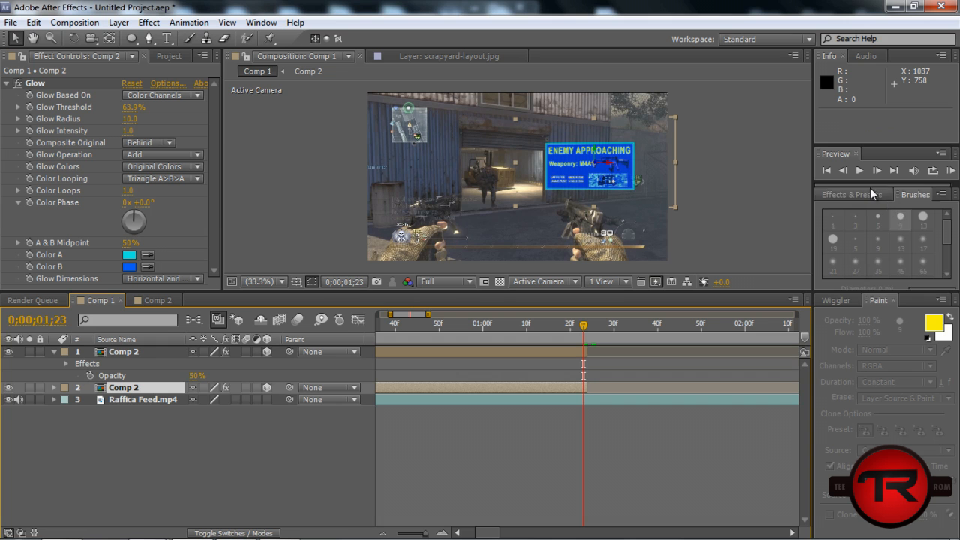
left_click(852, 195)
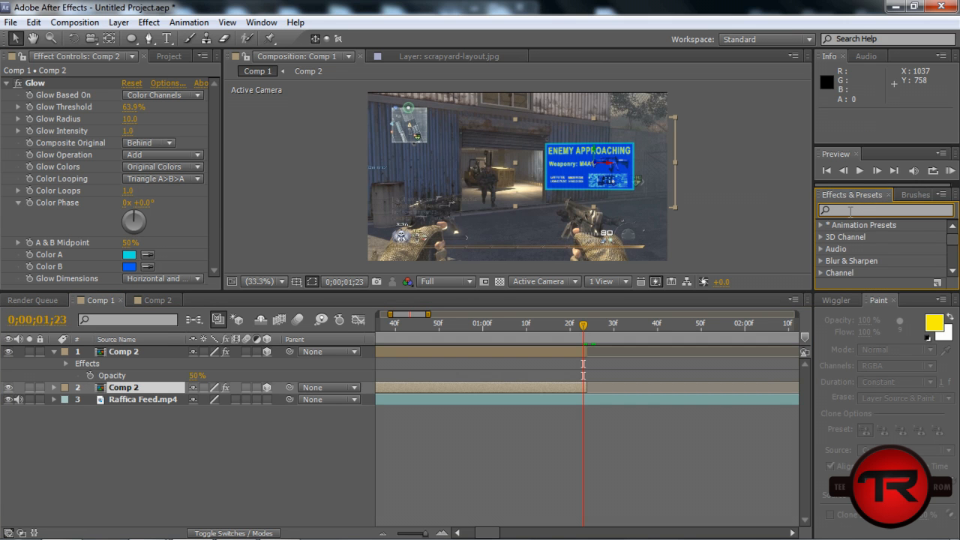
type("fill")
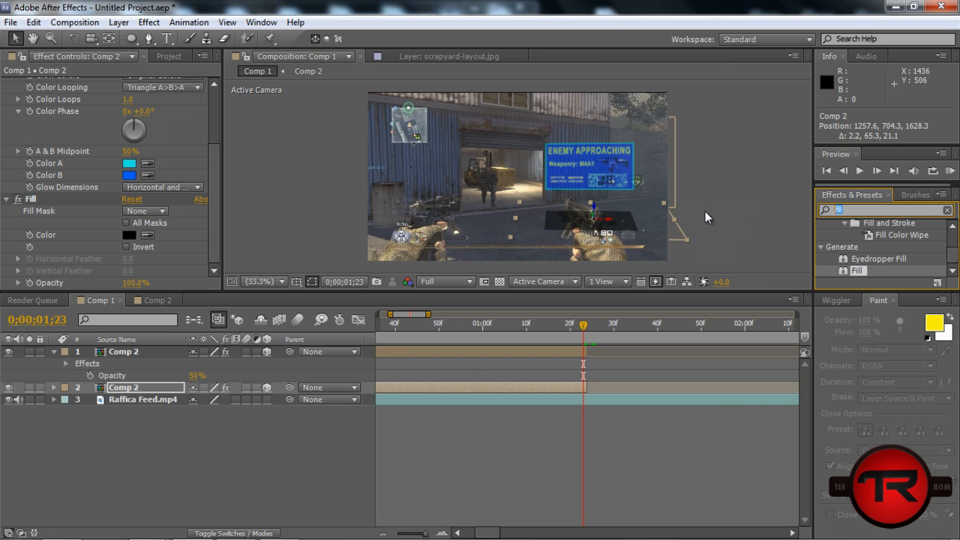
Step: Add Gaussian Blur to the shadow copy and raise its Blurriness for a soft edge
type("gu")
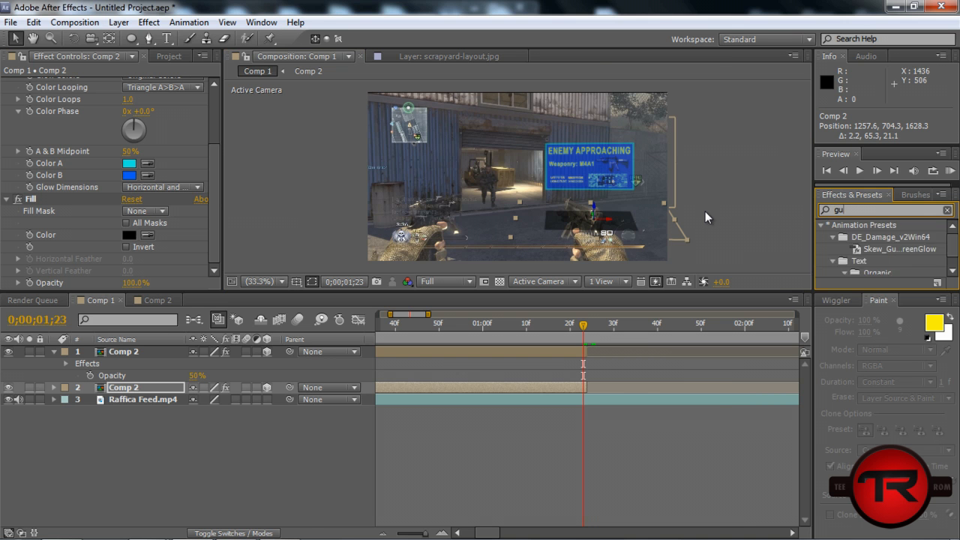
type("aus")
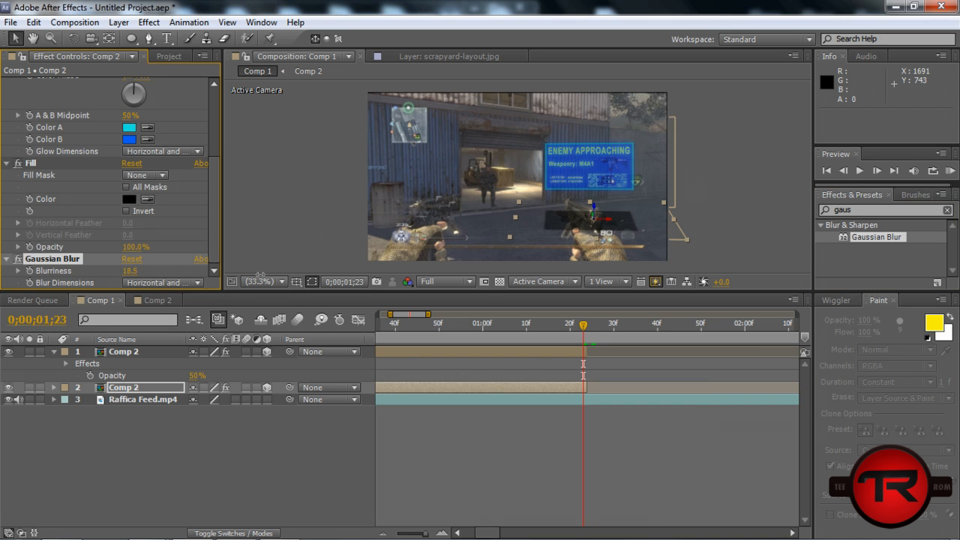
left_click_drag(129, 270, 129, 271)
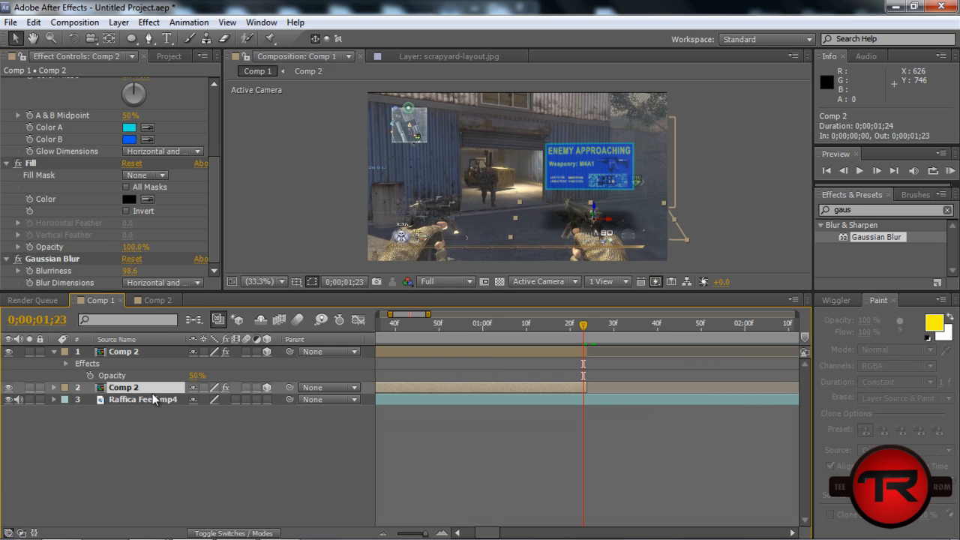
mouse_move(600, 225)
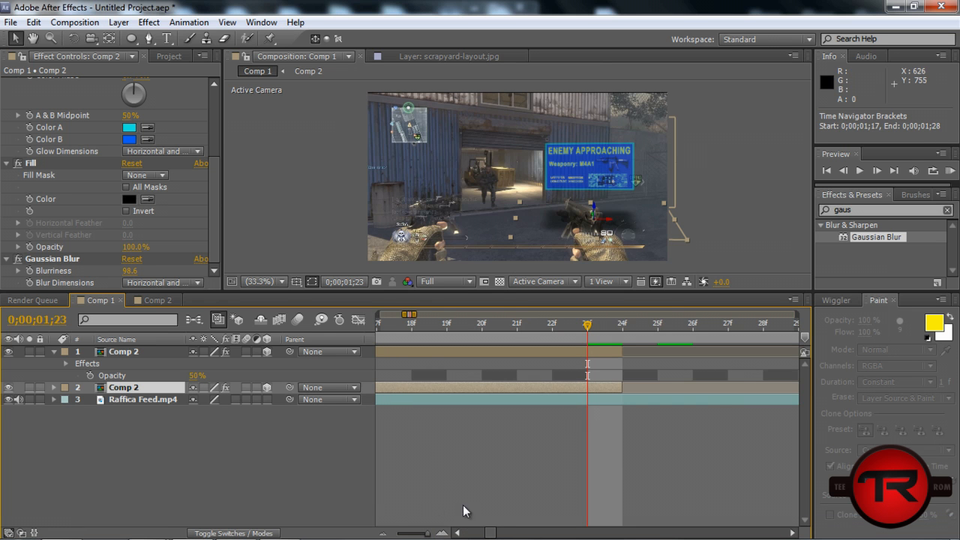
mouse_move(150, 376)
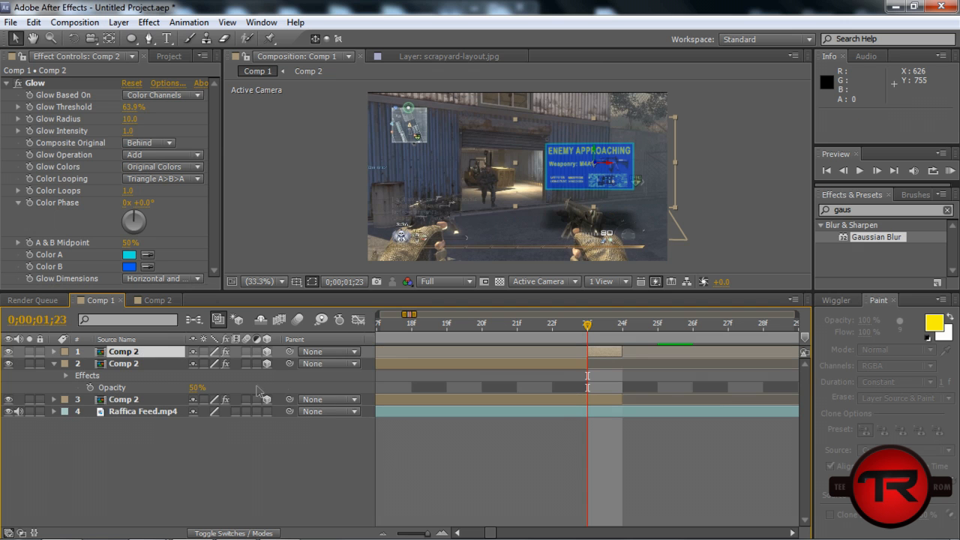
Step: Enable time remapping and freeze the middle Raffica Feed clip on the current frame
left_click(149, 23)
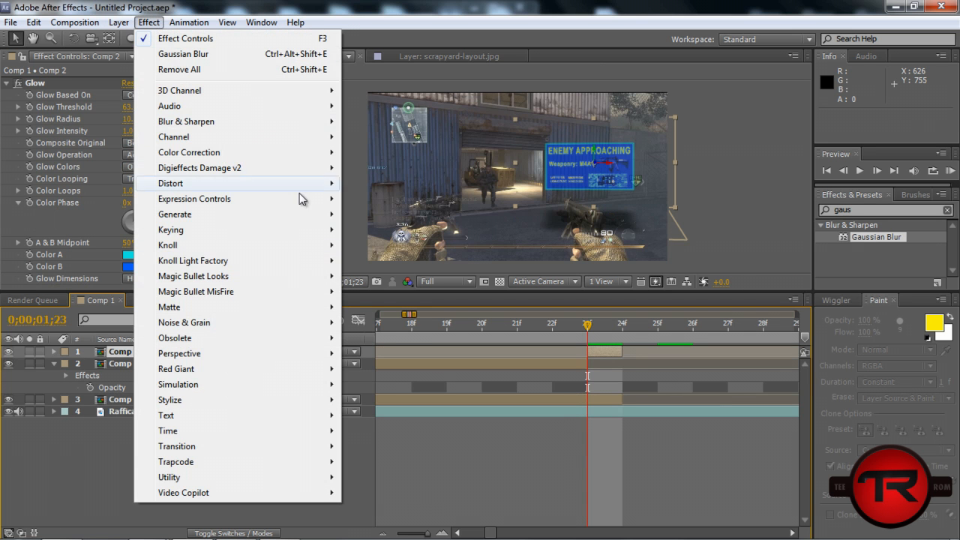
left_click(118, 23)
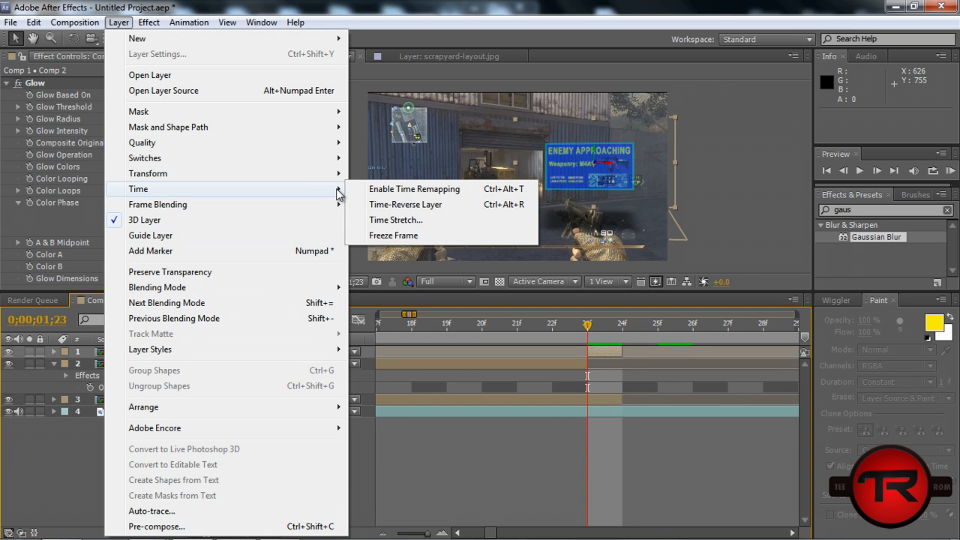
mouse_move(393, 234)
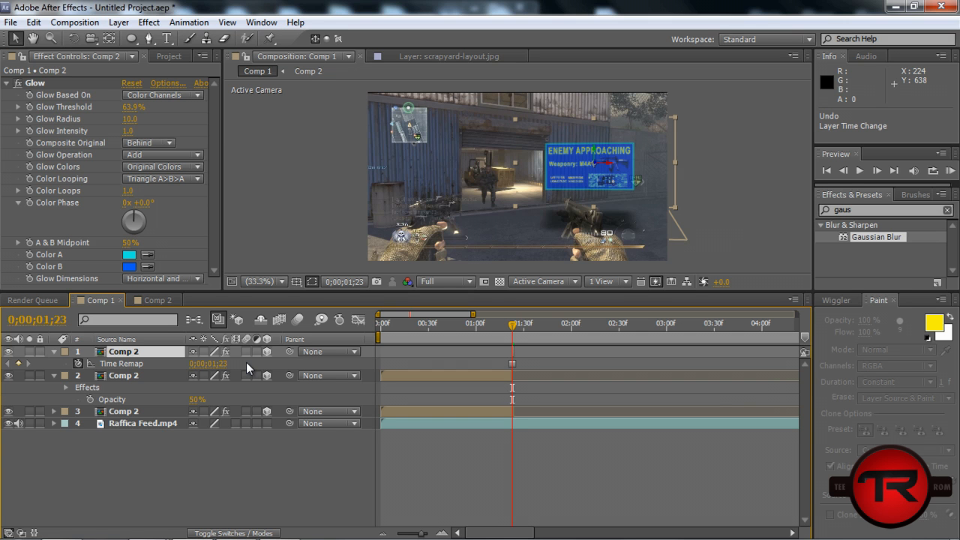
mouse_move(249, 365)
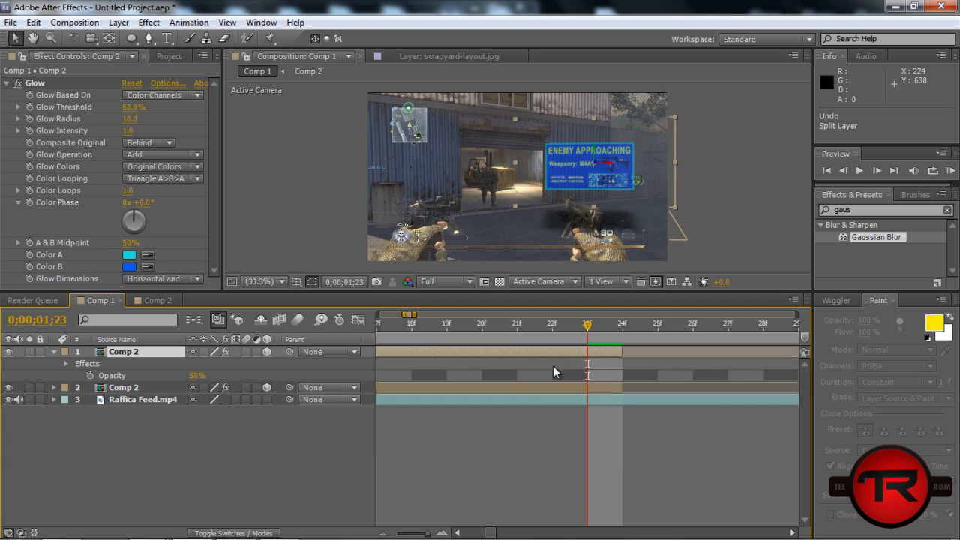
left_click(143, 399)
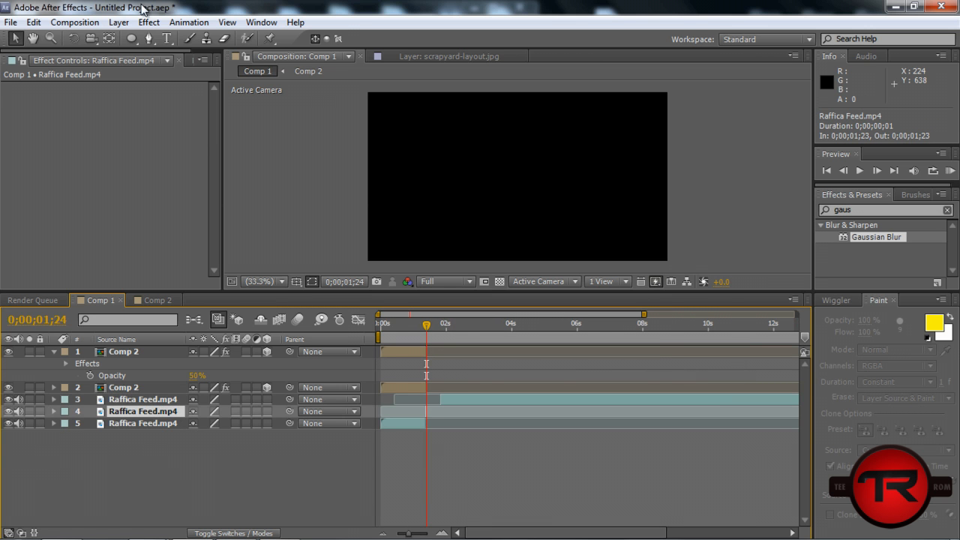
left_click(119, 23)
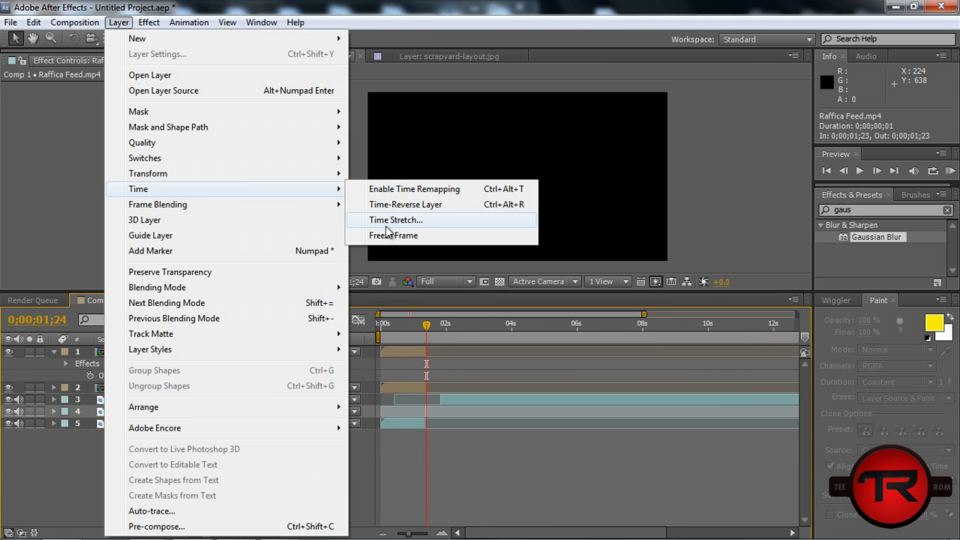
left_click(414, 189)
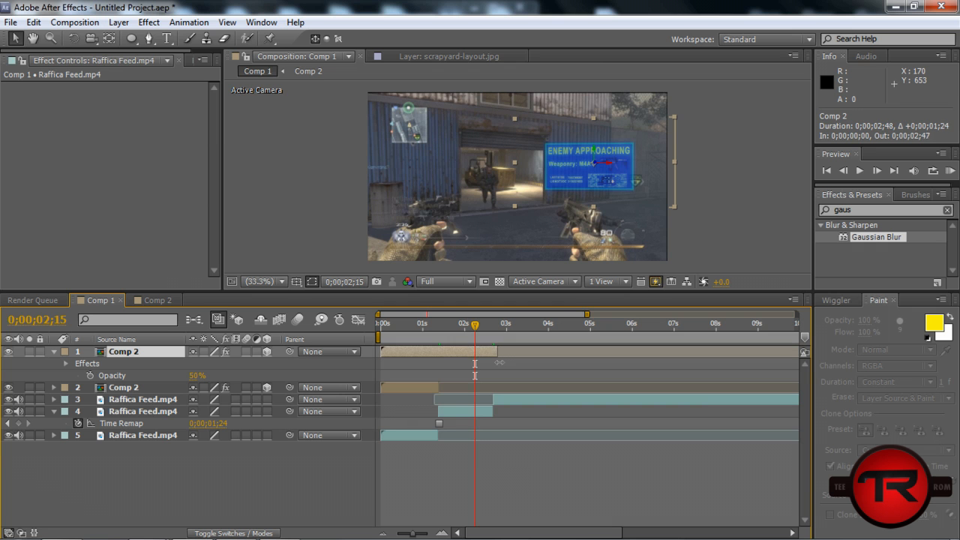
Step: Select the hologram layer and zoom the timeline around the freeze point
left_click(492, 324)
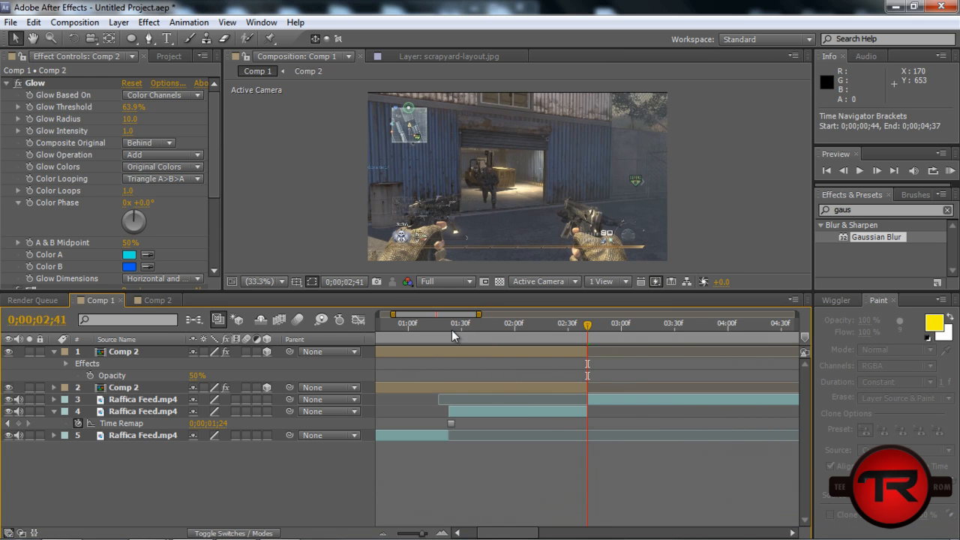
left_click(449, 322)
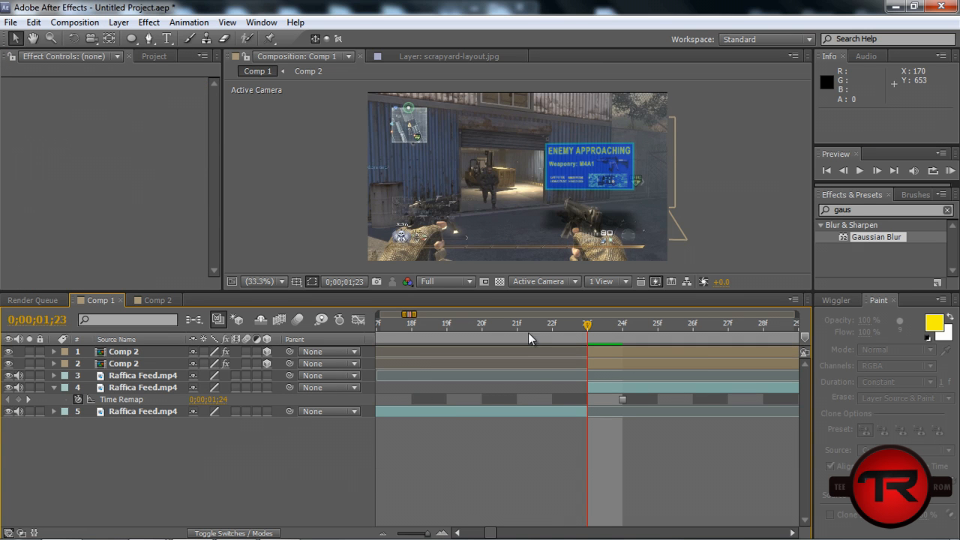
Step: Check the map layer inside Comp 2, then return to Comp 1 for masking
left_click(308, 70)
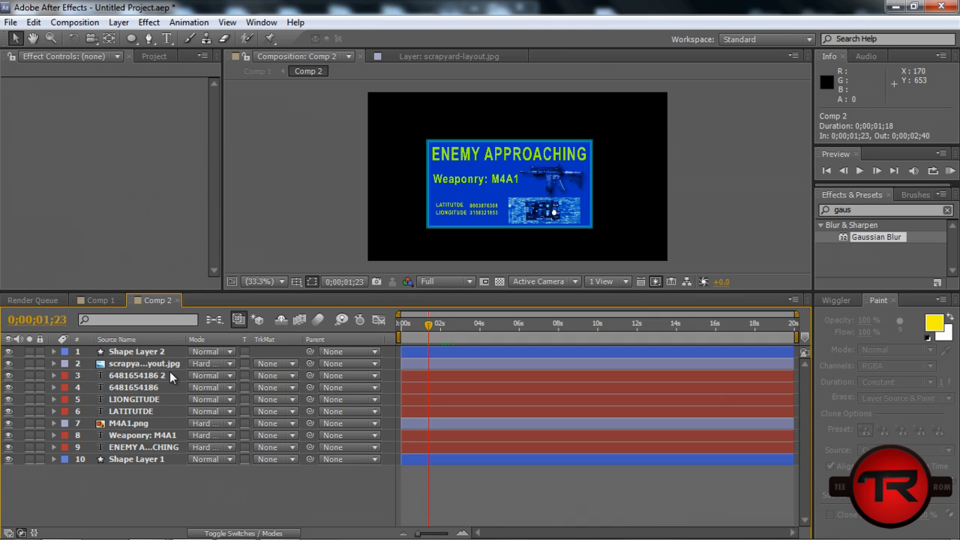
left_click(449, 57)
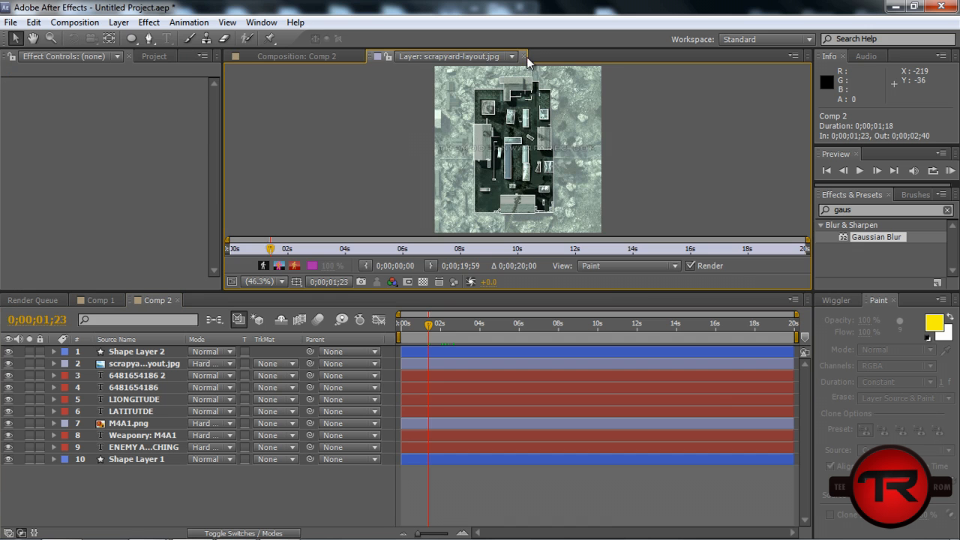
left_click(99, 300)
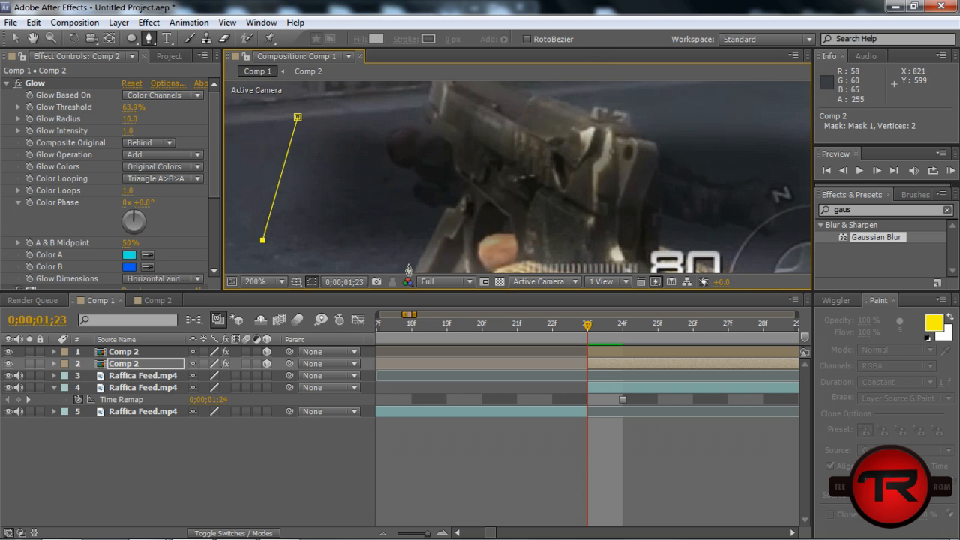
Step: Trace Pen mask points along the pistol's edge and contour on the hologram layer copy
left_click(413, 269)
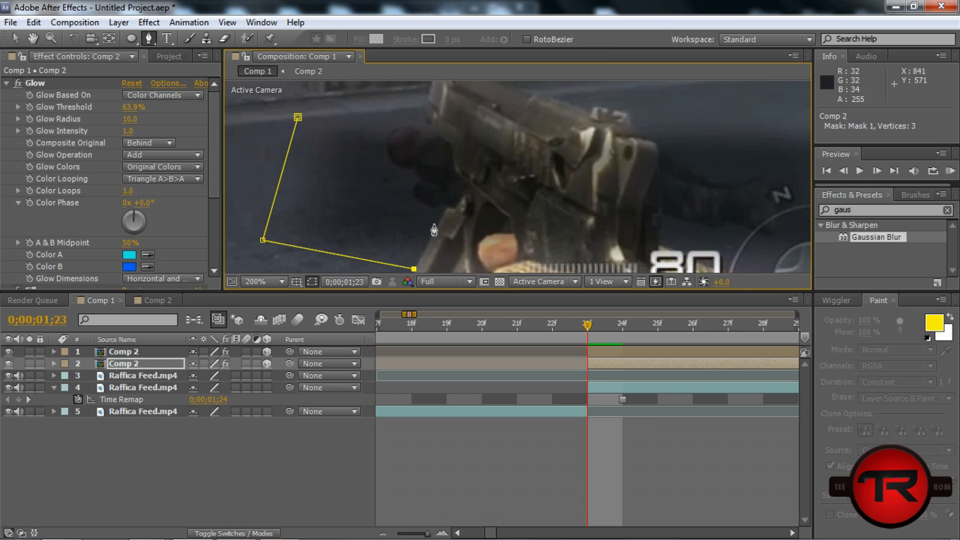
left_click(442, 207)
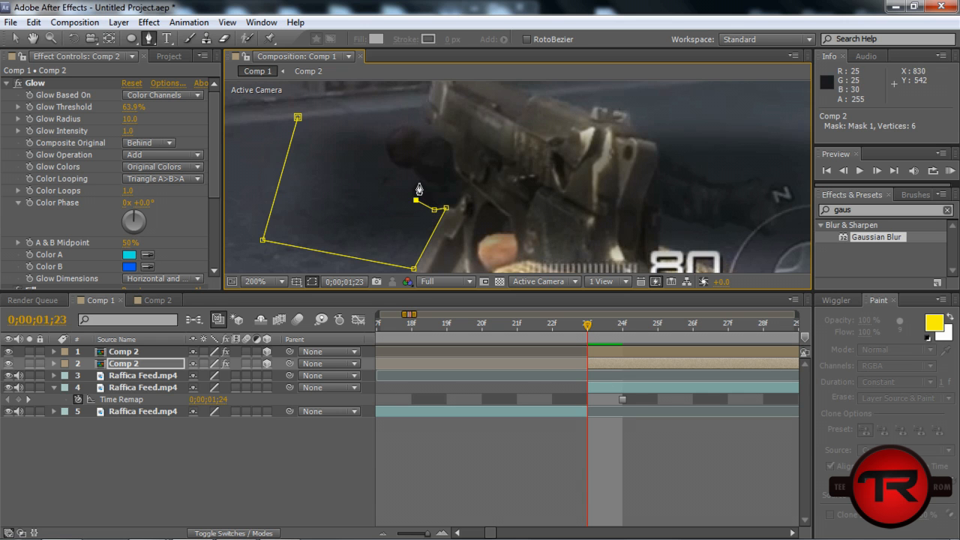
left_click(417, 186)
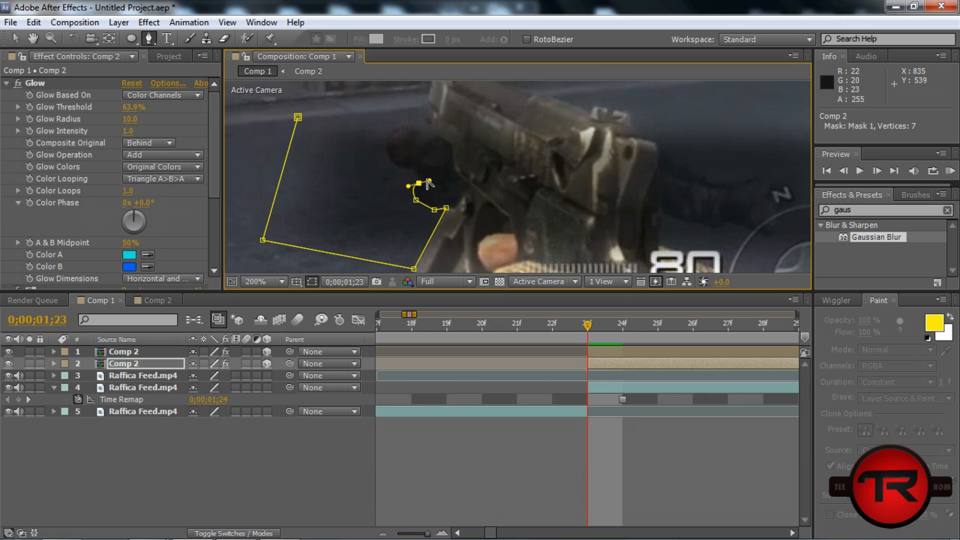
mouse_move(411, 177)
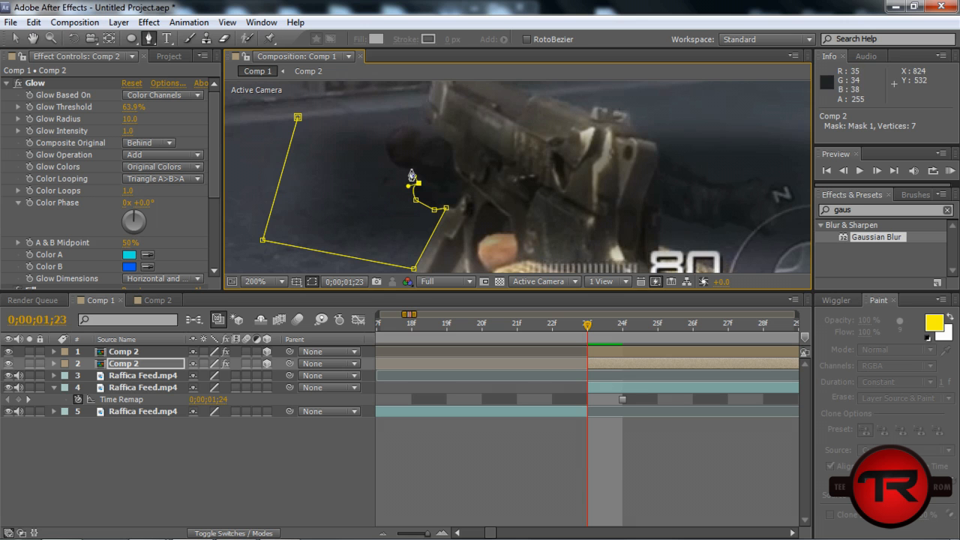
left_click(393, 129)
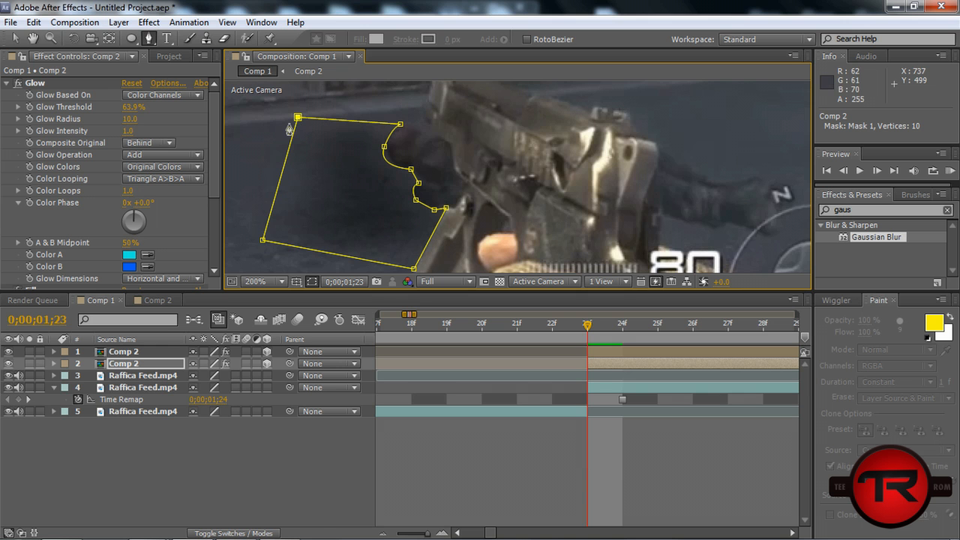
mouse_move(57, 72)
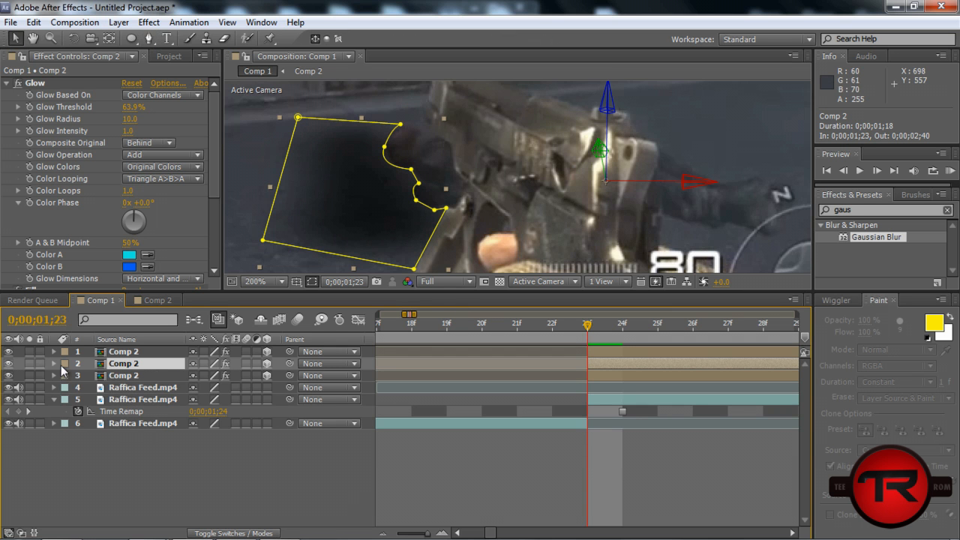
Step: Draw and close a second mask along the barrel and ammo counter, then zoom out to check
left_click(54, 364)
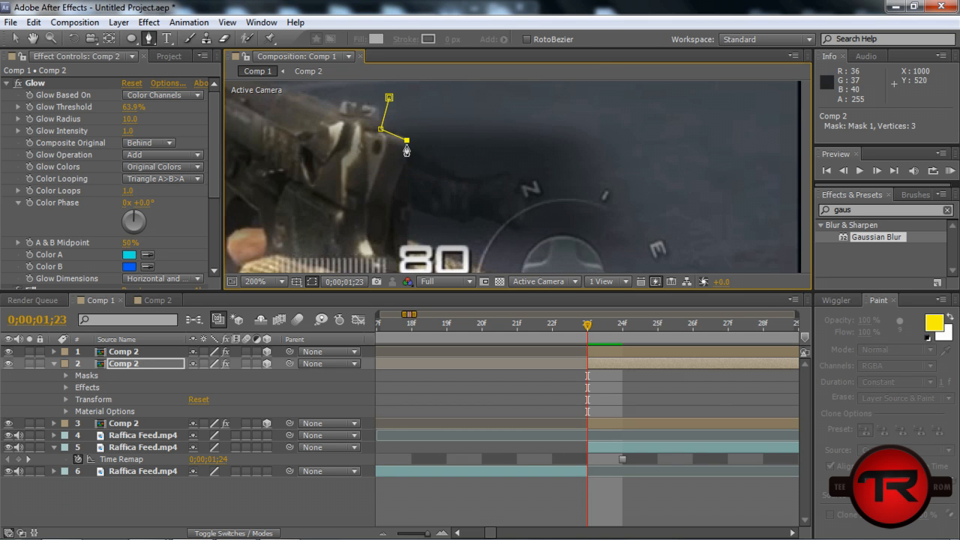
left_click(472, 177)
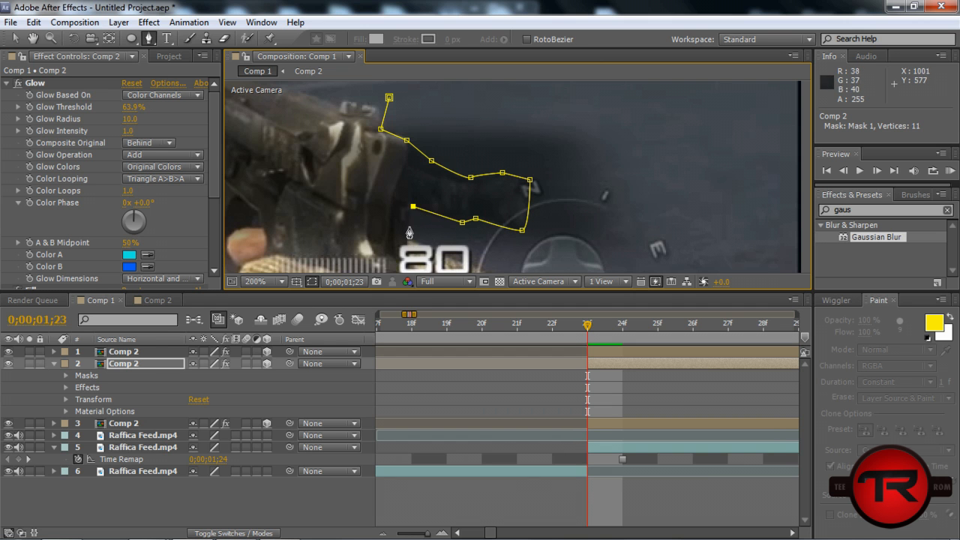
left_click(411, 237)
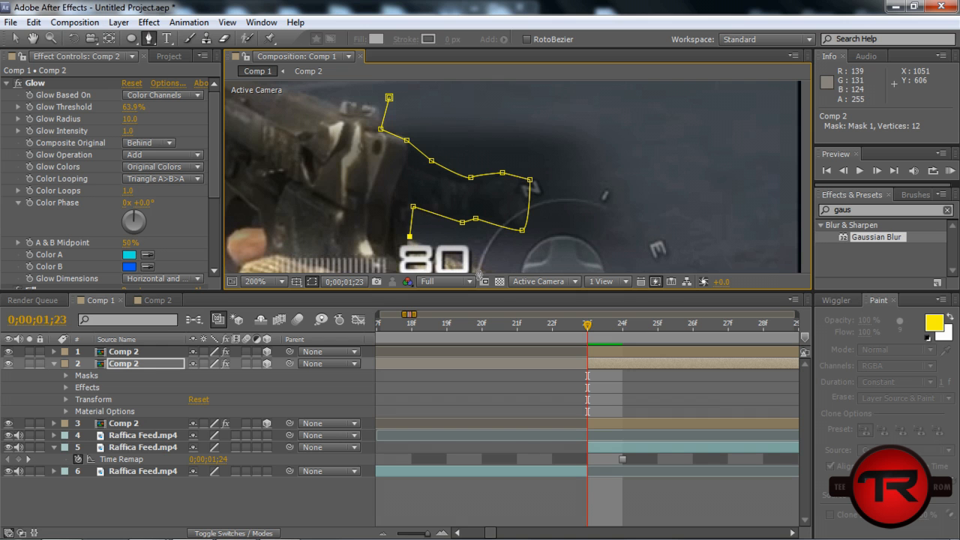
left_click(481, 268)
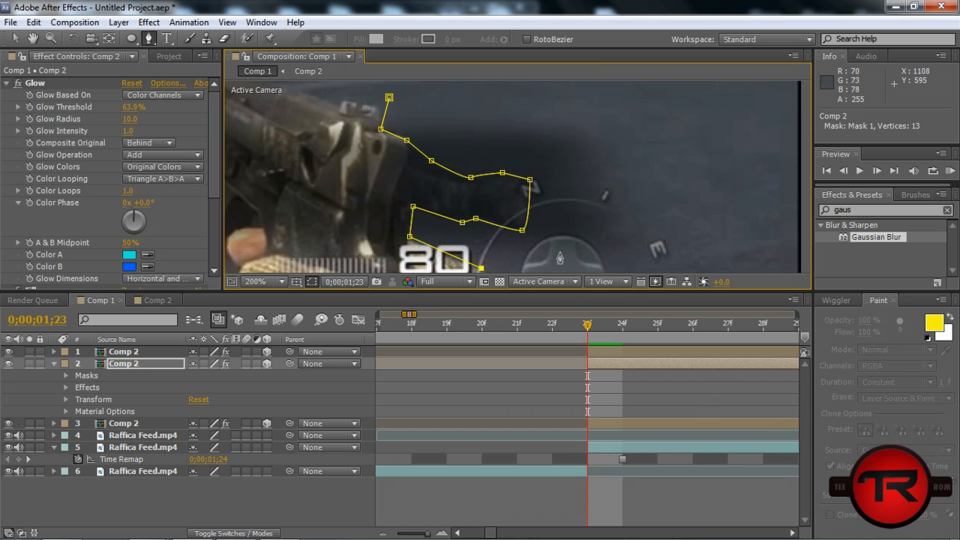
left_click(627, 111)
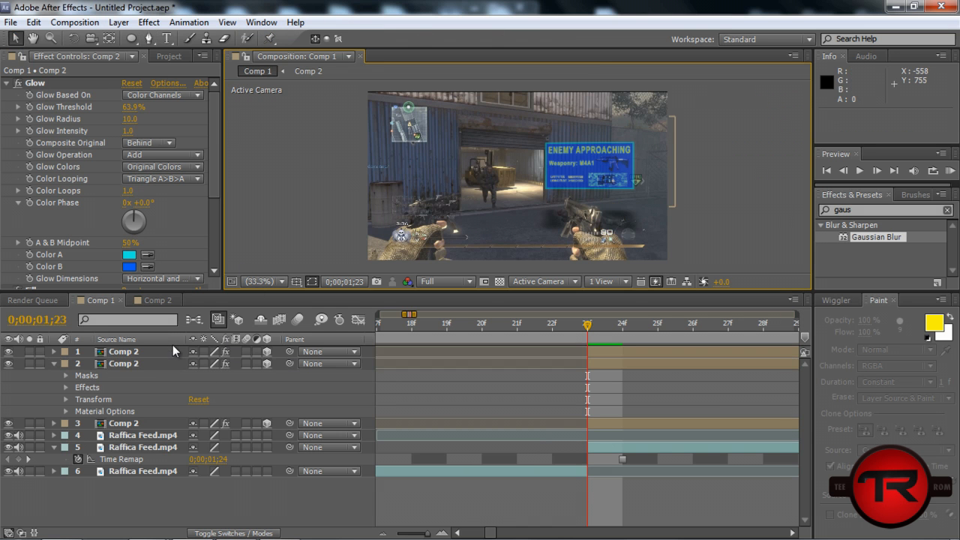
mouse_move(537, 246)
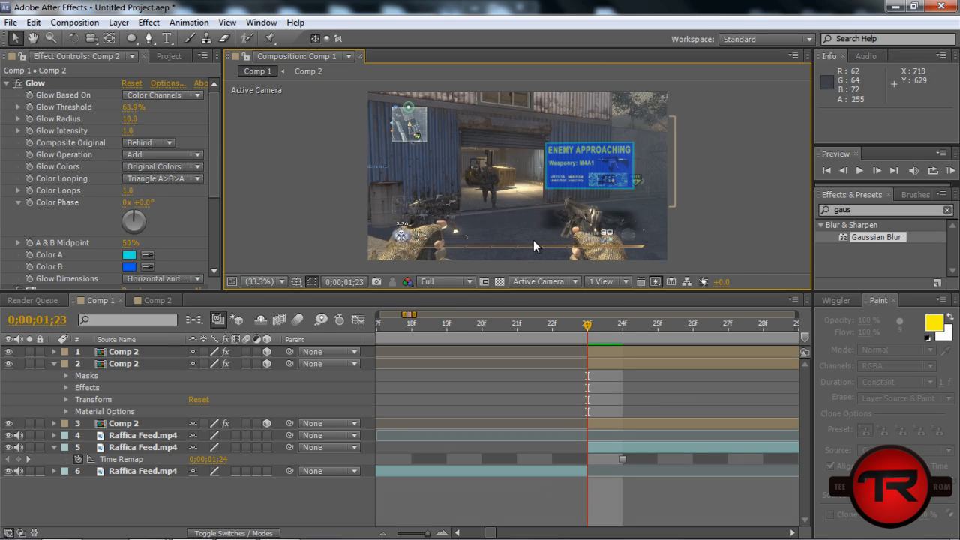
mouse_move(433, 239)
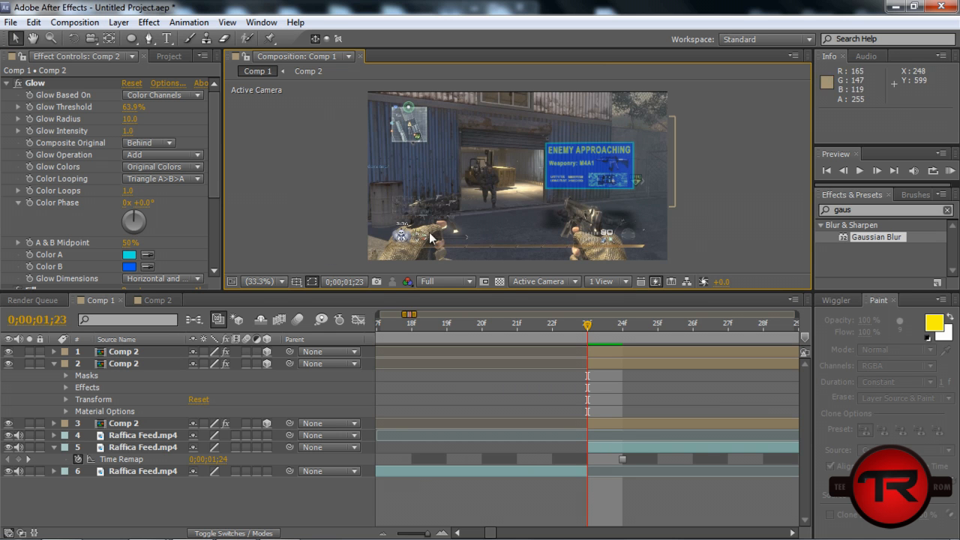
scroll("down", 3)
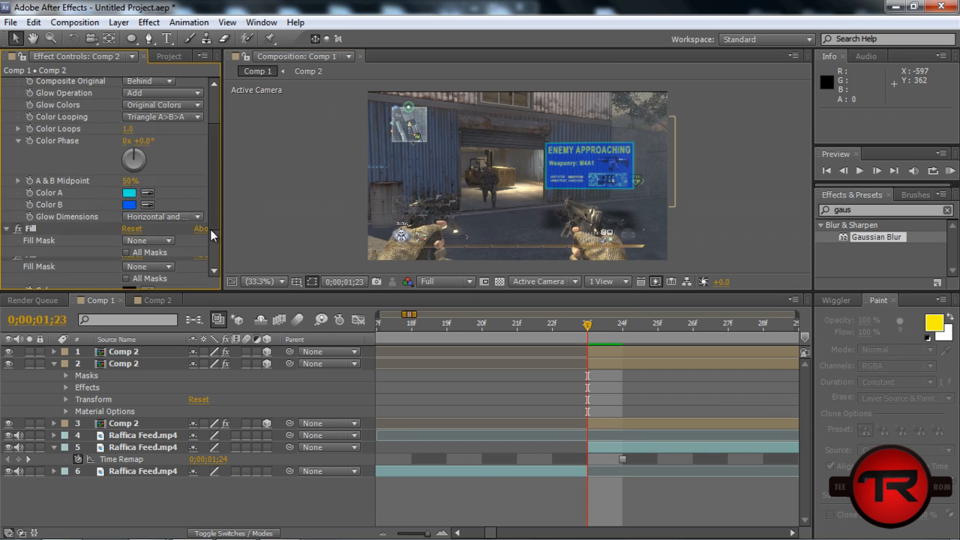
Step: Create Comp 3 with default settings to hold the finished Comp 1 scene
left_click(168, 56)
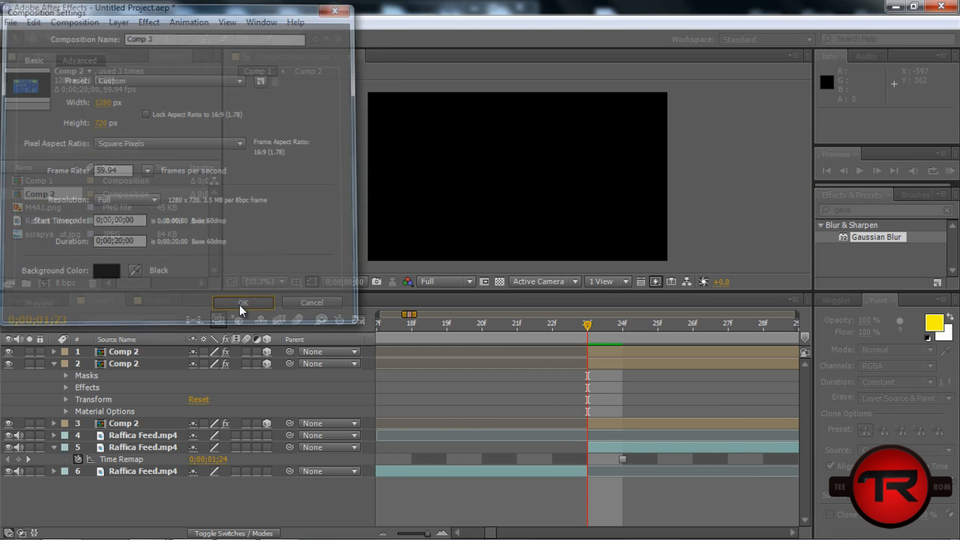
left_click(243, 303)
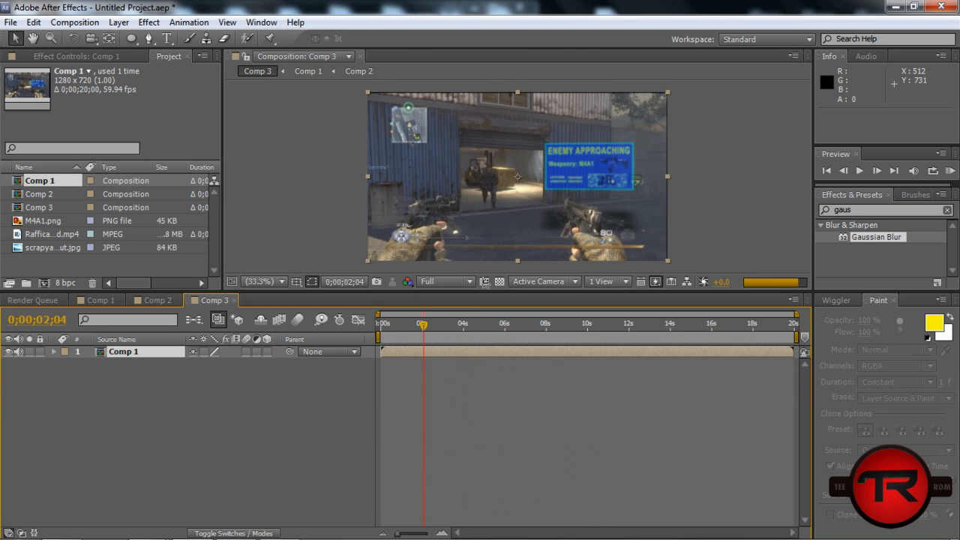
Step: Apply Magic Bullet Looks to the Comp 1 layer and choose a look preset in its editor
left_click(148, 23)
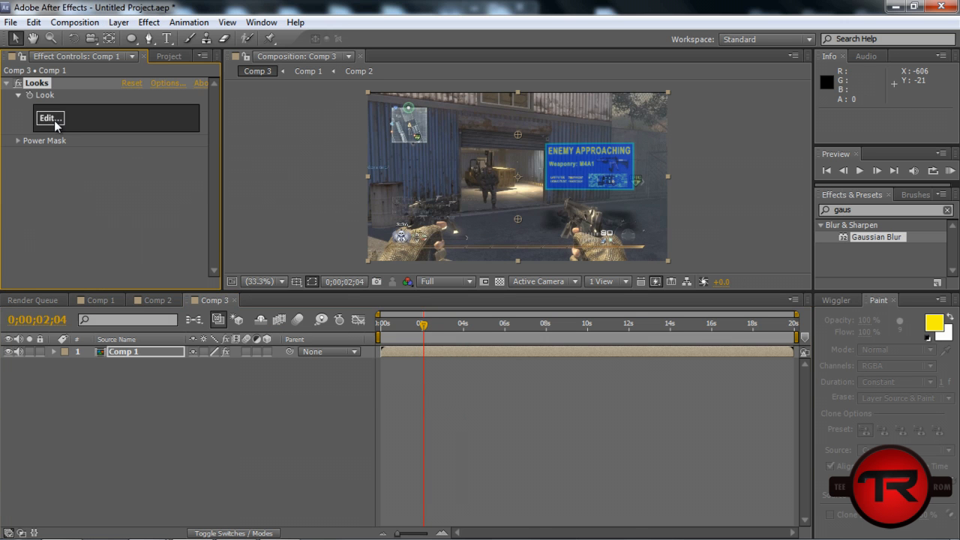
left_click(51, 117)
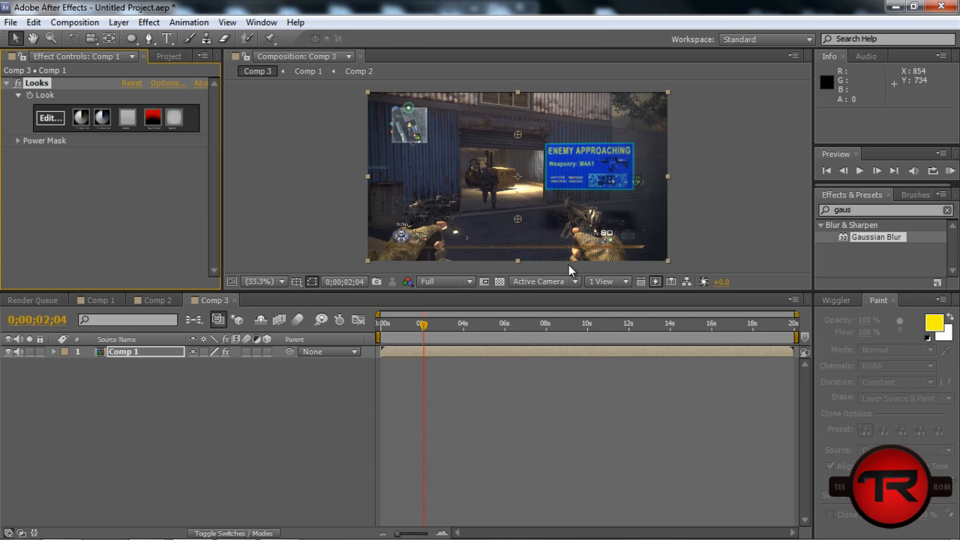
mouse_move(531, 282)
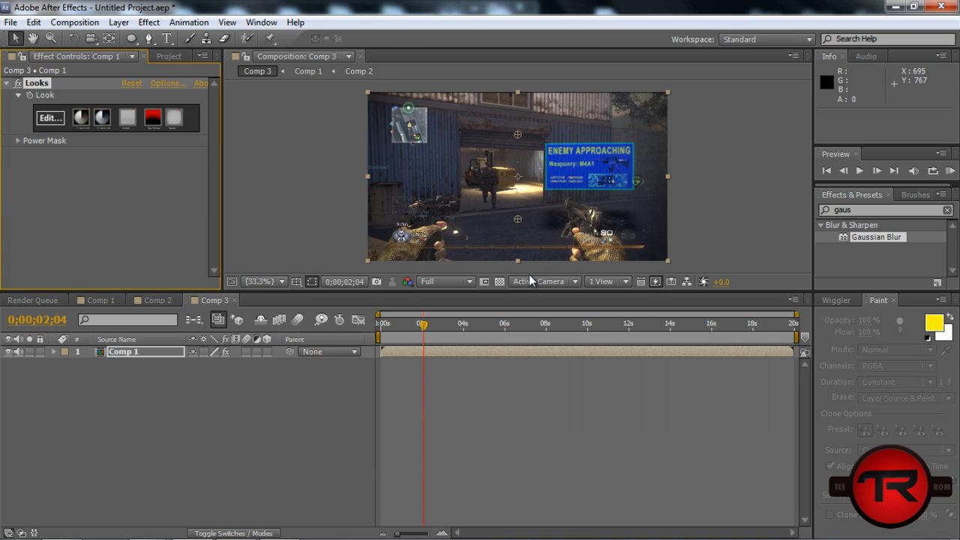